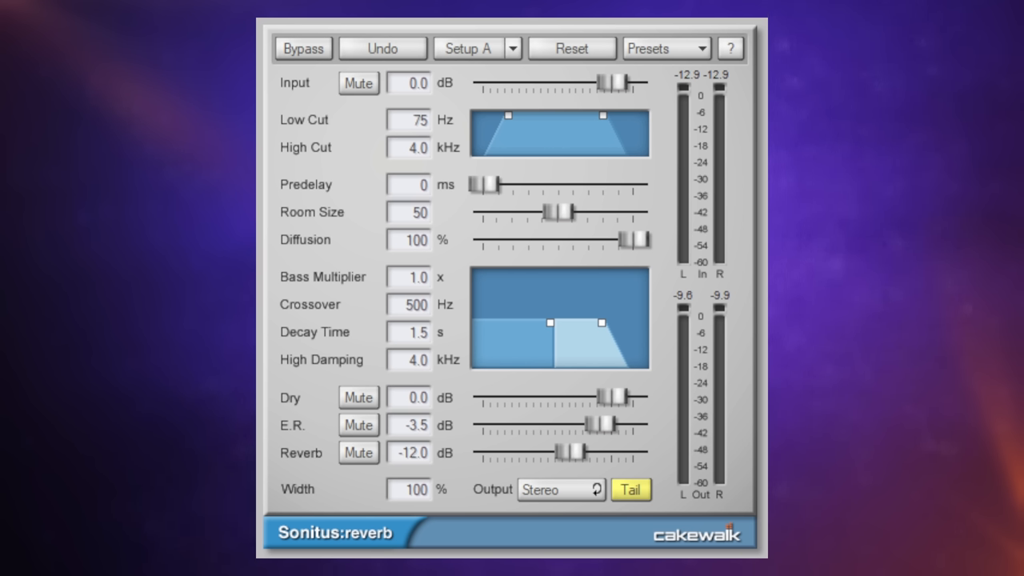
mouse_move(422, 163)
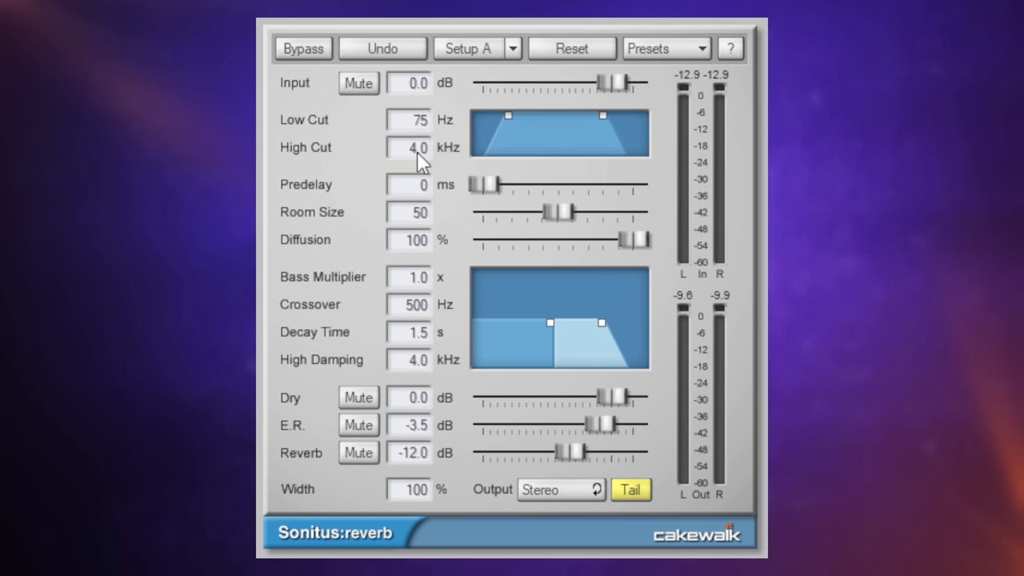
mouse_move(376, 377)
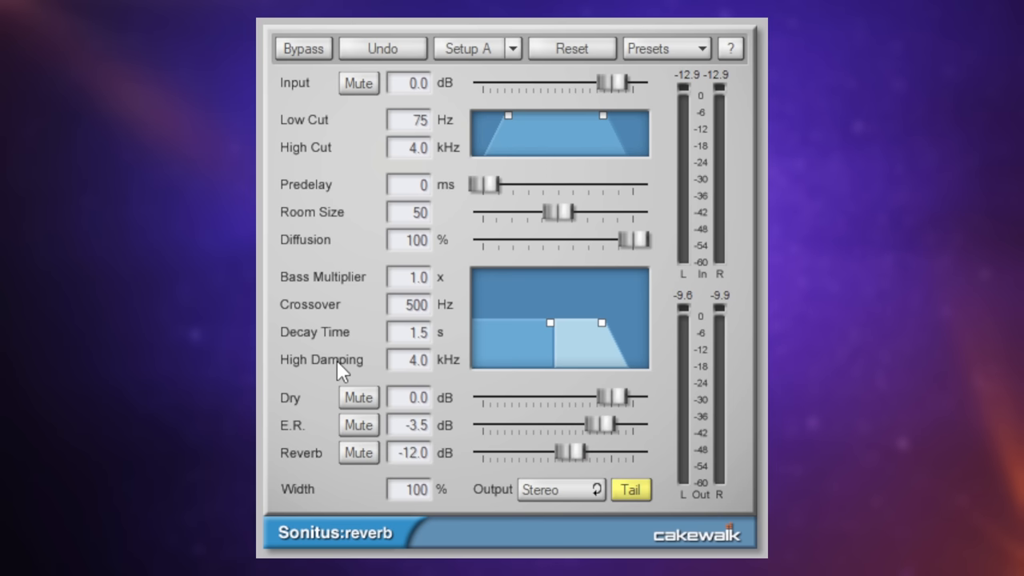
mouse_move(320, 376)
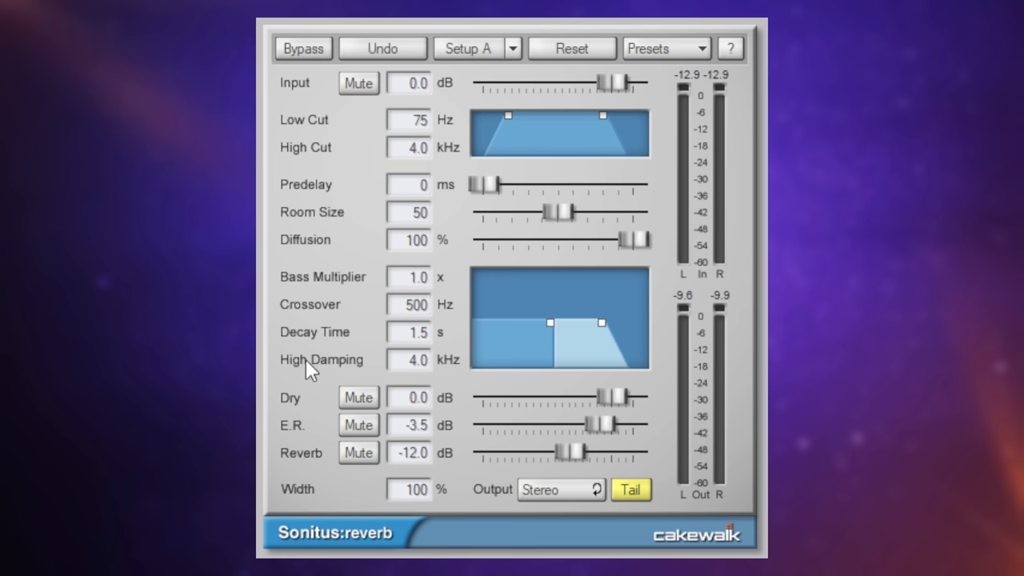
mouse_move(327, 365)
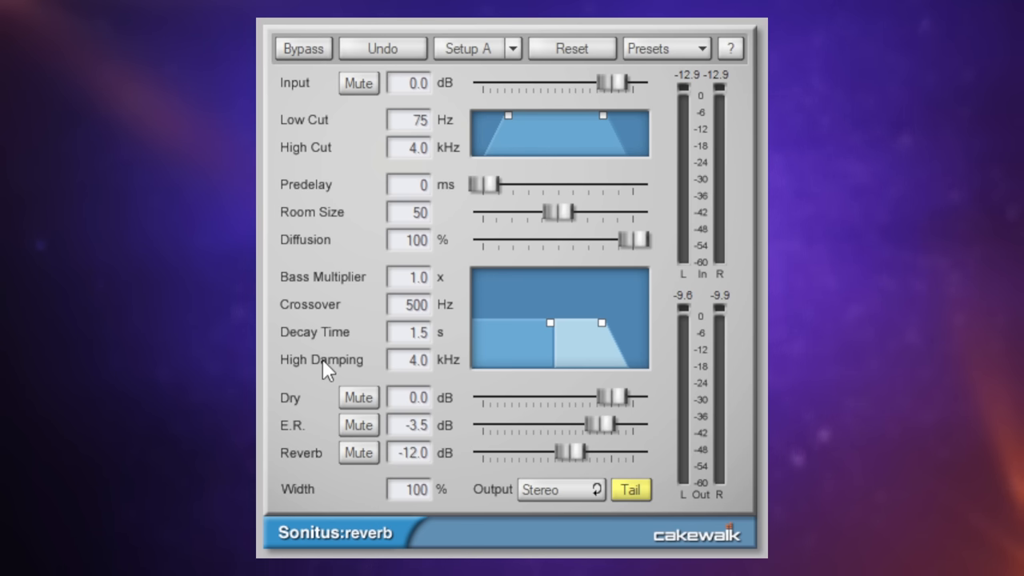
mouse_move(312, 472)
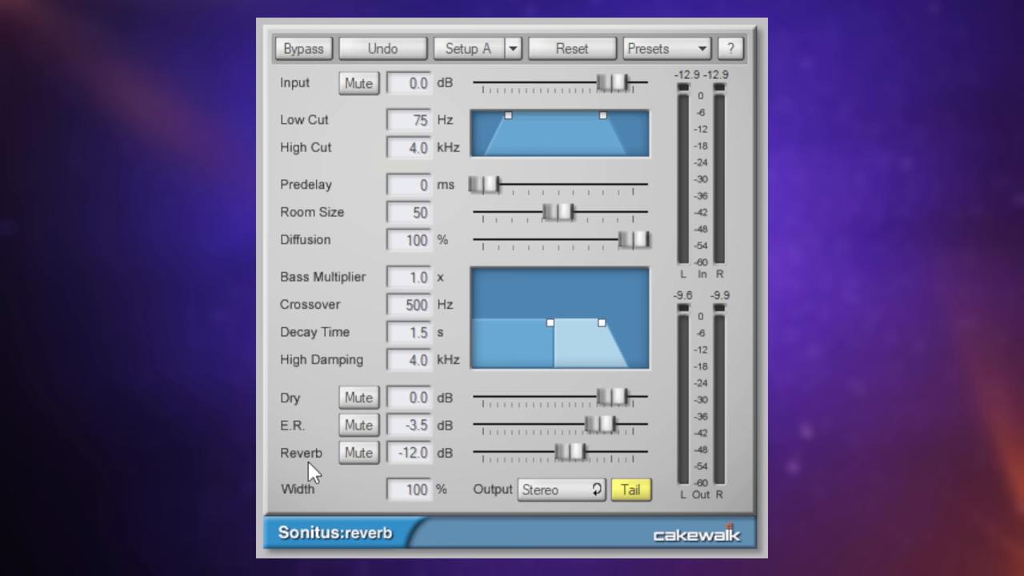
mouse_move(572, 409)
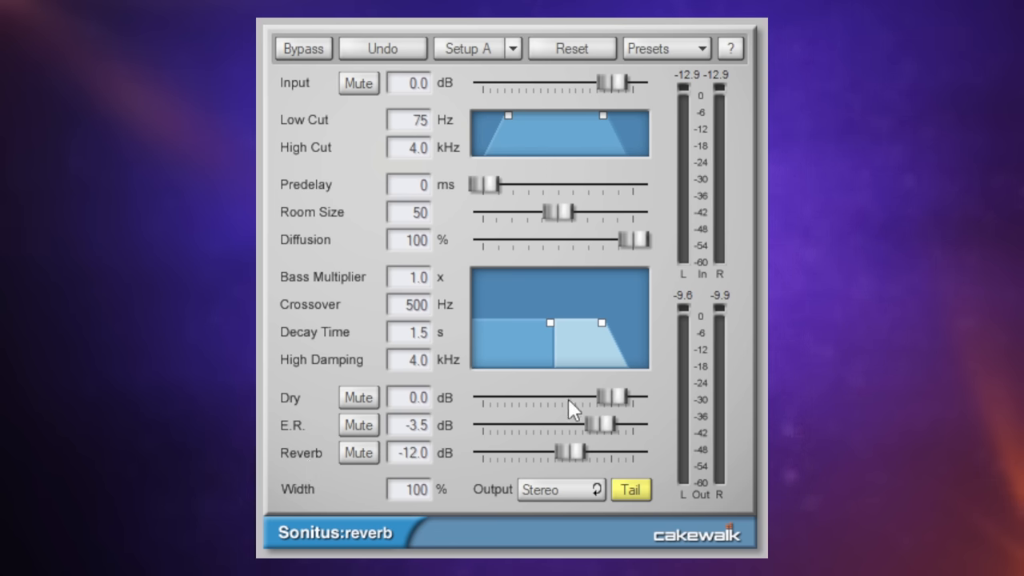
mouse_move(575, 422)
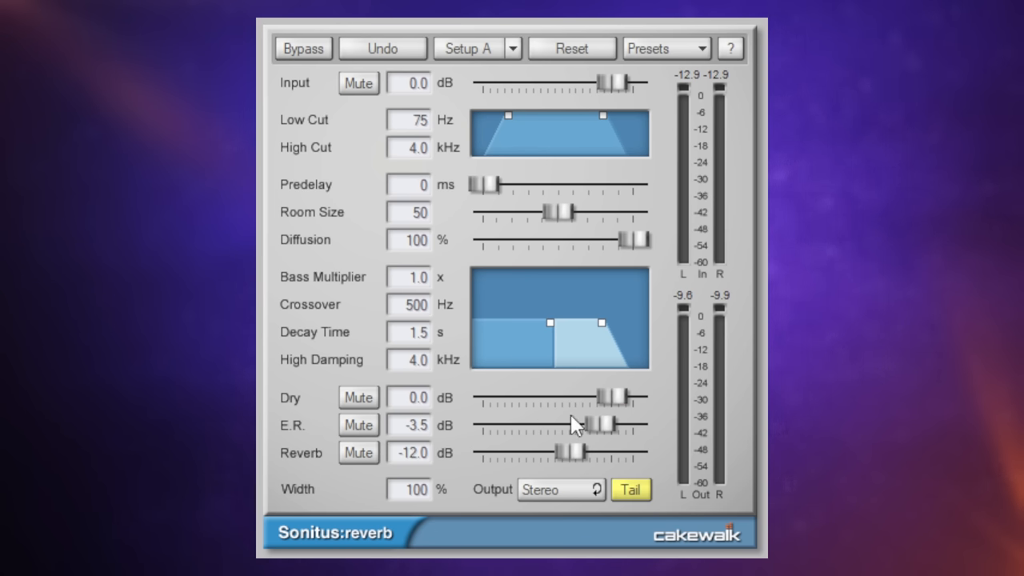
mouse_move(481, 416)
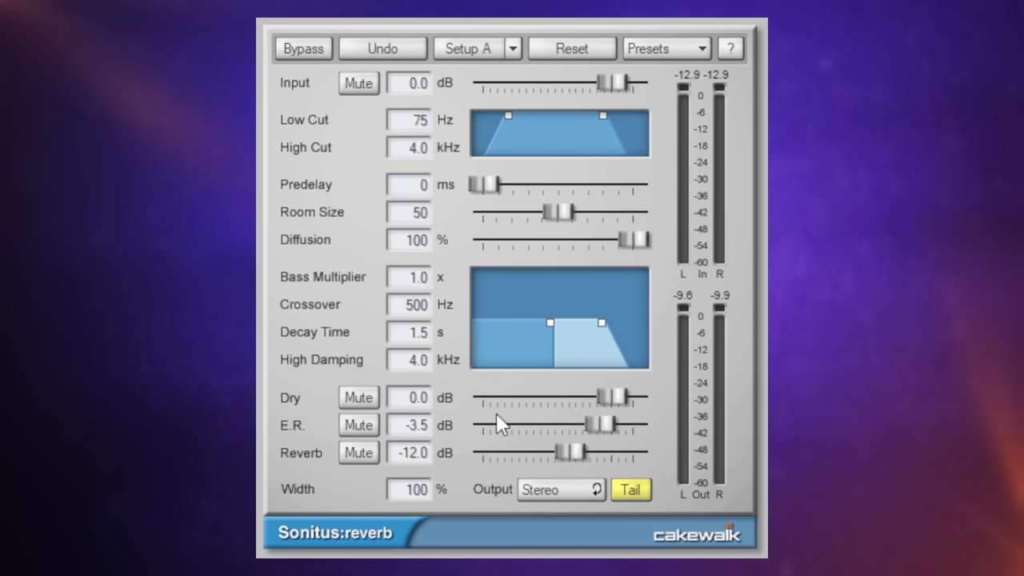
mouse_move(477, 408)
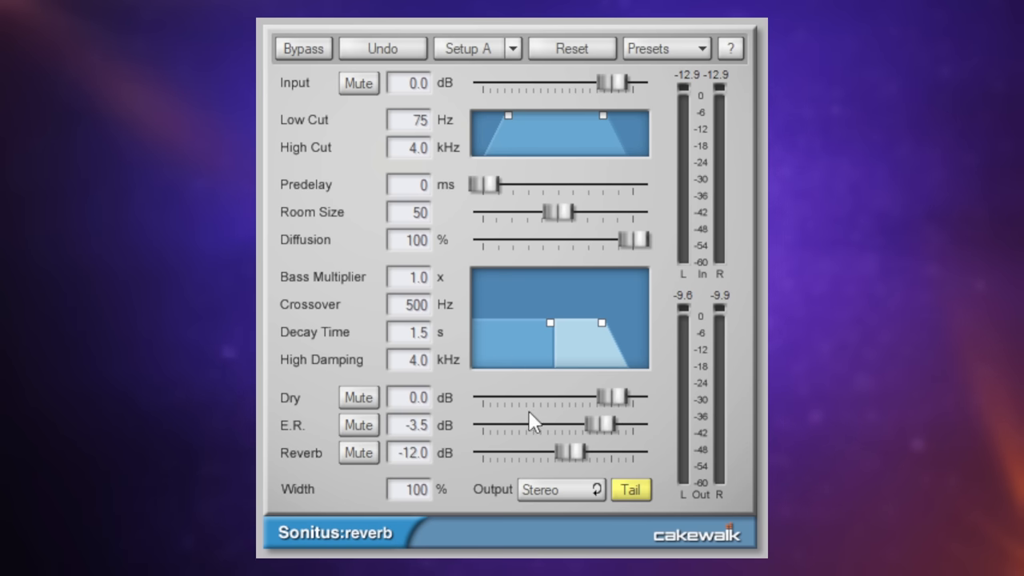
mouse_move(637, 403)
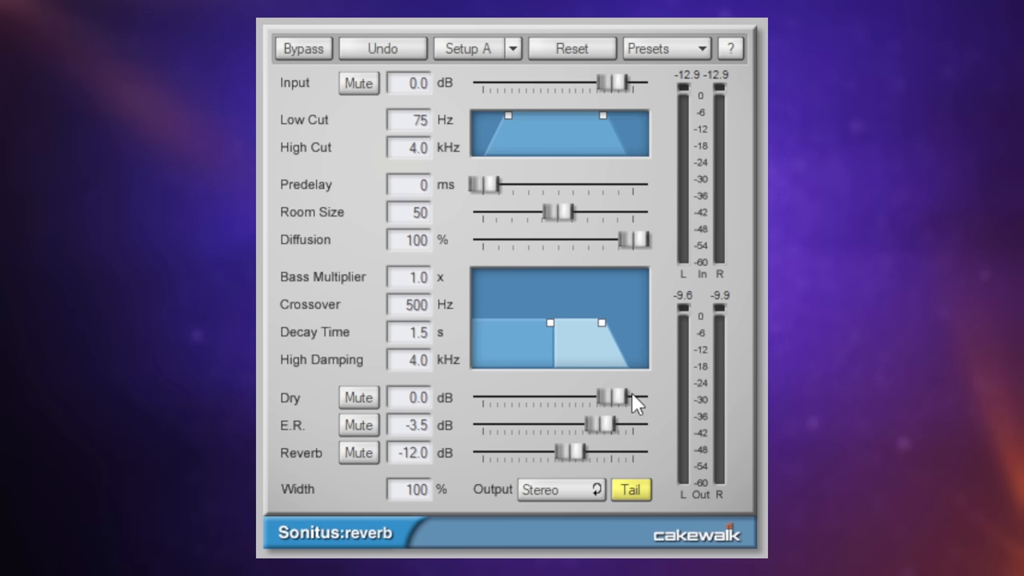
mouse_move(365, 451)
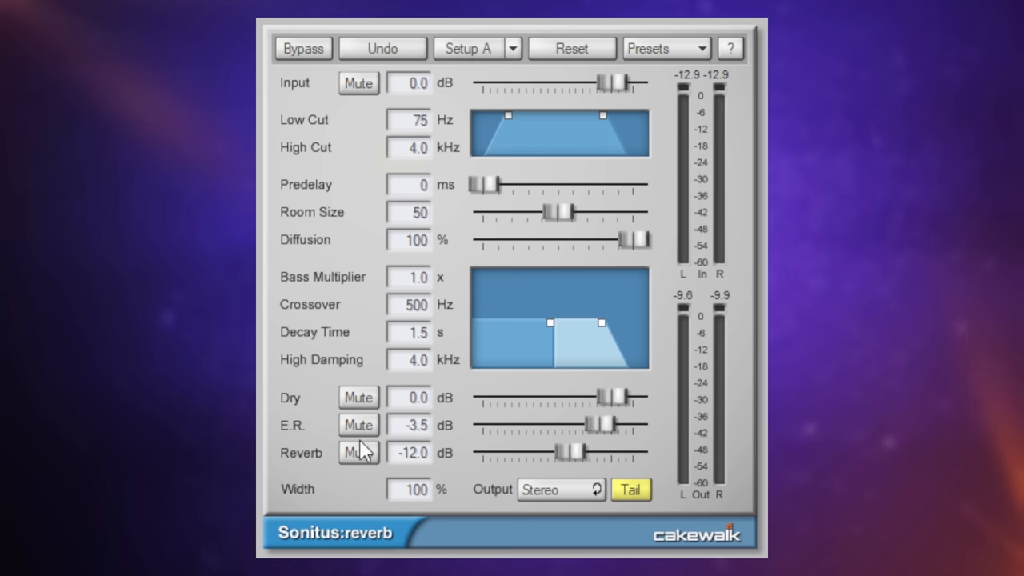
Audition the dry signal alone and the reverb tail alone, then restore the full mix and 100% width.
left_click(358, 453)
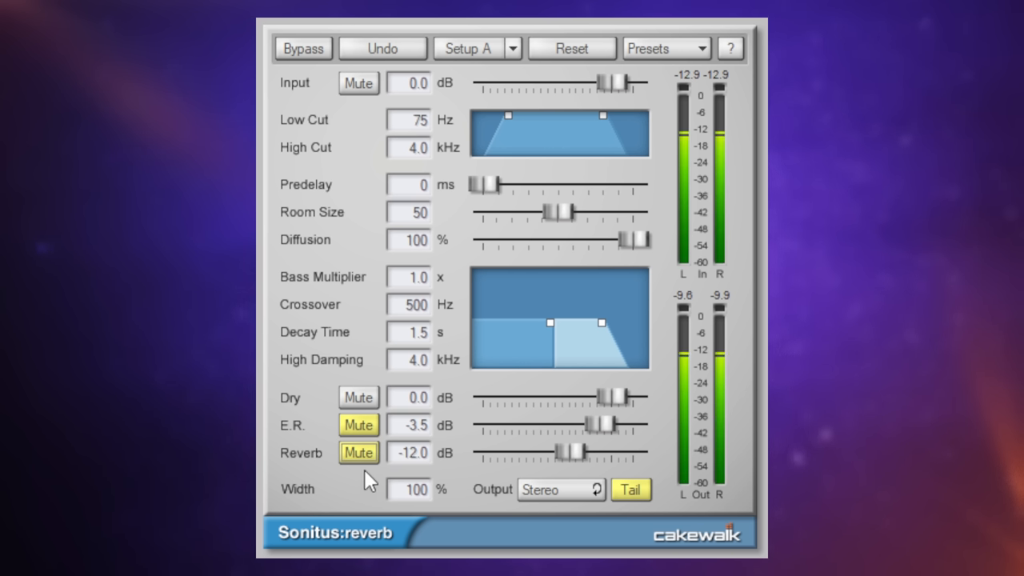
mouse_move(573, 410)
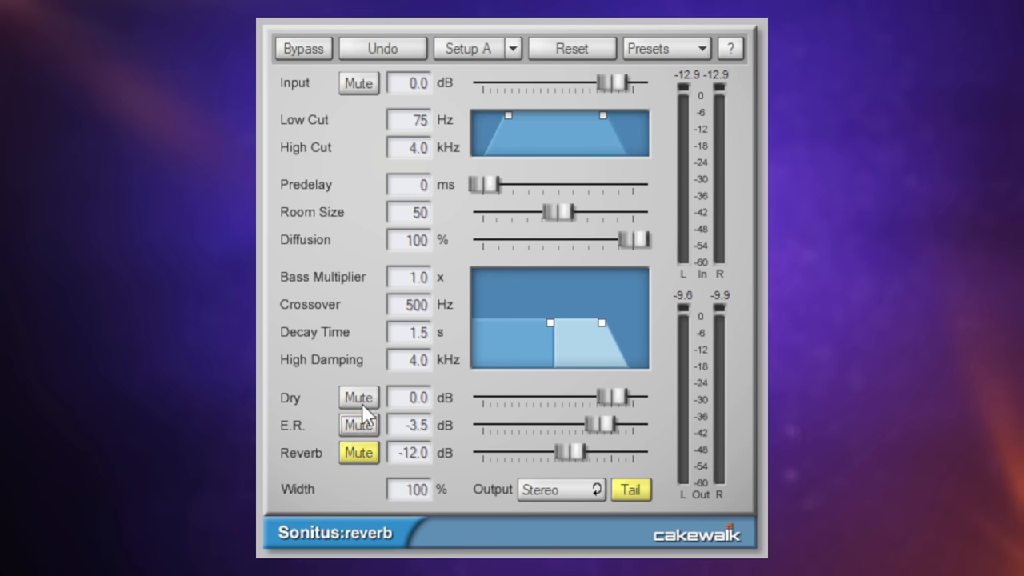
left_click(359, 397)
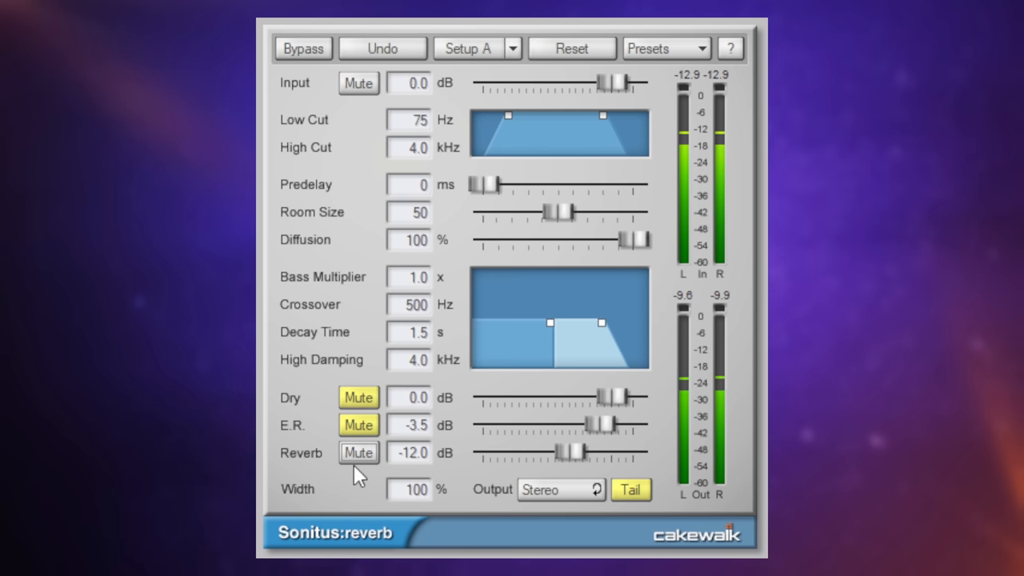
left_click(359, 452)
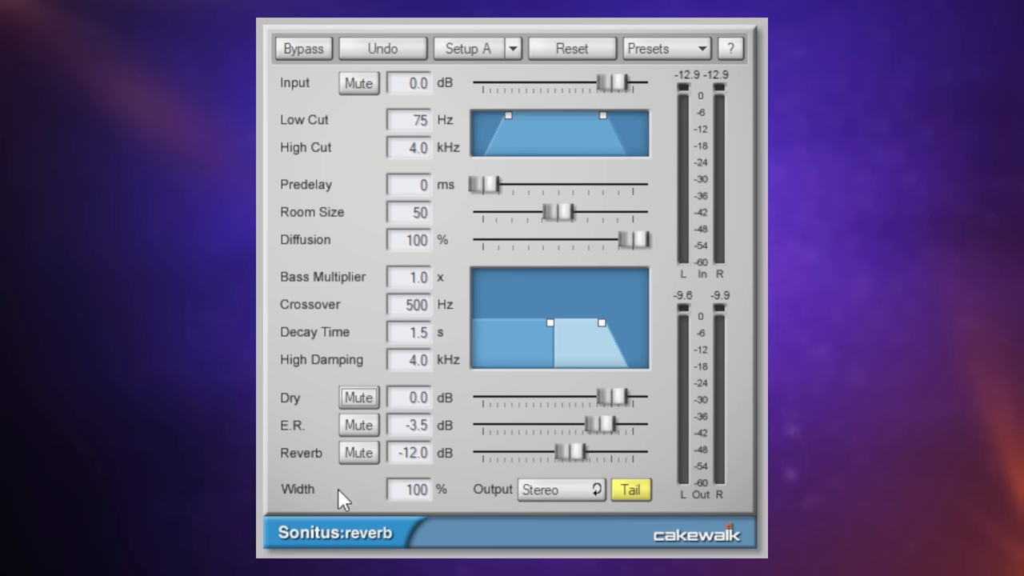
mouse_move(313, 506)
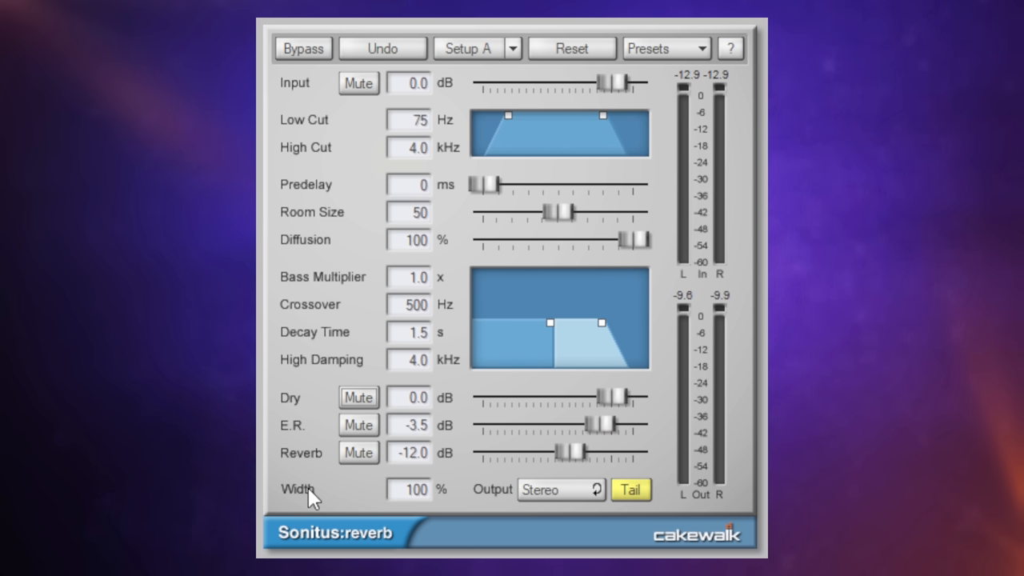
mouse_move(422, 499)
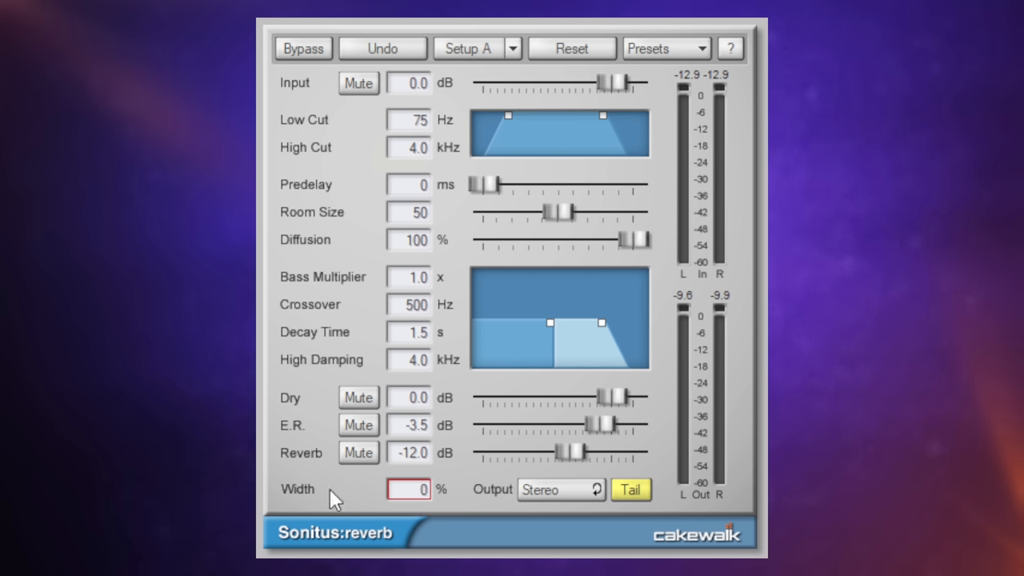
mouse_move(346, 493)
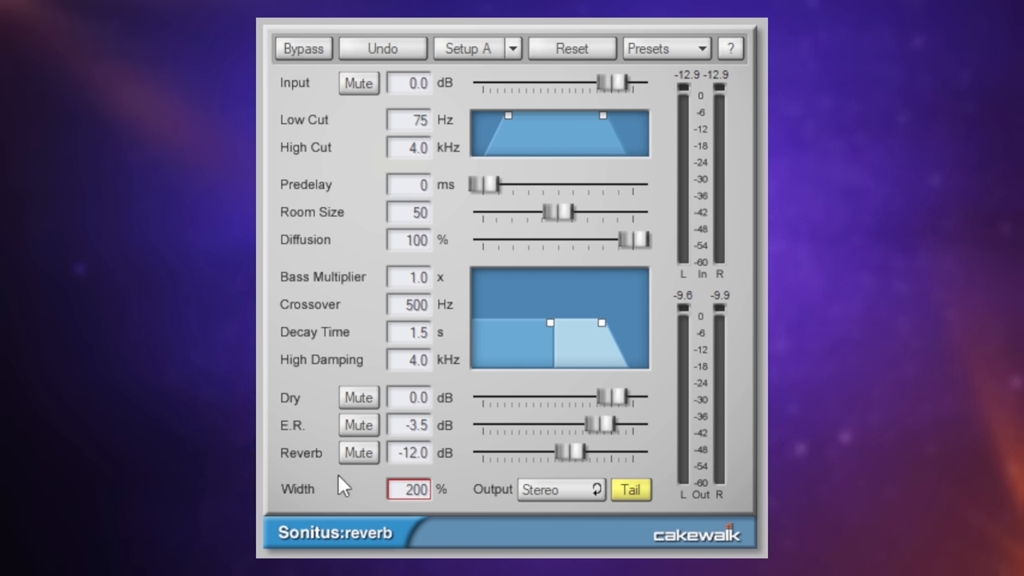
mouse_move(355, 499)
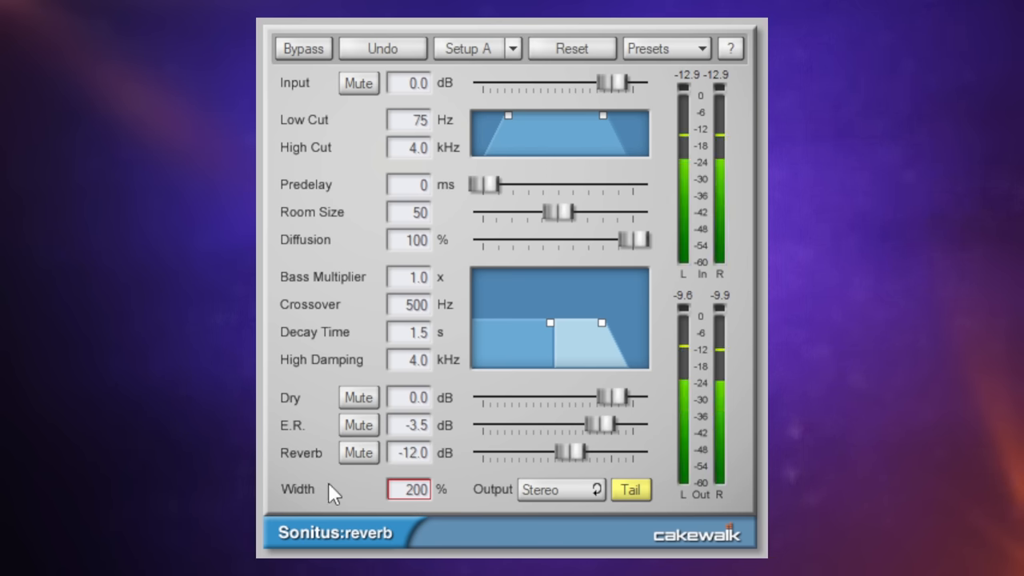
left_click(572, 48)
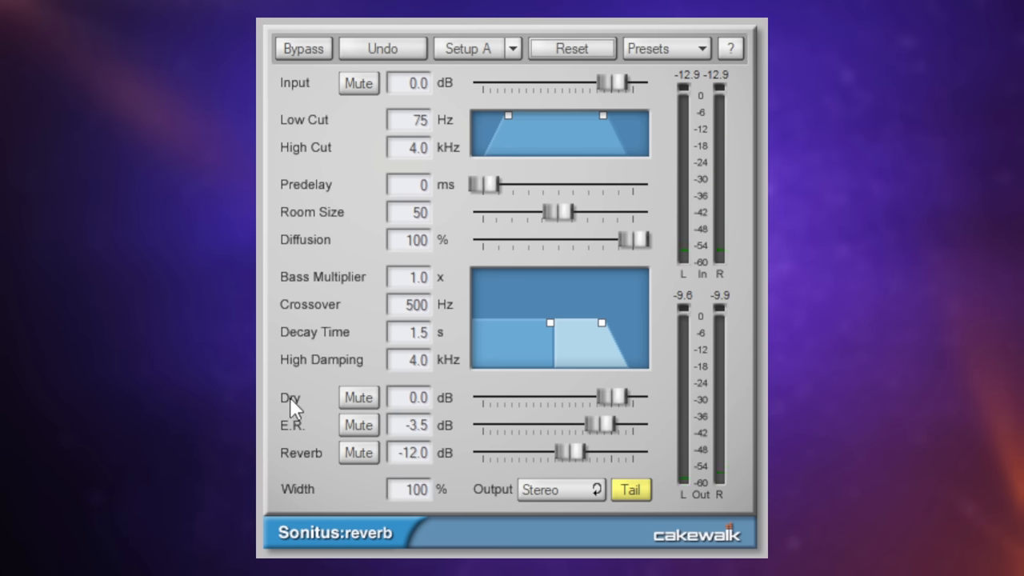
mouse_move(308, 462)
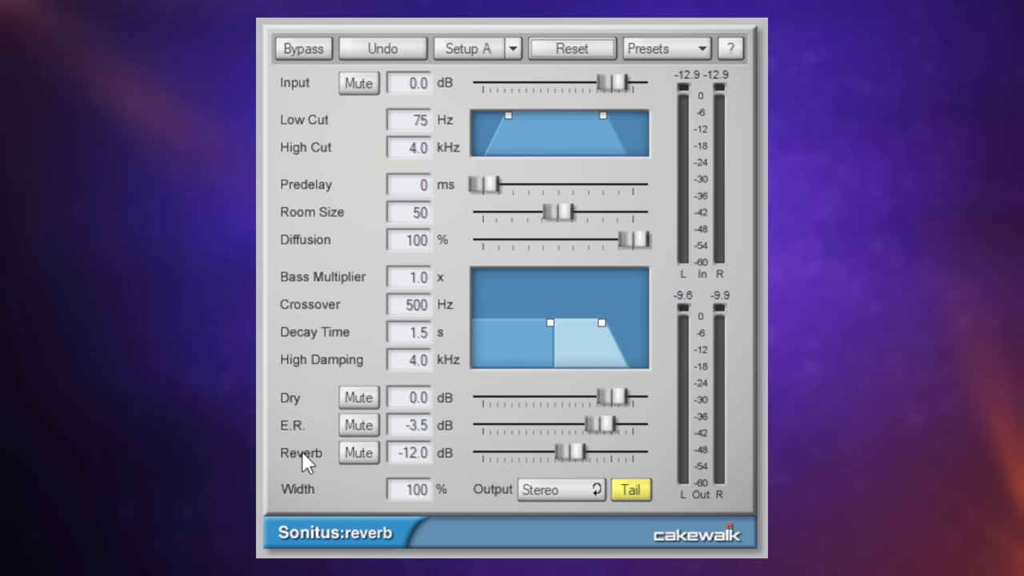
mouse_move(413, 152)
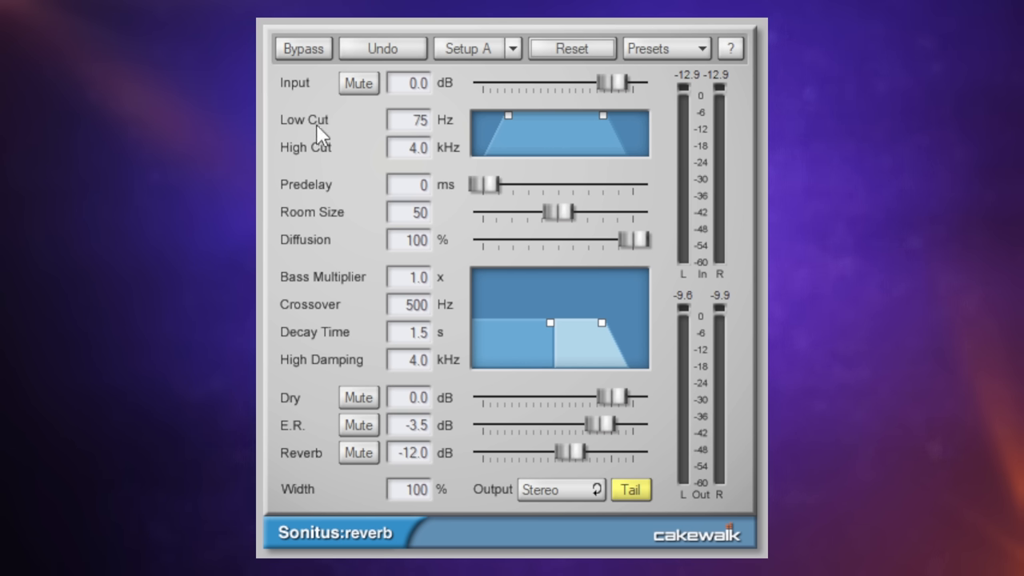
mouse_move(321, 142)
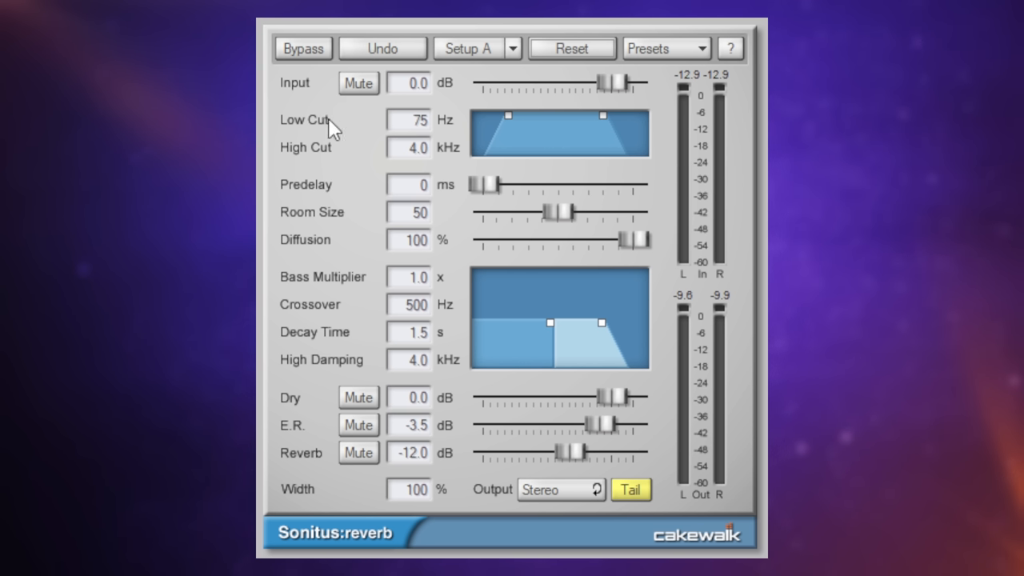
mouse_move(431, 130)
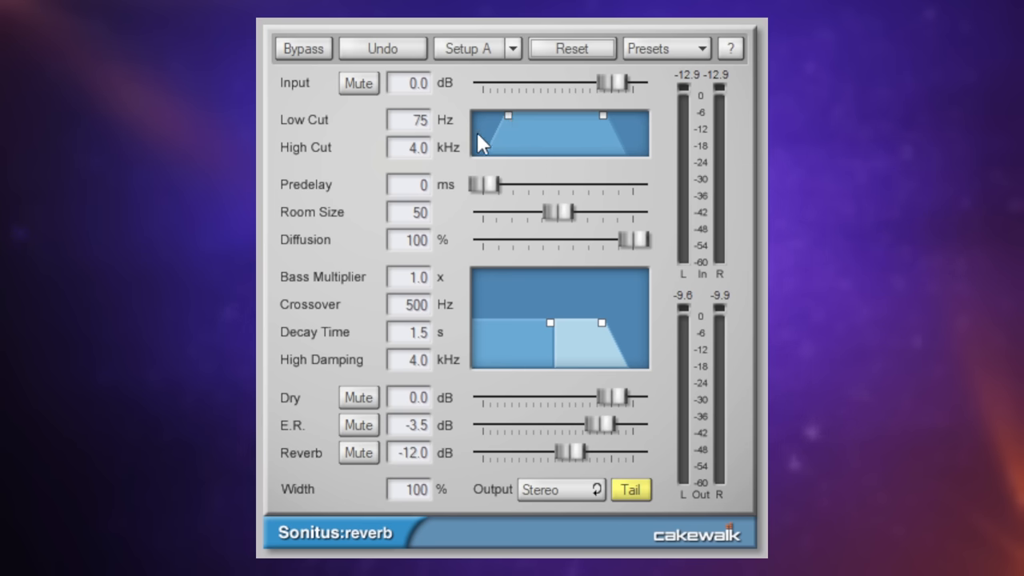
mouse_move(531, 150)
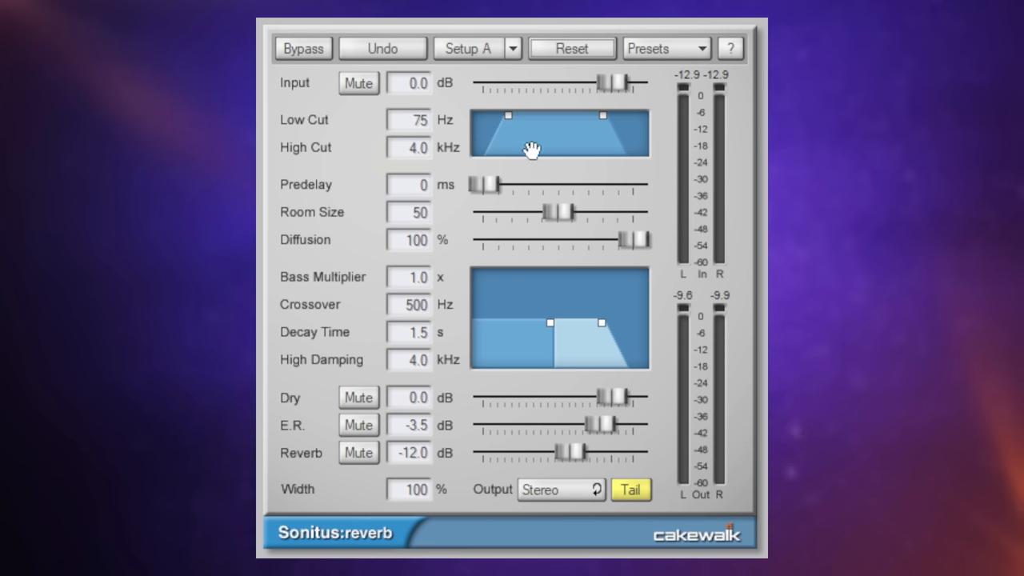
mouse_move(515, 141)
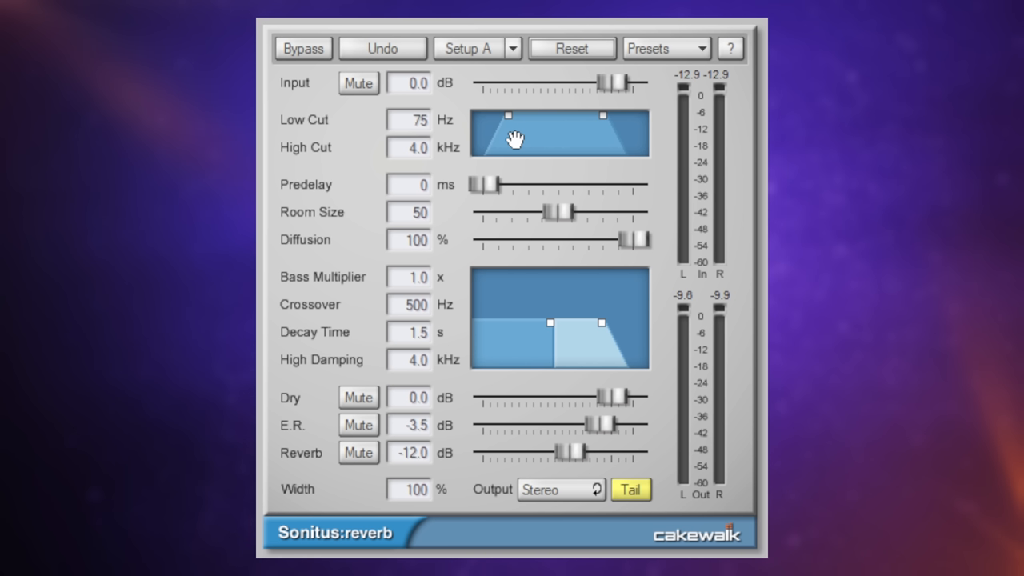
mouse_move(477, 218)
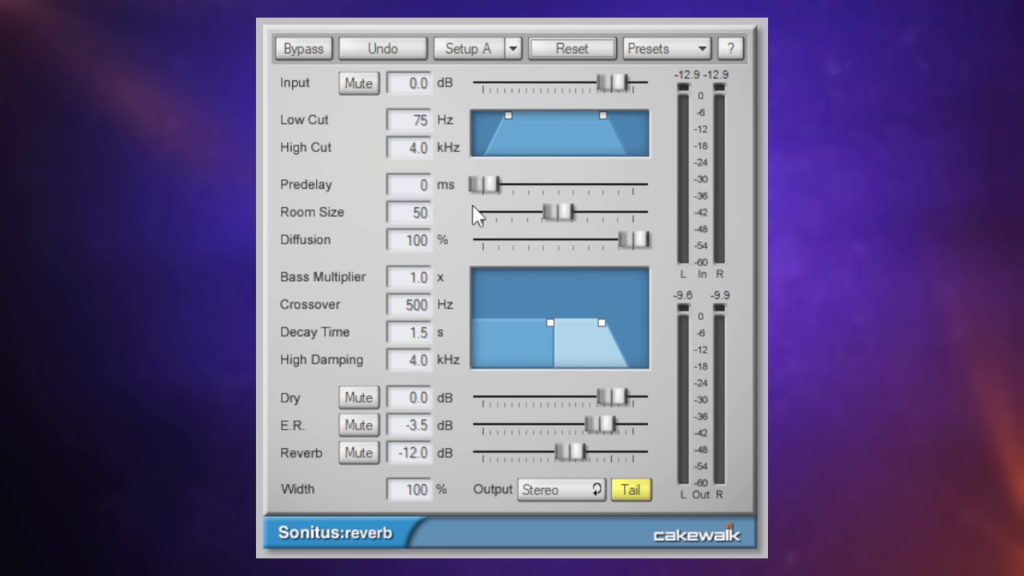
mouse_move(358, 209)
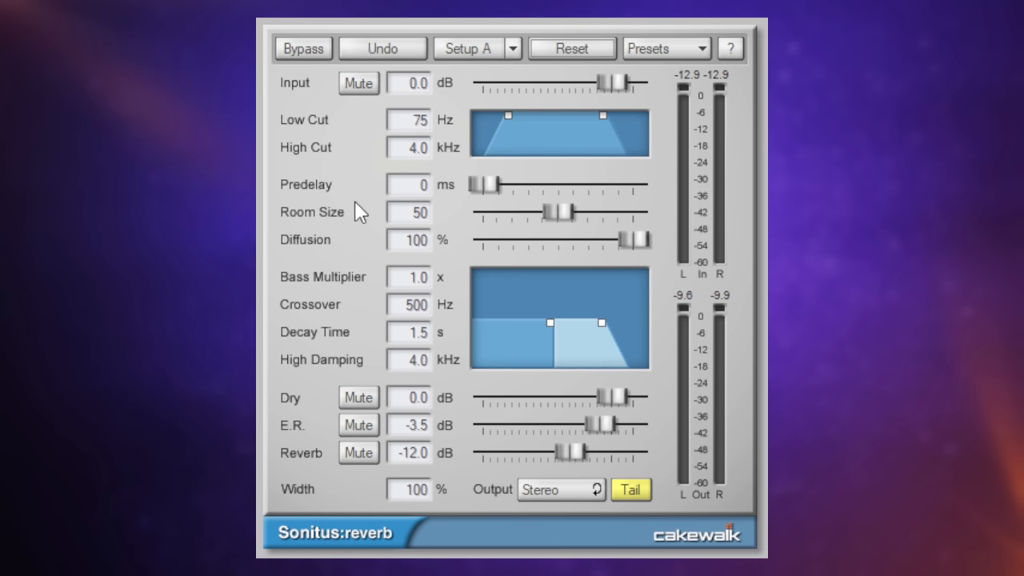
mouse_move(355, 192)
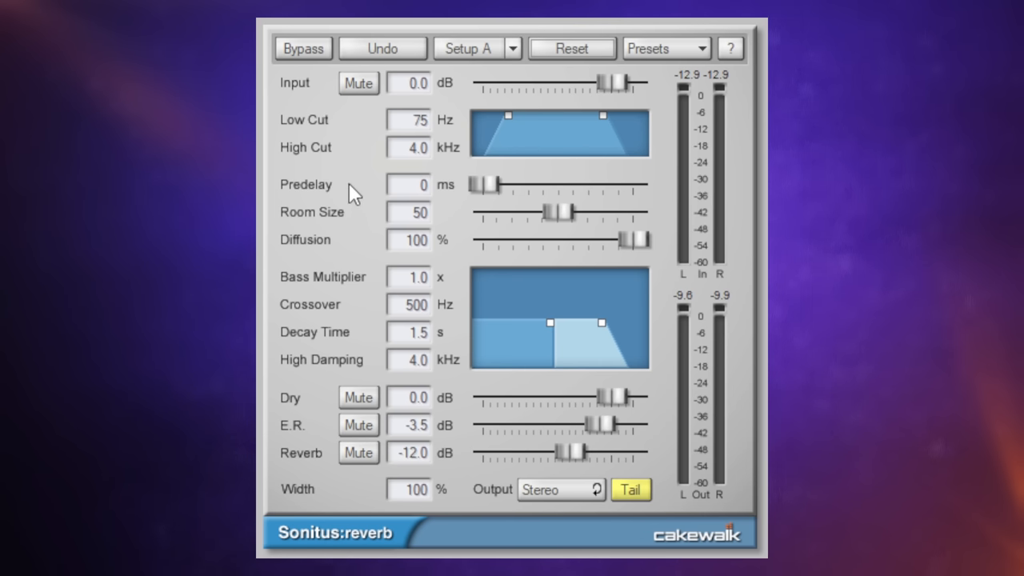
mouse_move(493, 138)
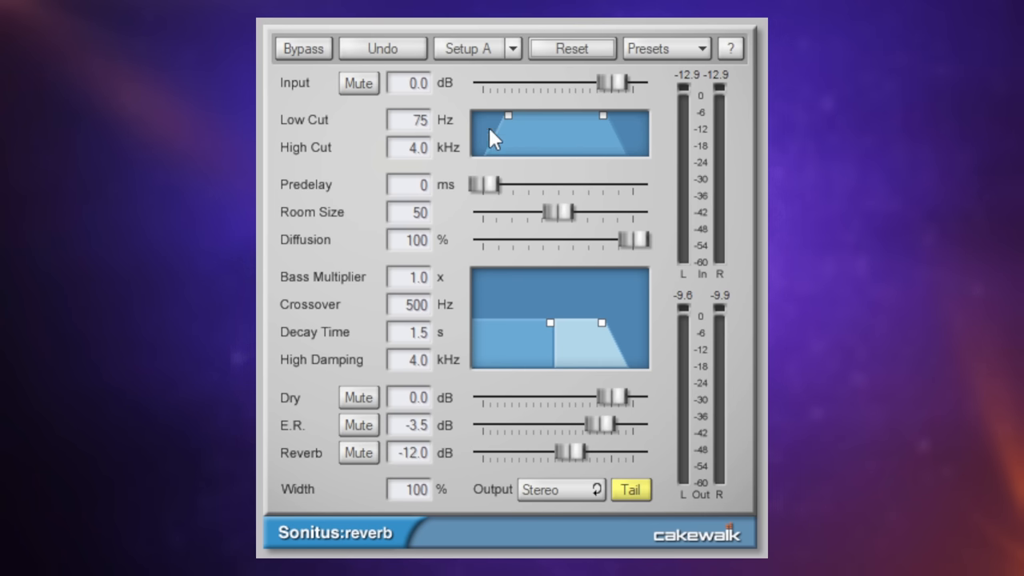
Set the reverb low cut to 512 Hz and the high cut to 4.2 kHz.
left_click_drag(505, 116, 525, 118)
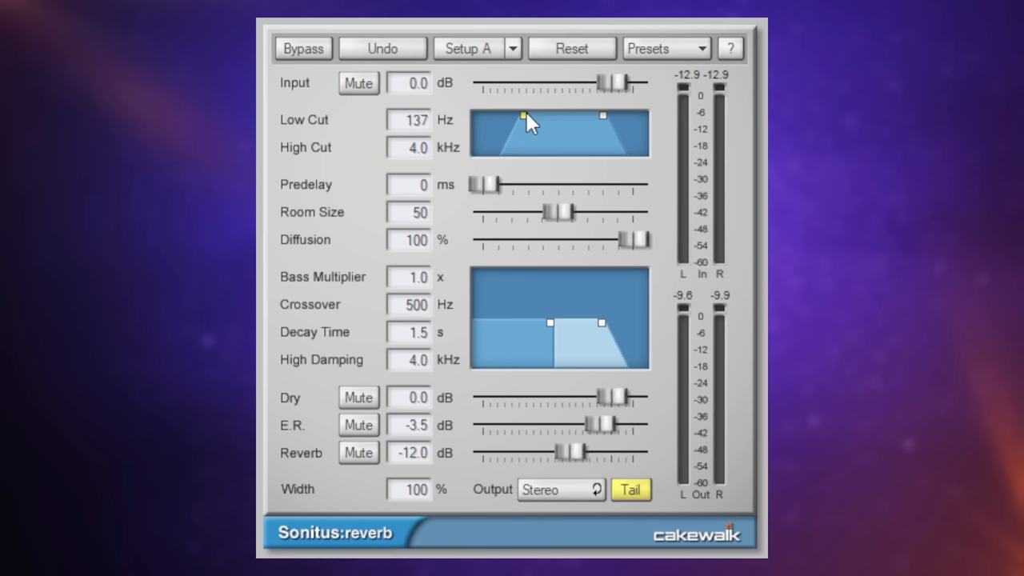
left_click_drag(522, 117, 560, 115)
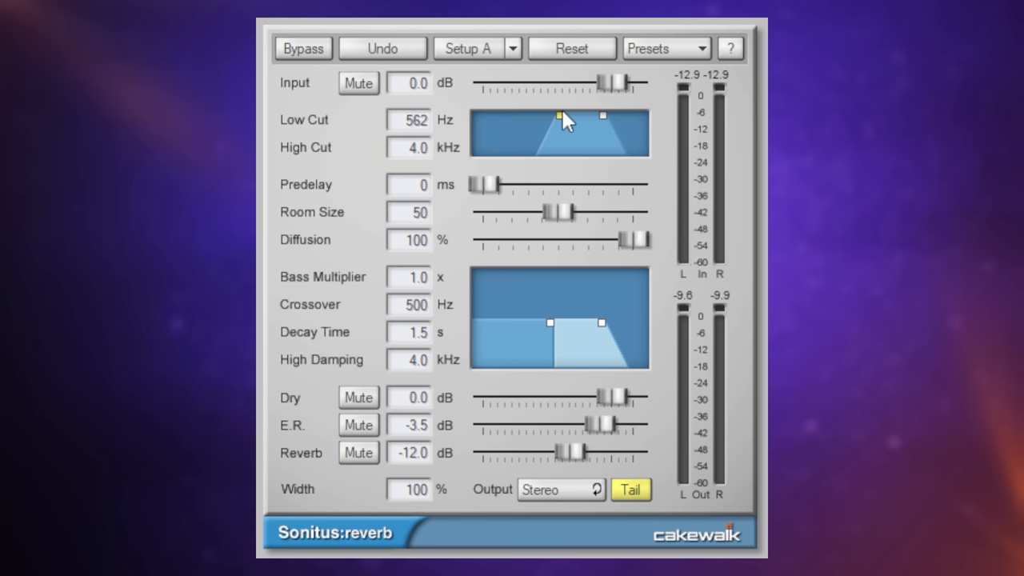
left_click_drag(560, 115, 556, 117)
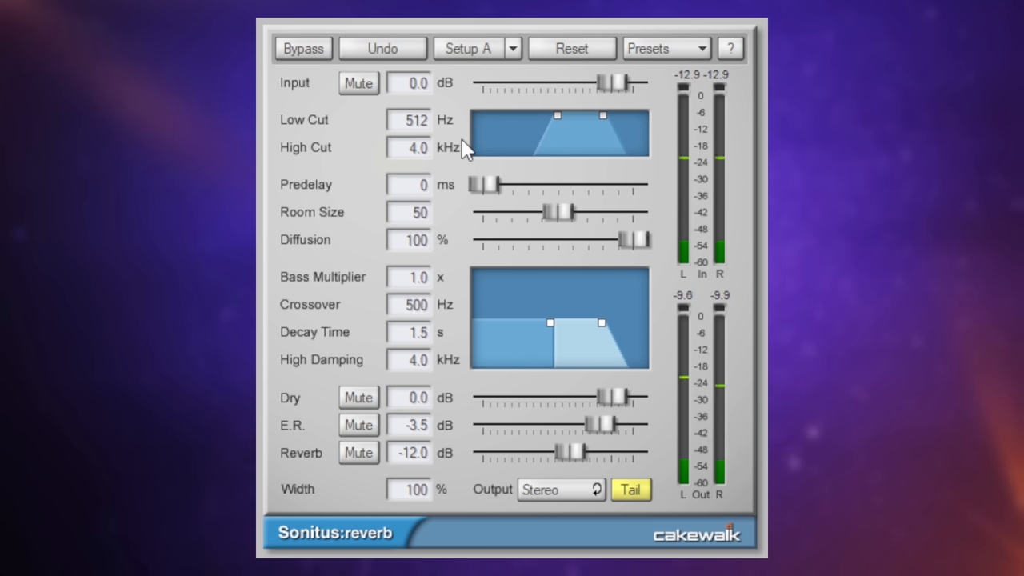
mouse_move(432, 157)
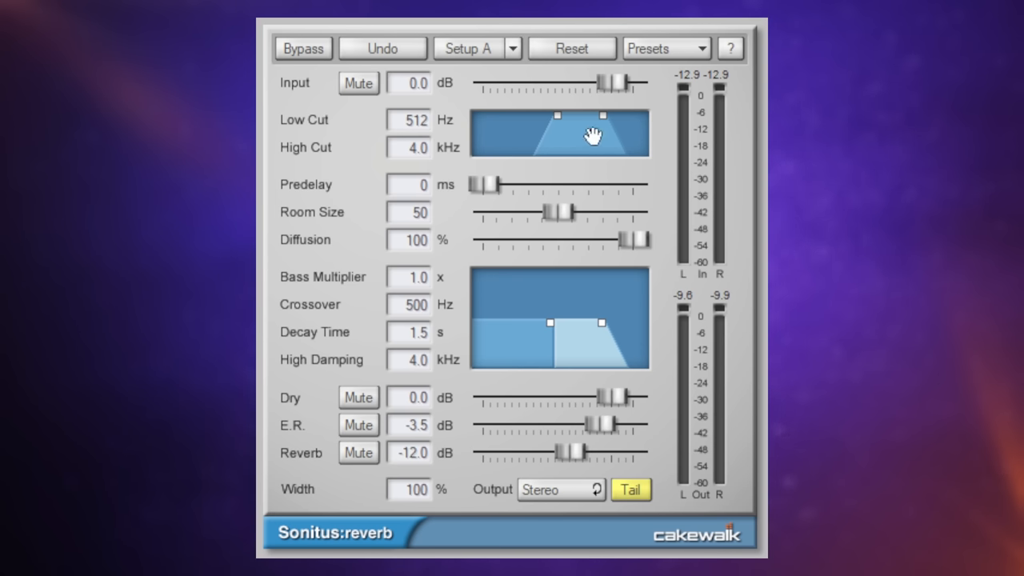
mouse_move(606, 122)
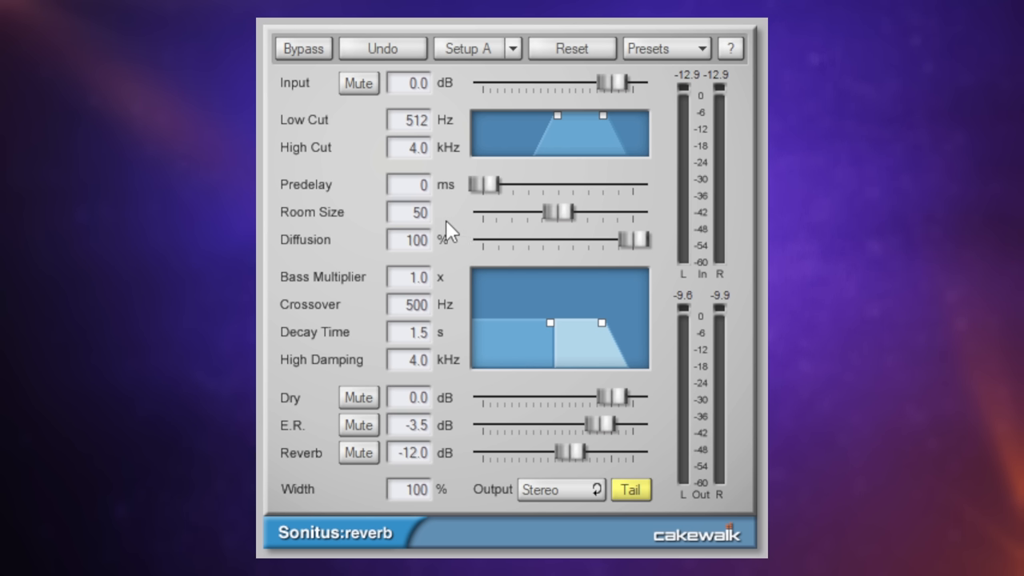
mouse_move(456, 222)
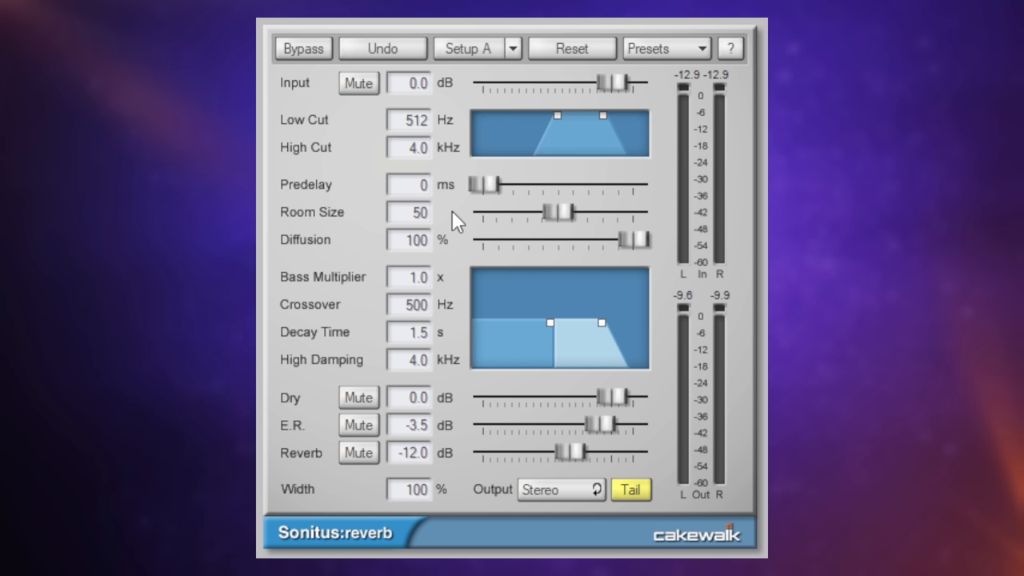
left_click_drag(603, 115, 602, 120)
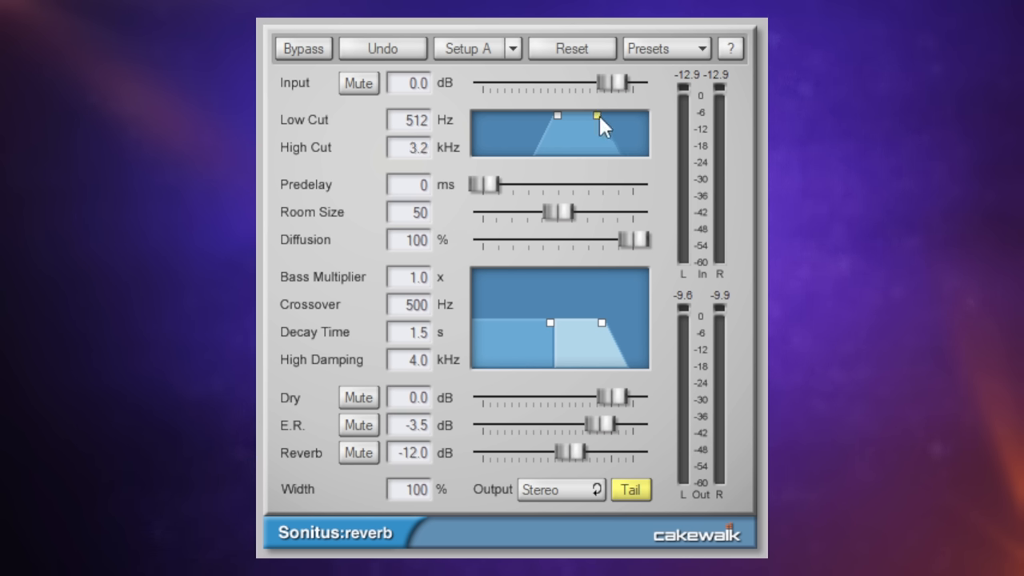
left_click_drag(599, 120, 602, 119)
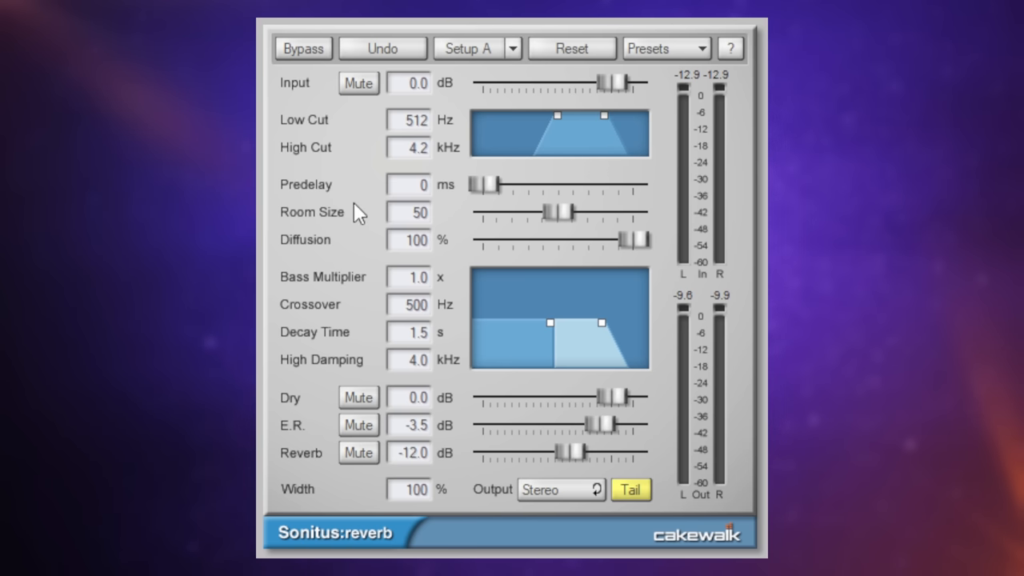
mouse_move(349, 226)
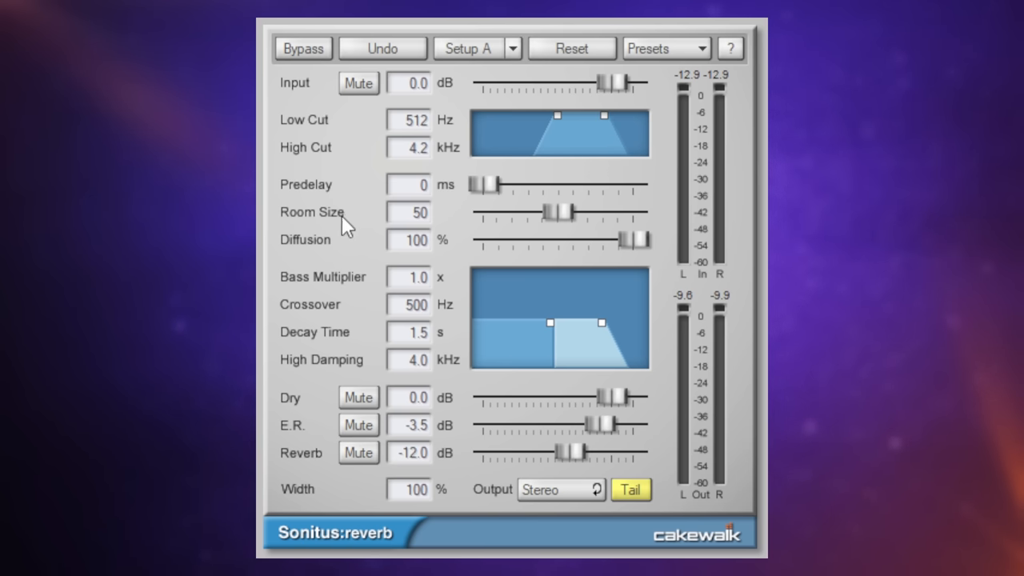
mouse_move(342, 141)
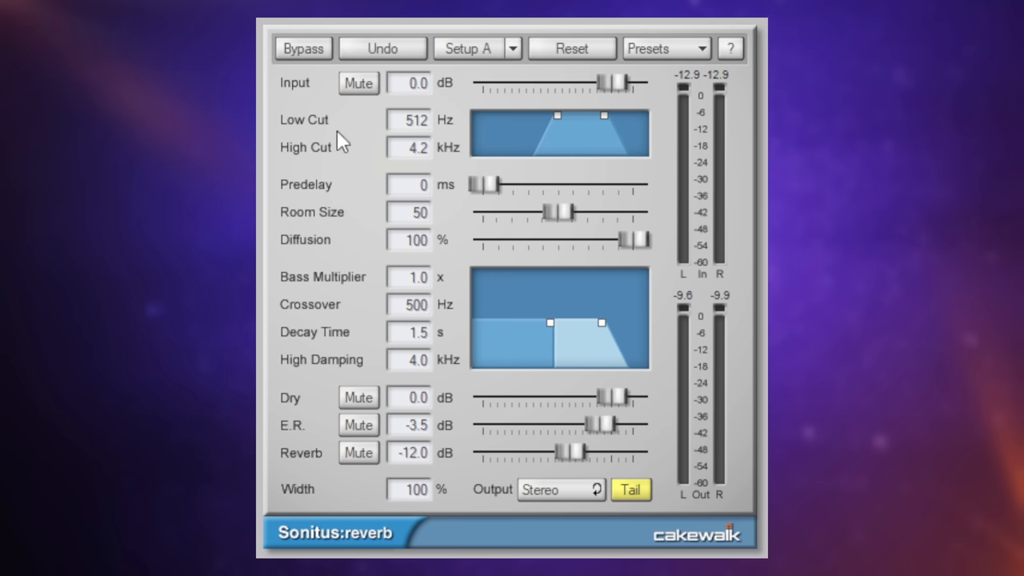
mouse_move(318, 196)
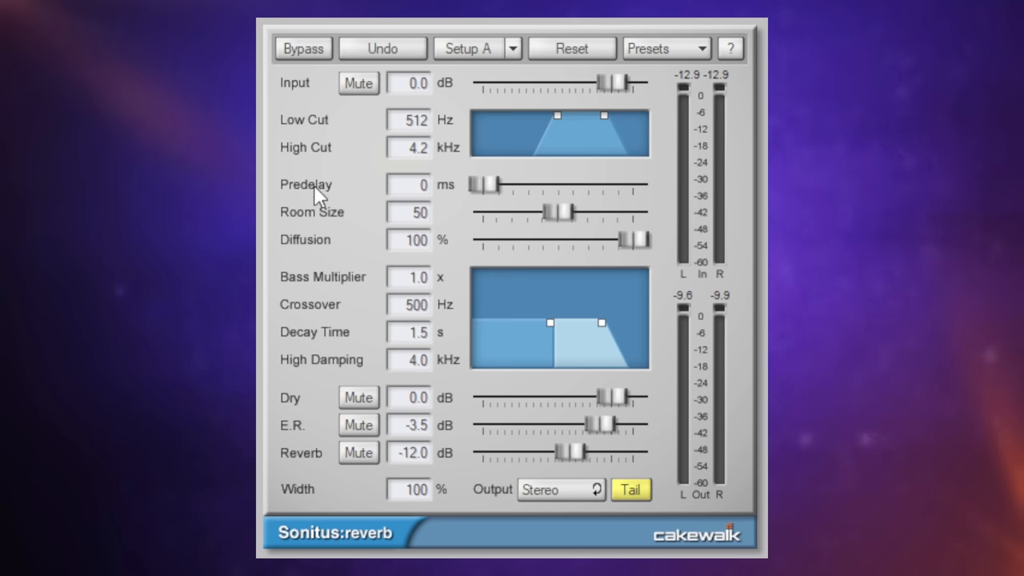
mouse_move(322, 195)
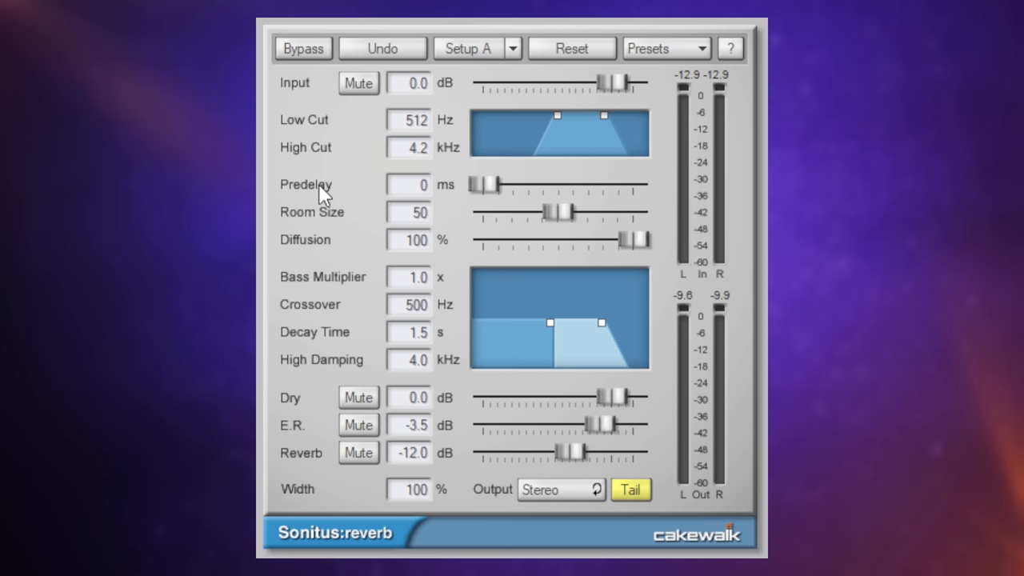
mouse_move(512, 191)
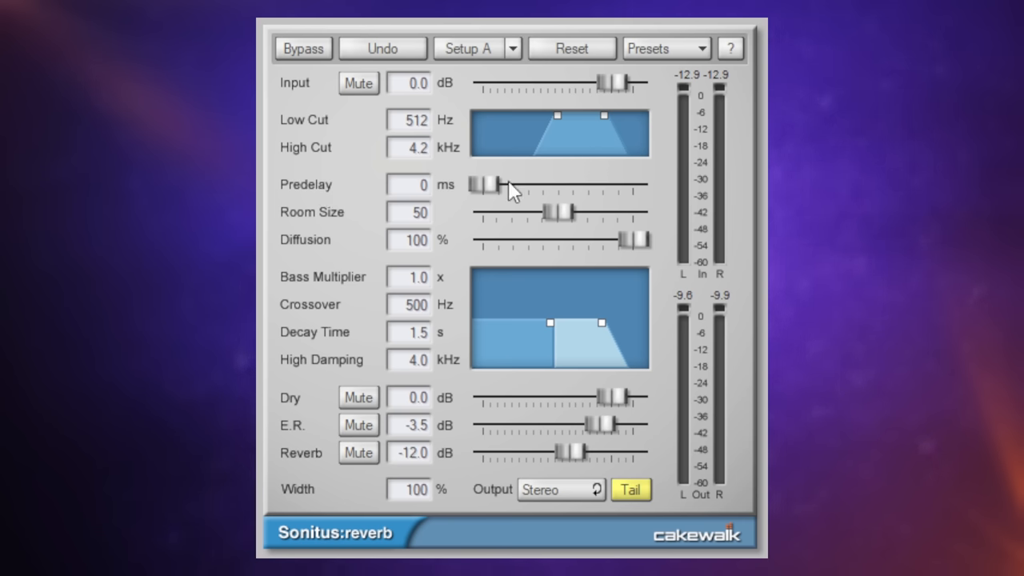
mouse_move(330, 218)
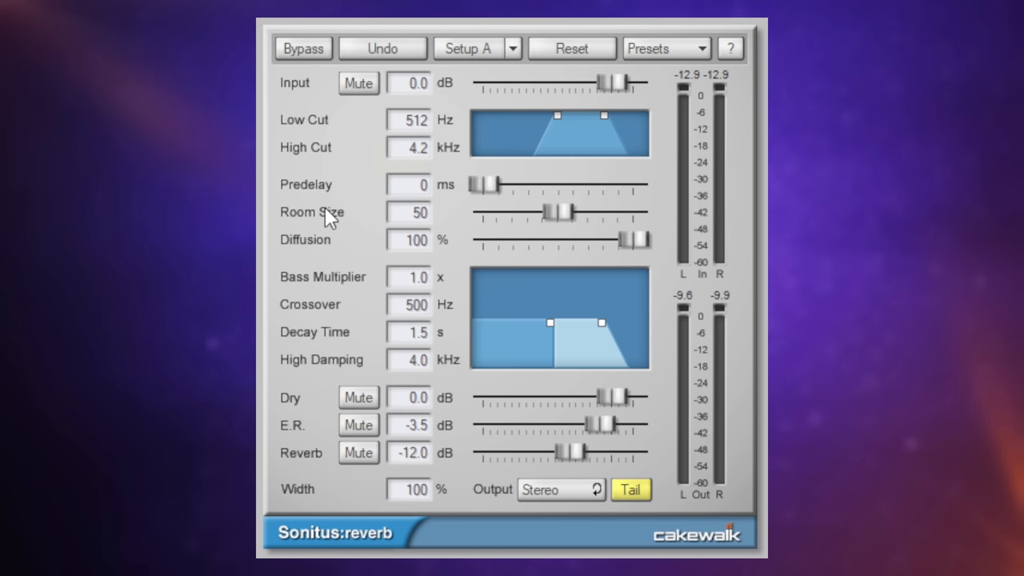
mouse_move(322, 241)
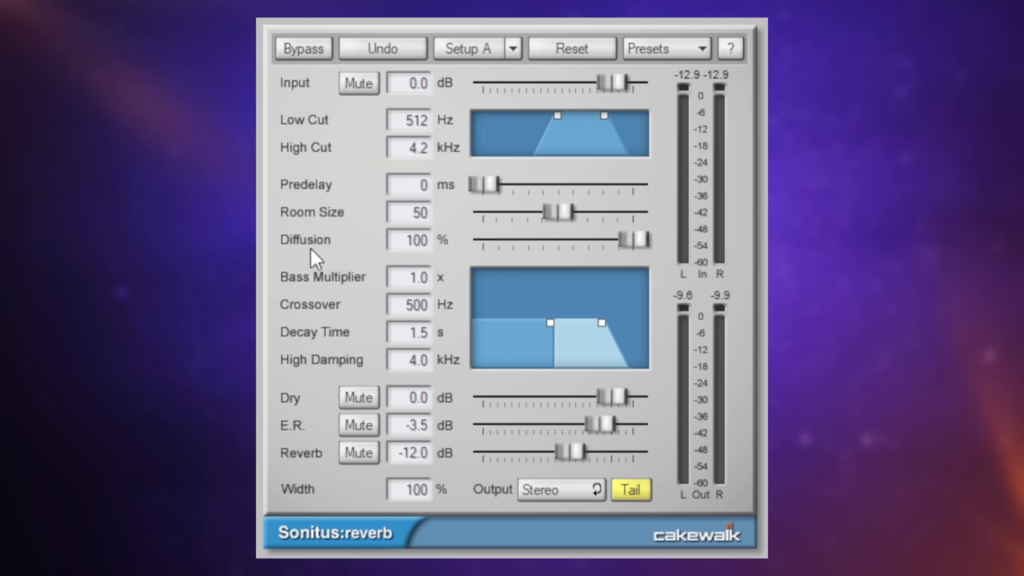
mouse_move(627, 253)
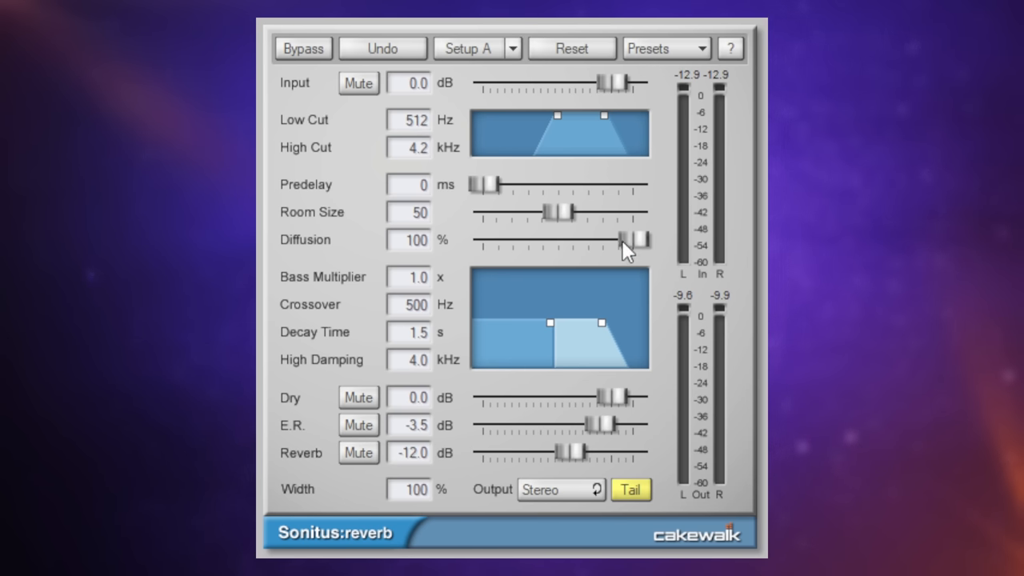
mouse_move(557, 246)
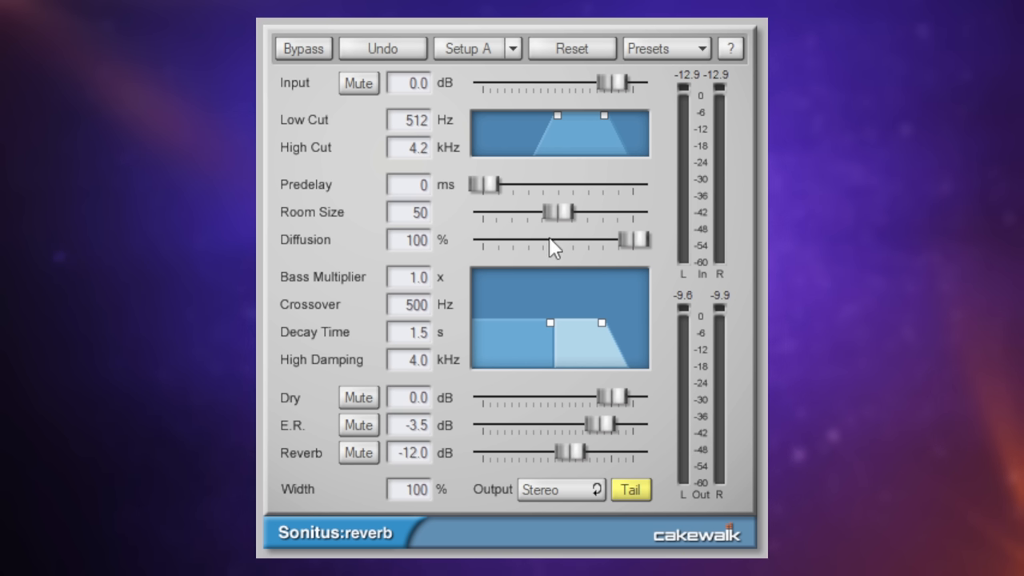
mouse_move(520, 243)
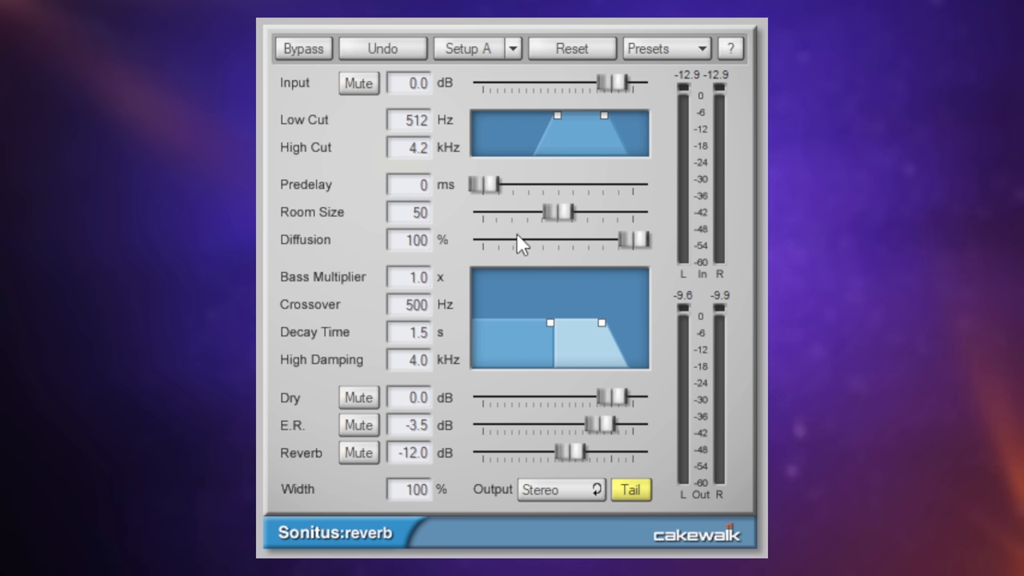
mouse_move(554, 243)
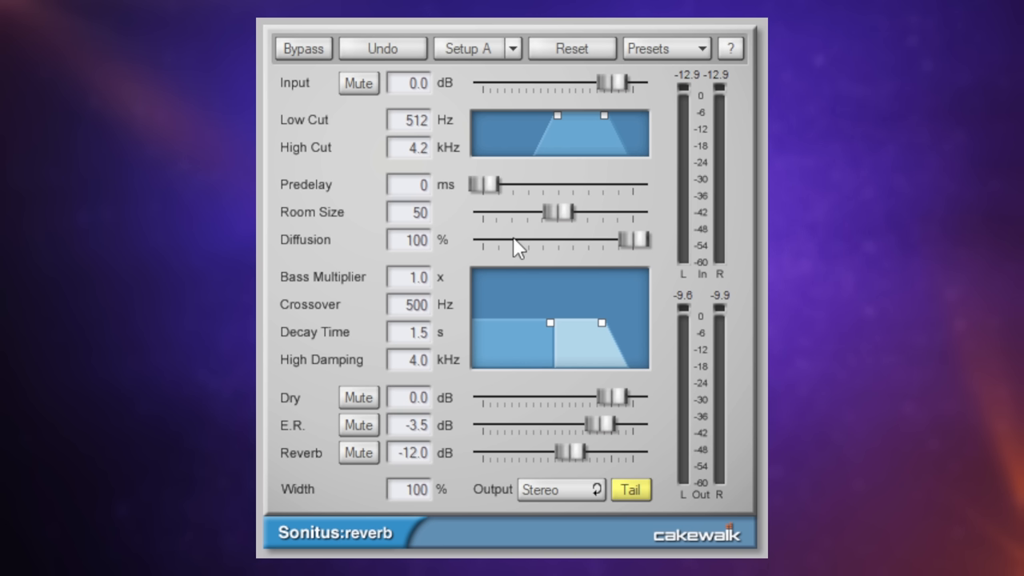
mouse_move(345, 223)
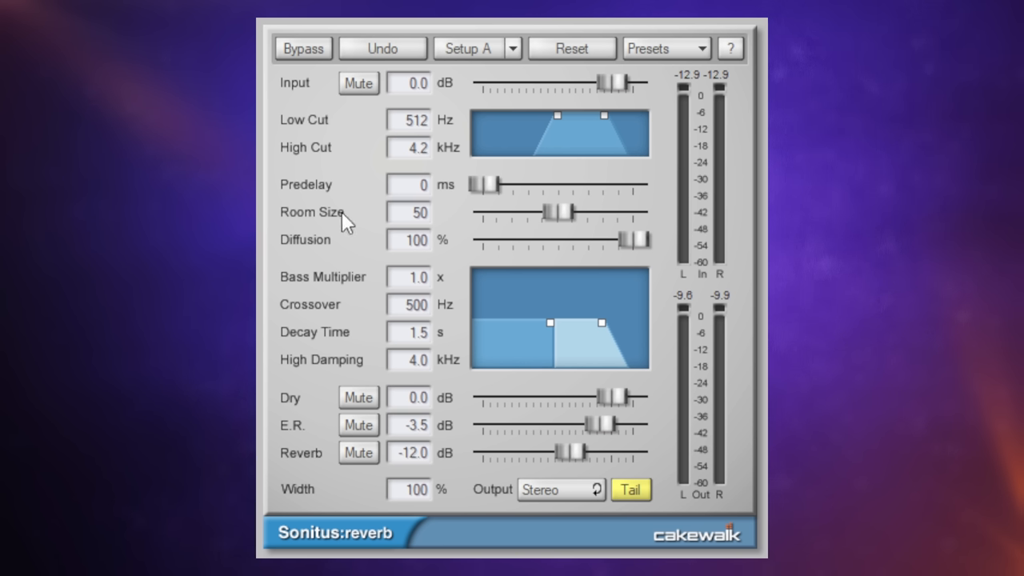
mouse_move(351, 222)
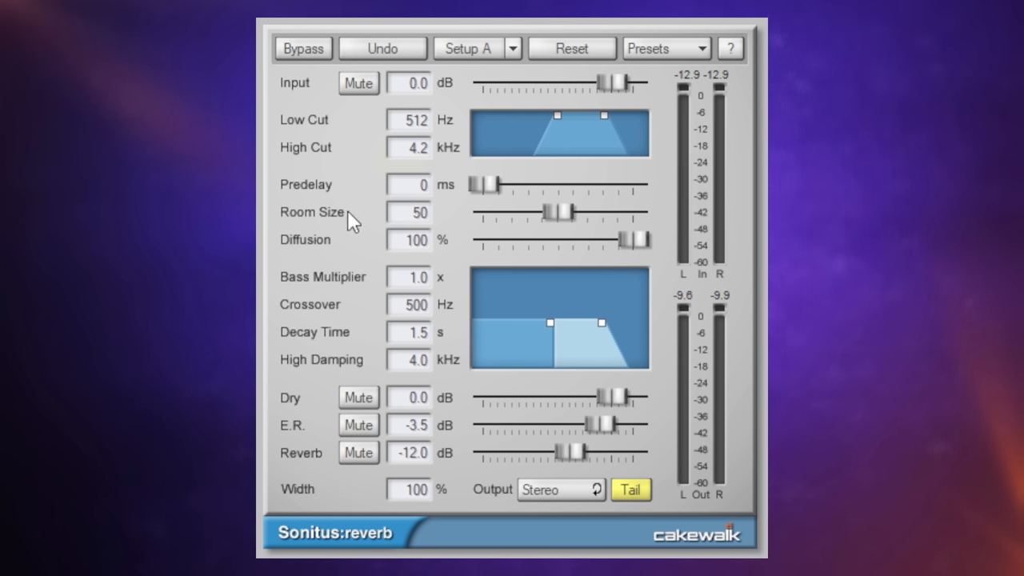
mouse_move(557, 224)
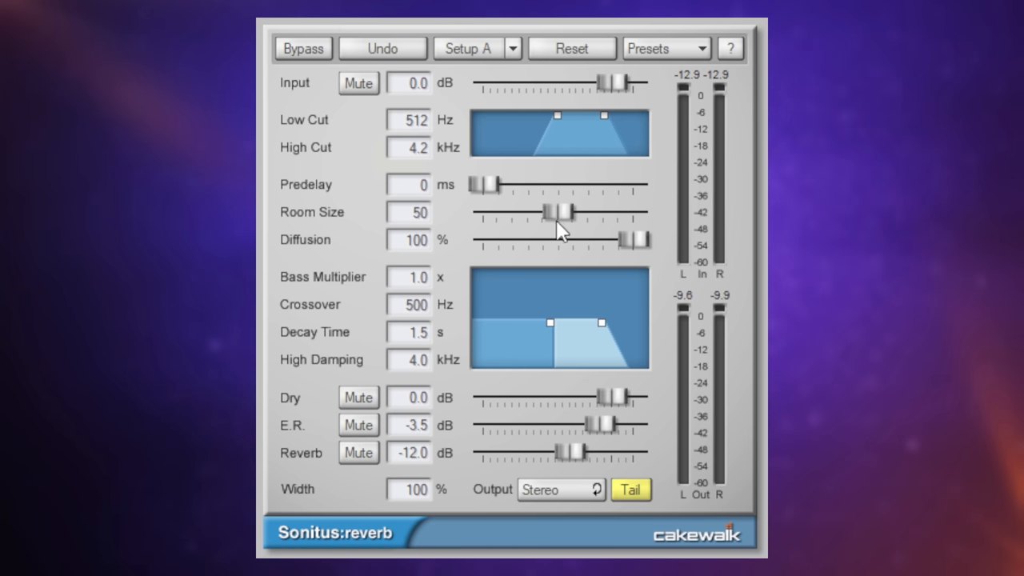
Sweep the room size up to 100, down to 12, then return it to about 50.
left_click_drag(552, 211, 637, 211)
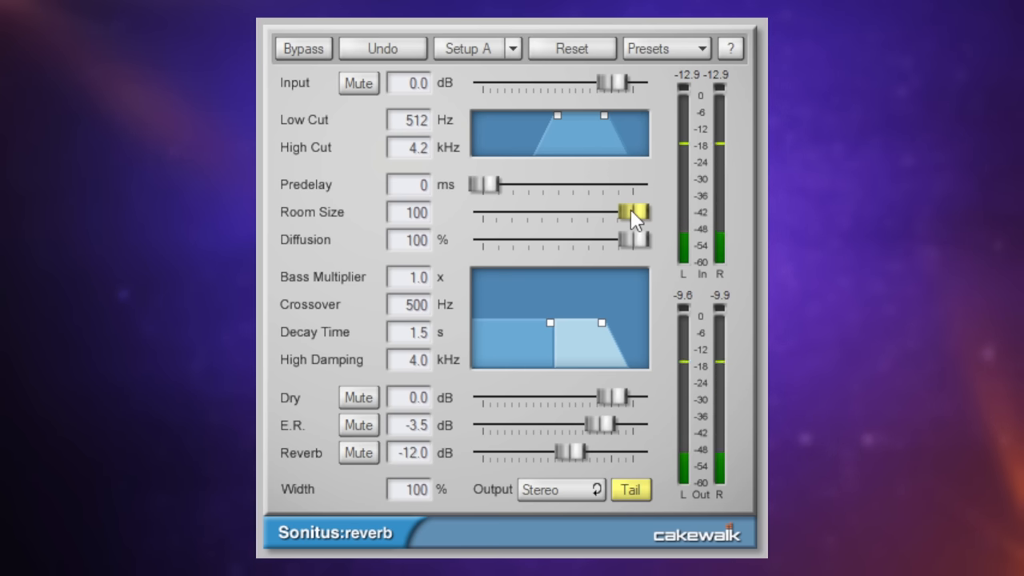
left_click_drag(632, 211, 499, 211)
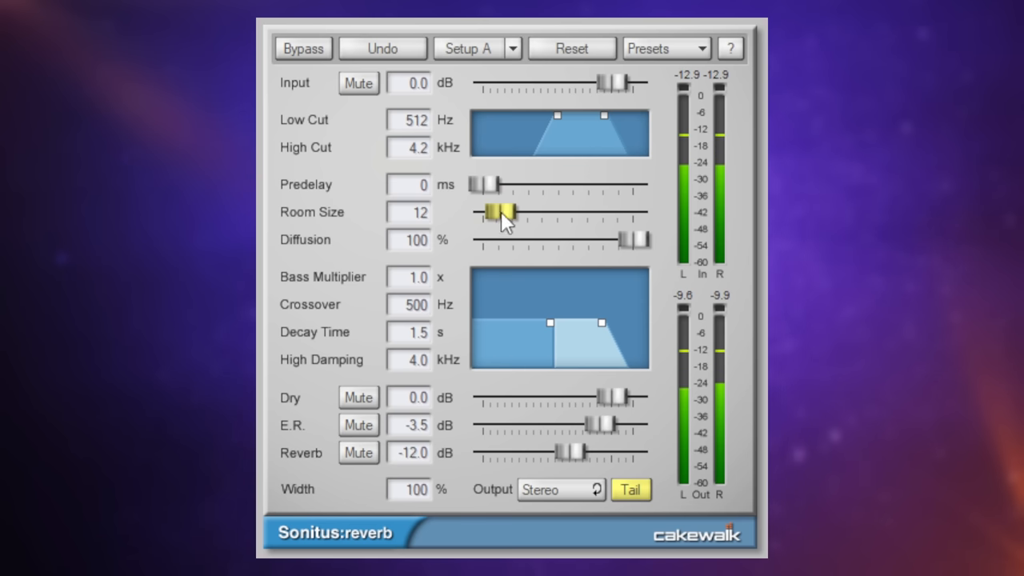
left_click_drag(499, 215, 579, 214)
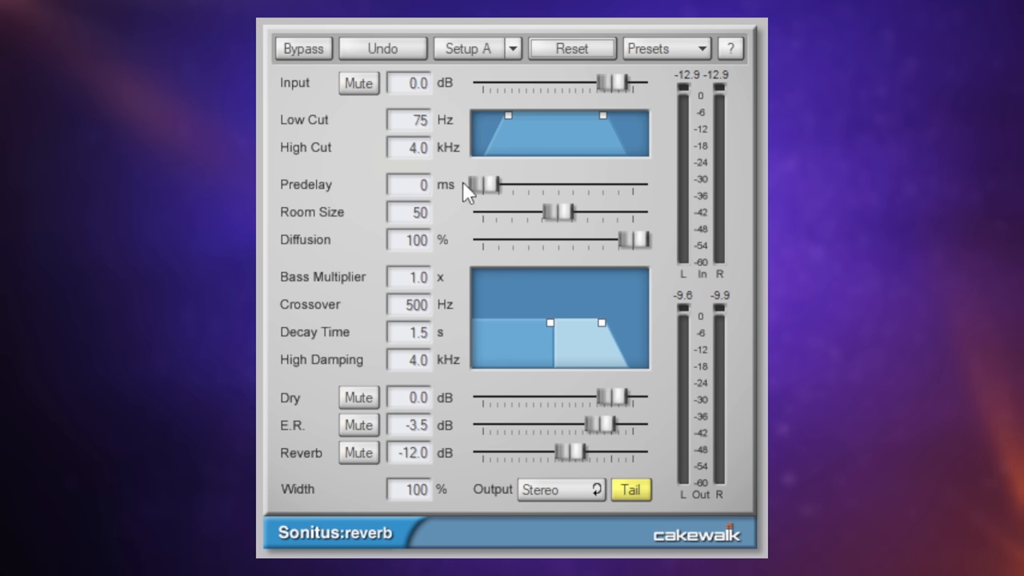
mouse_move(563, 221)
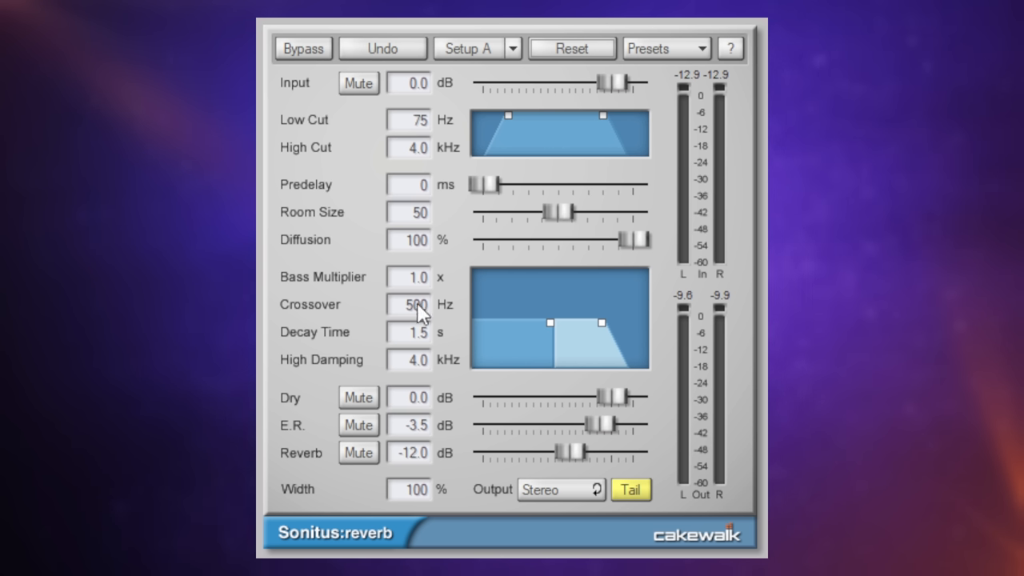
mouse_move(343, 297)
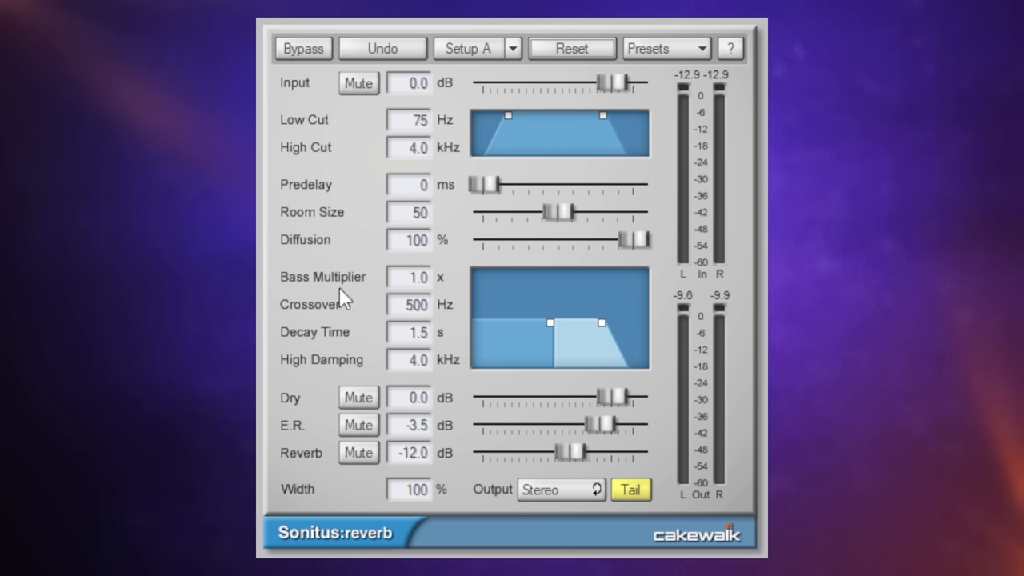
mouse_move(300, 382)
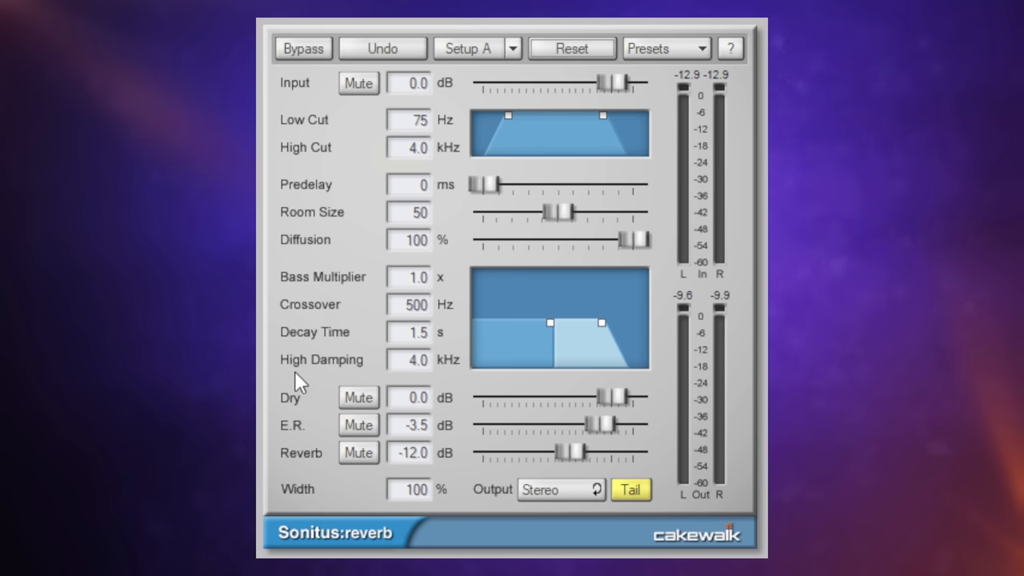
mouse_move(318, 344)
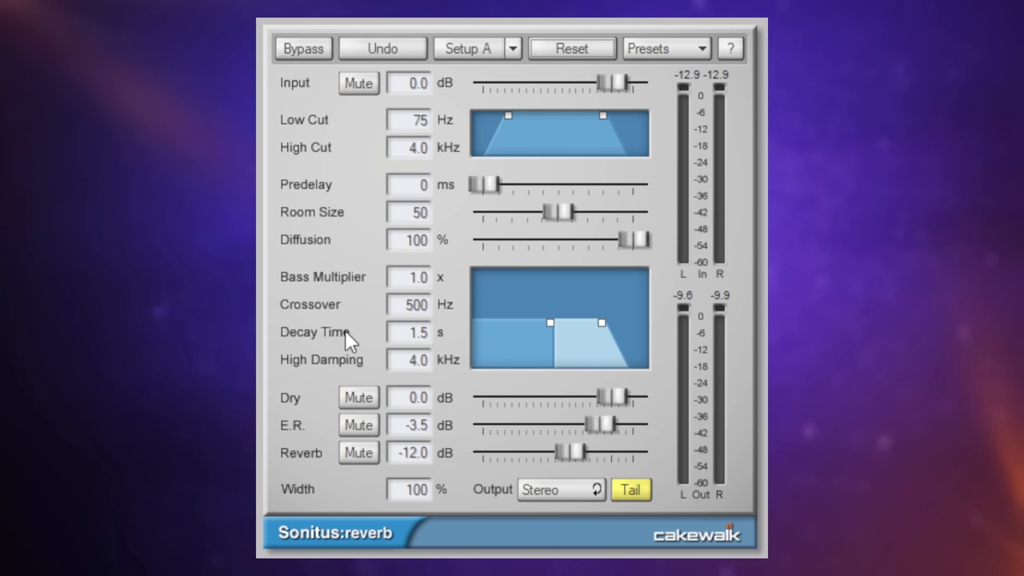
mouse_move(607, 330)
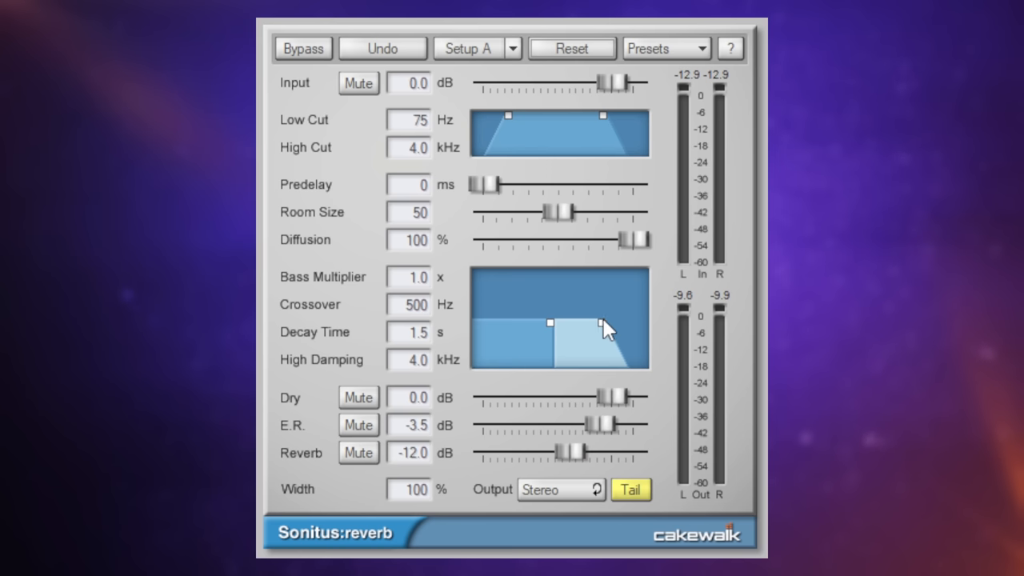
Explore the decay node through extremes, from 0.3 s with damping off up to the 20.0 s maximum.
left_click_drag(598, 323, 621, 297)
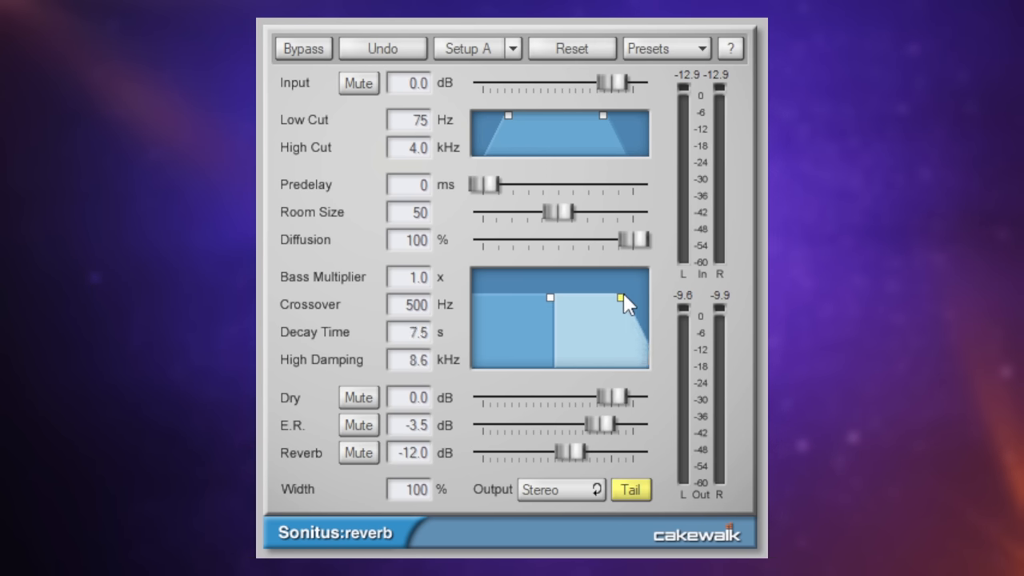
left_click_drag(623, 299, 602, 321)
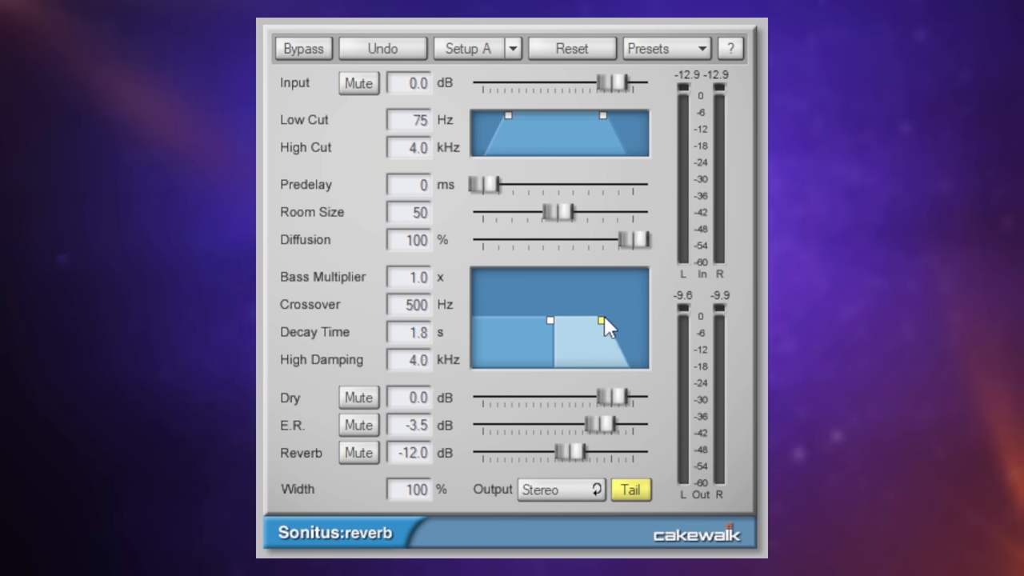
left_click_drag(603, 323, 598, 331)
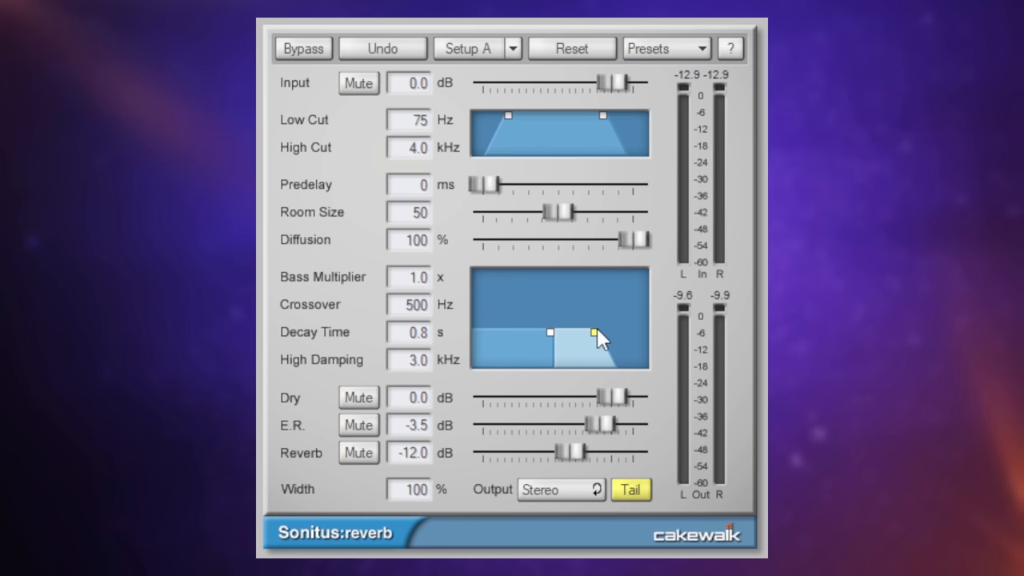
left_click_drag(595, 330, 624, 324)
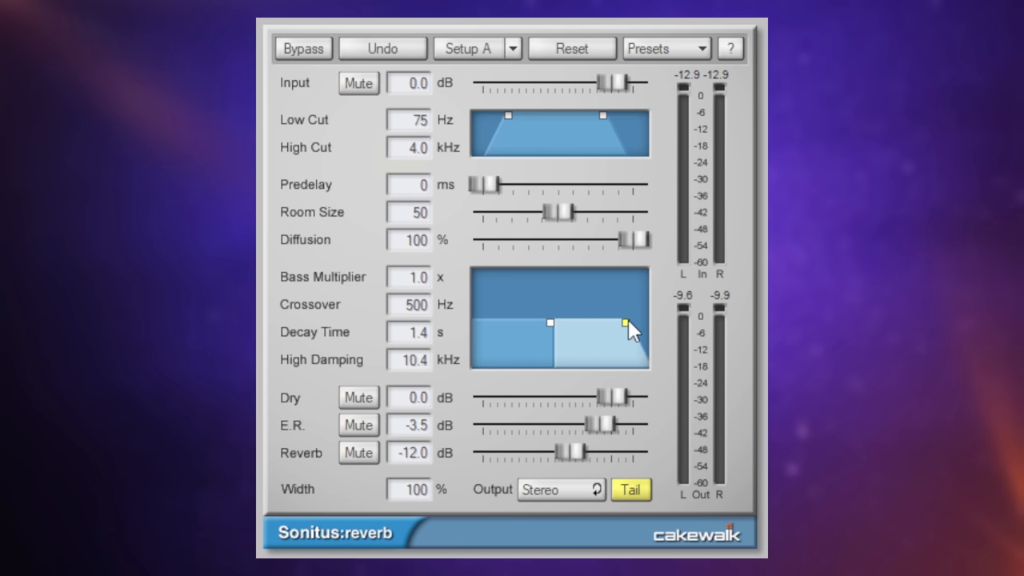
left_click_drag(624, 322, 644, 323)
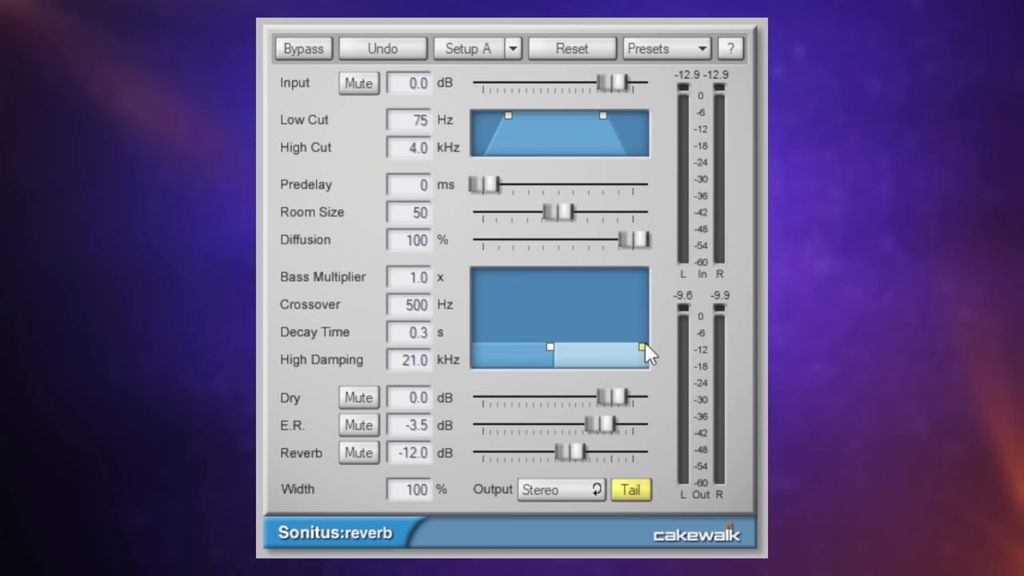
left_click_drag(642, 349, 644, 327)
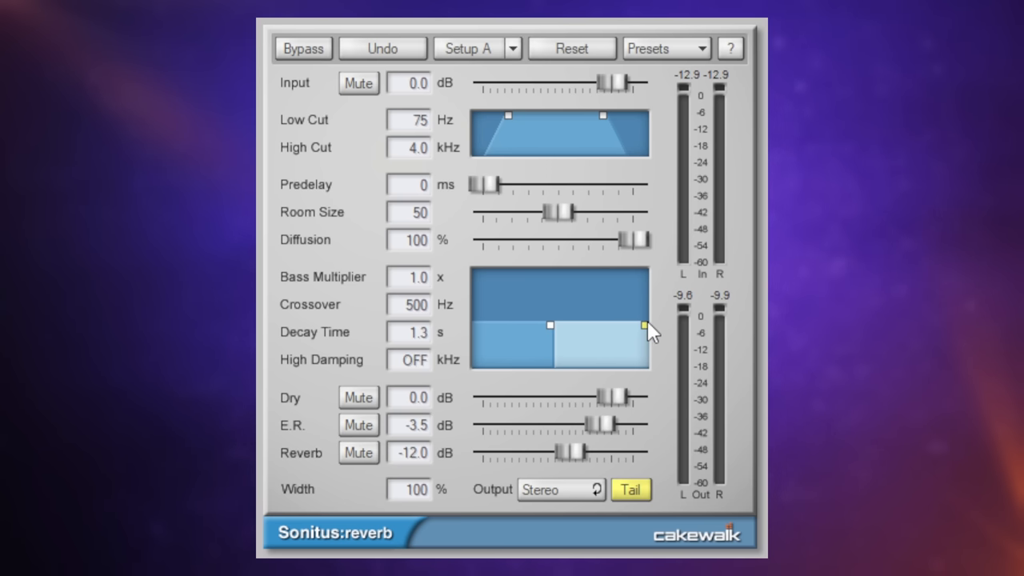
left_click_drag(648, 328, 640, 323)
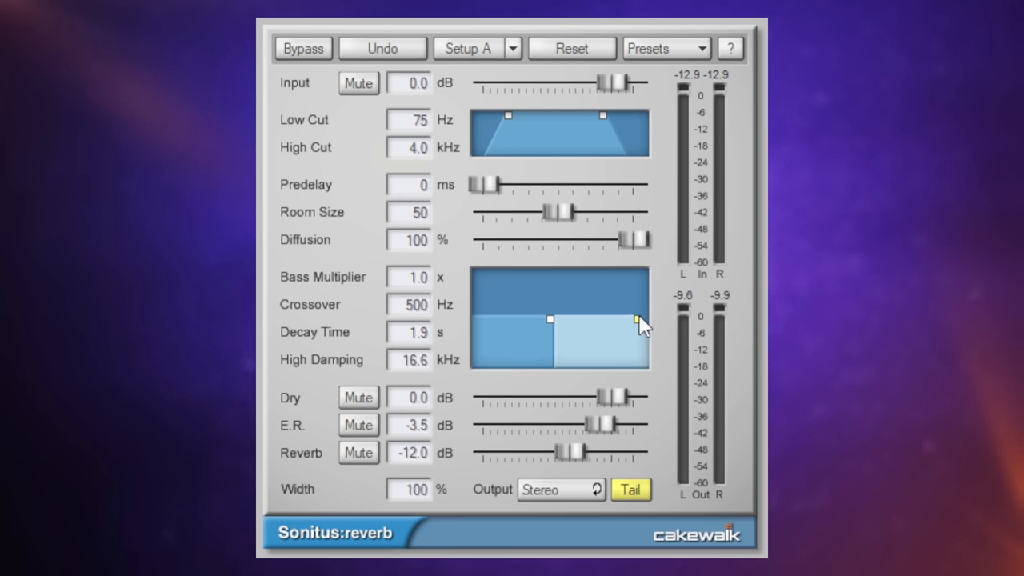
left_click_drag(637, 323, 640, 288)
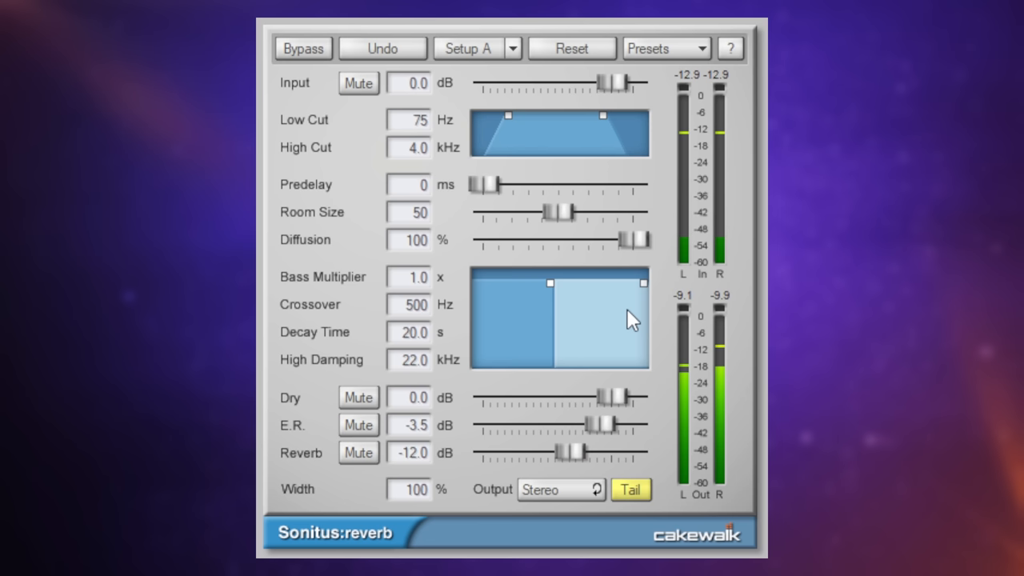
Bring the decay back down and settle it at 2.4 s with high damping at 6.2 kHz.
left_click_drag(643, 283, 627, 311)
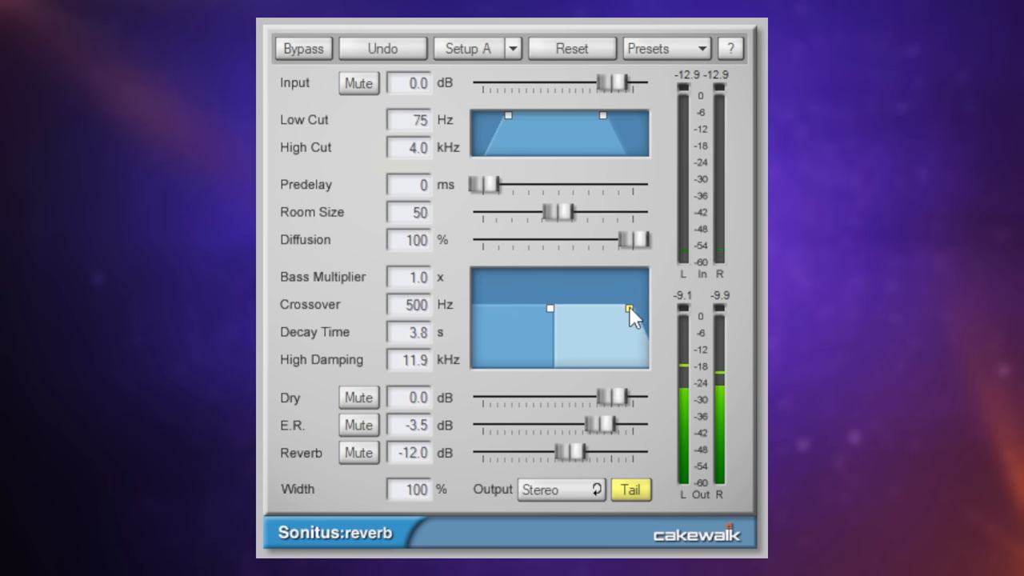
left_click_drag(631, 310, 621, 338)
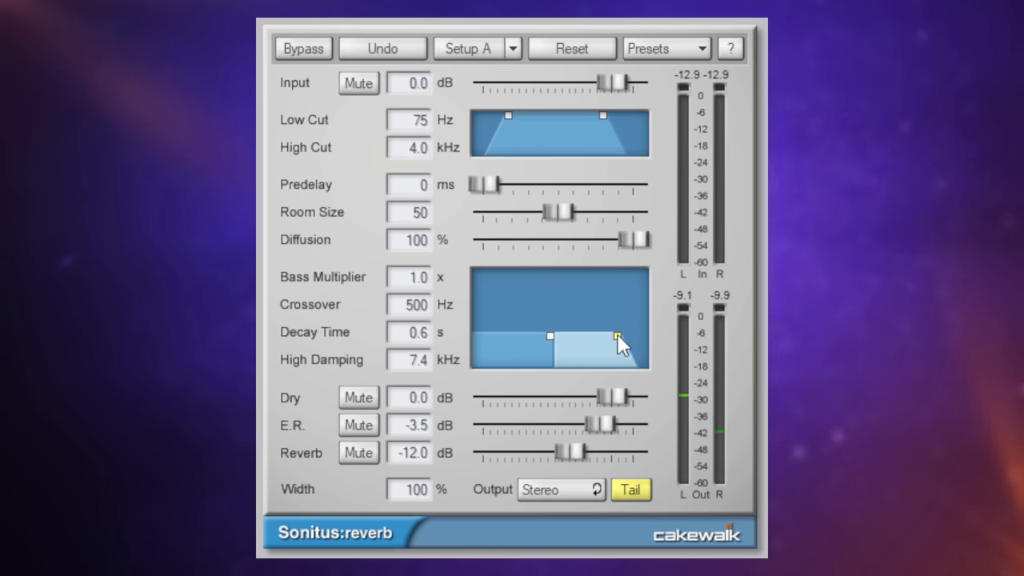
left_click_drag(621, 336, 621, 334)
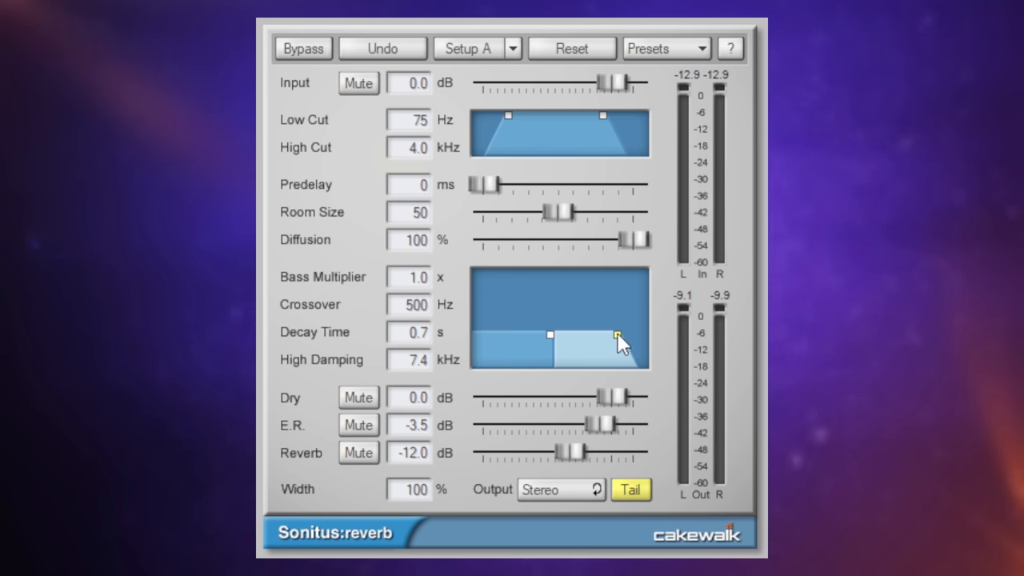
left_click_drag(621, 334, 600, 328)
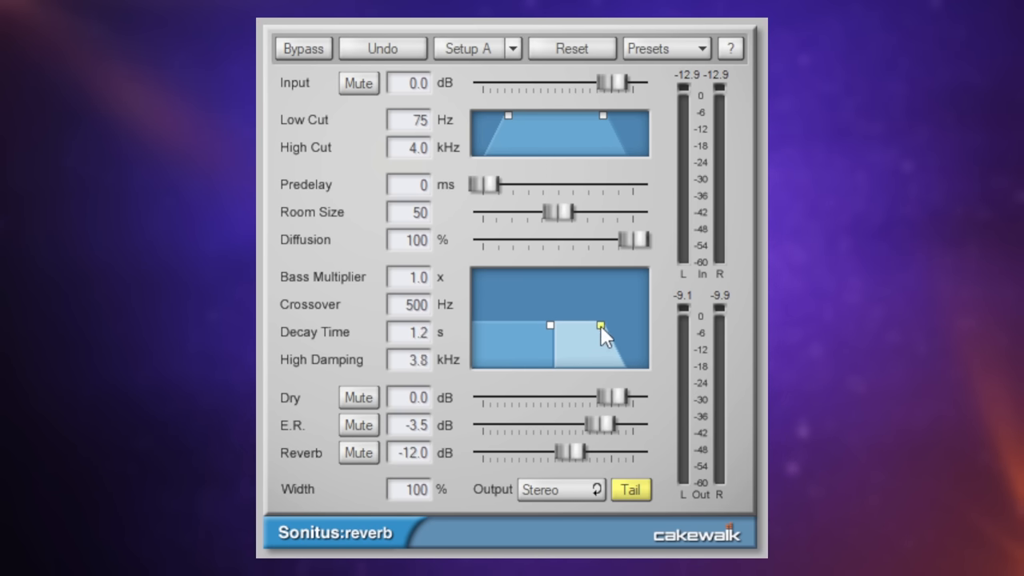
left_click_drag(602, 327, 550, 285)
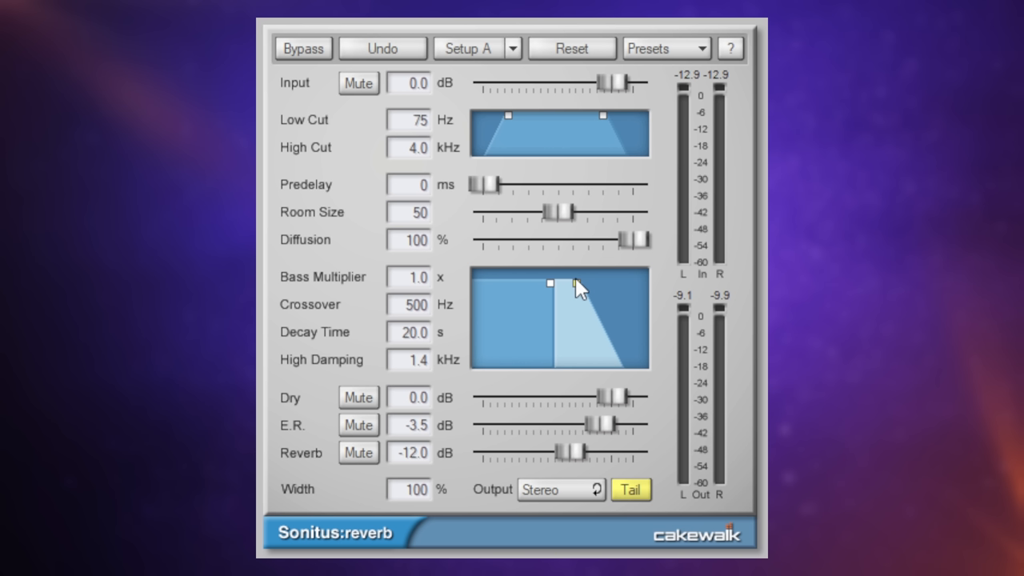
left_click_drag(551, 285, 581, 289)
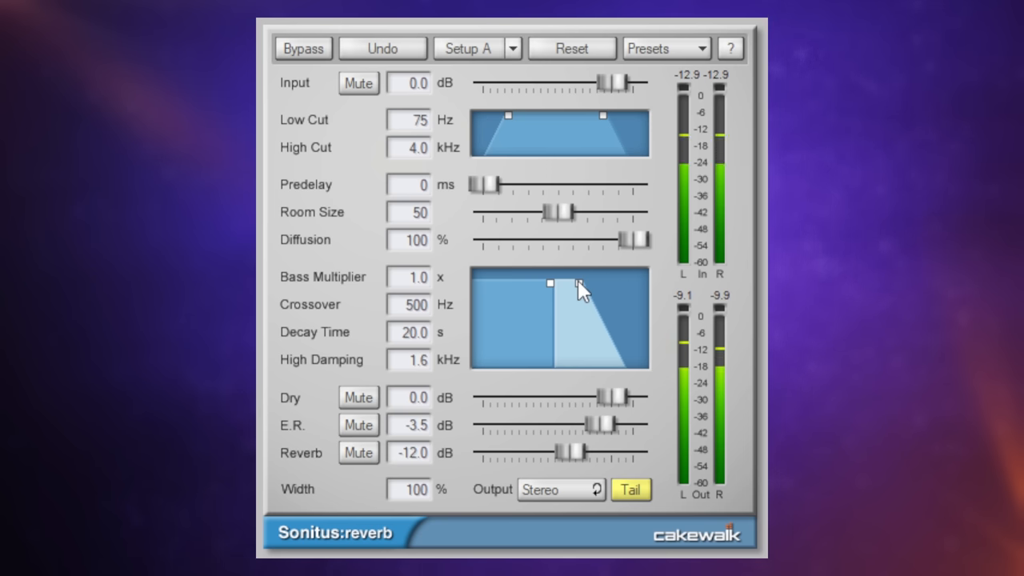
left_click_drag(574, 284, 580, 295)
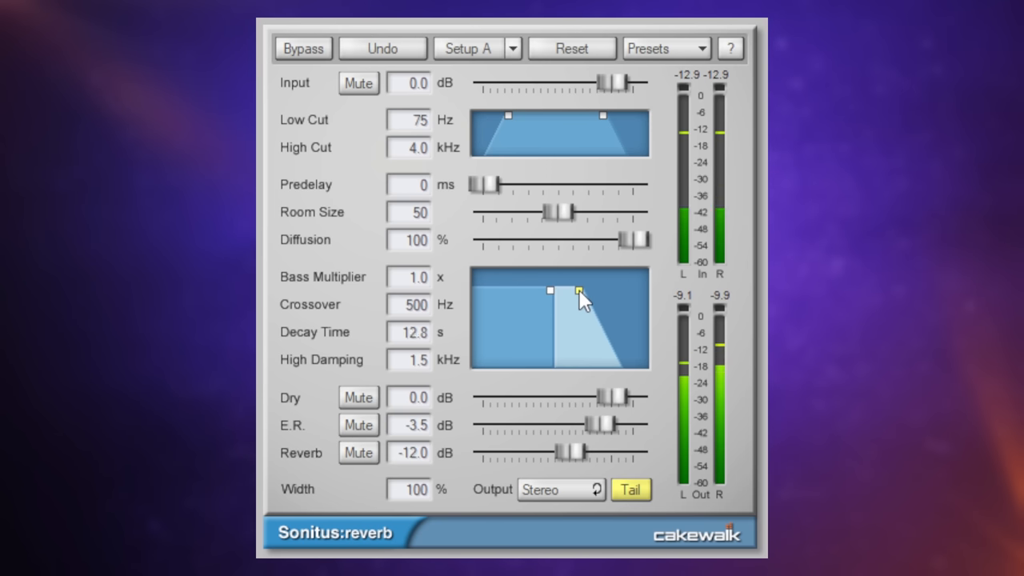
left_click_drag(579, 291, 579, 331)
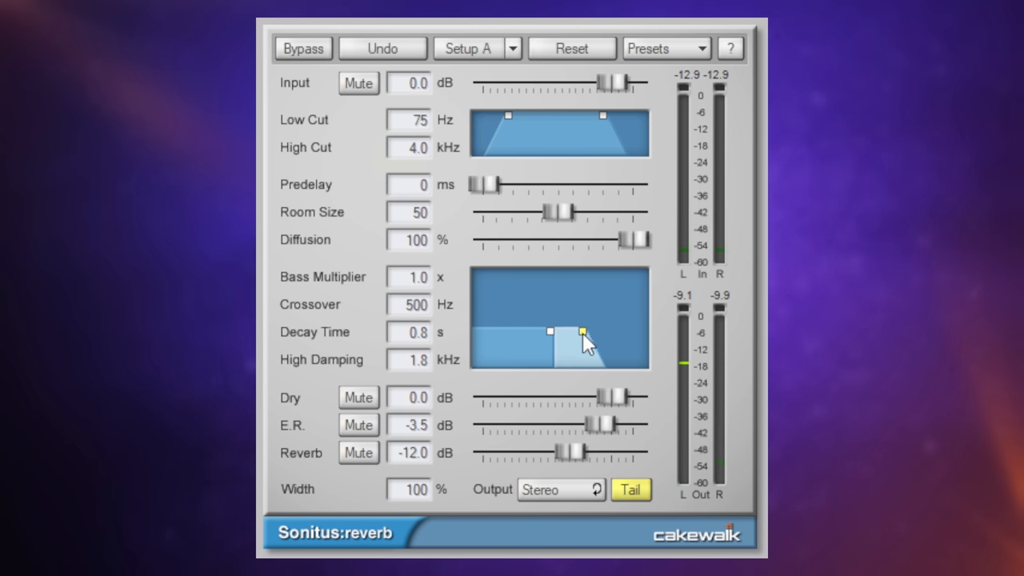
left_click_drag(578, 330, 601, 328)
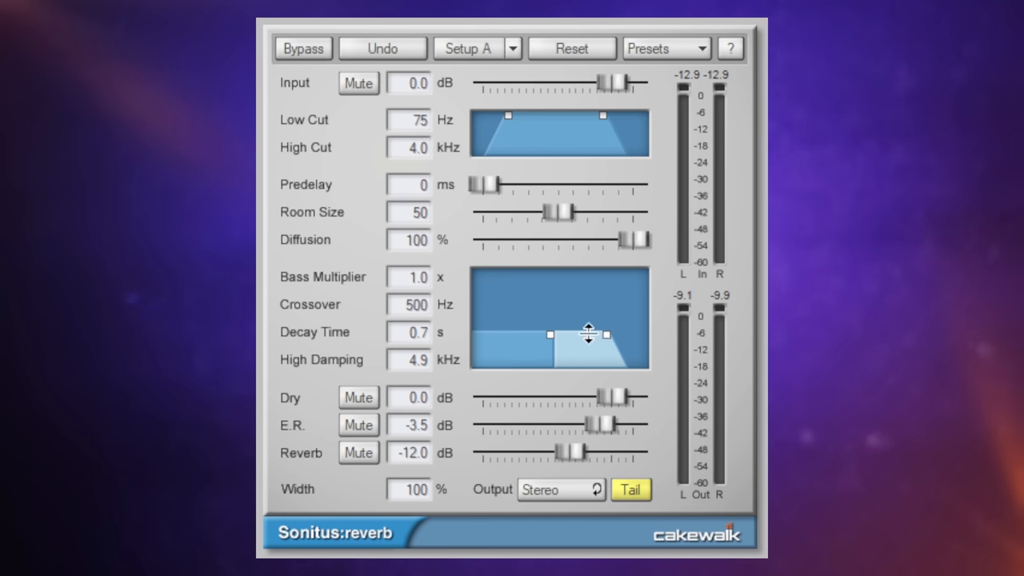
mouse_move(611, 344)
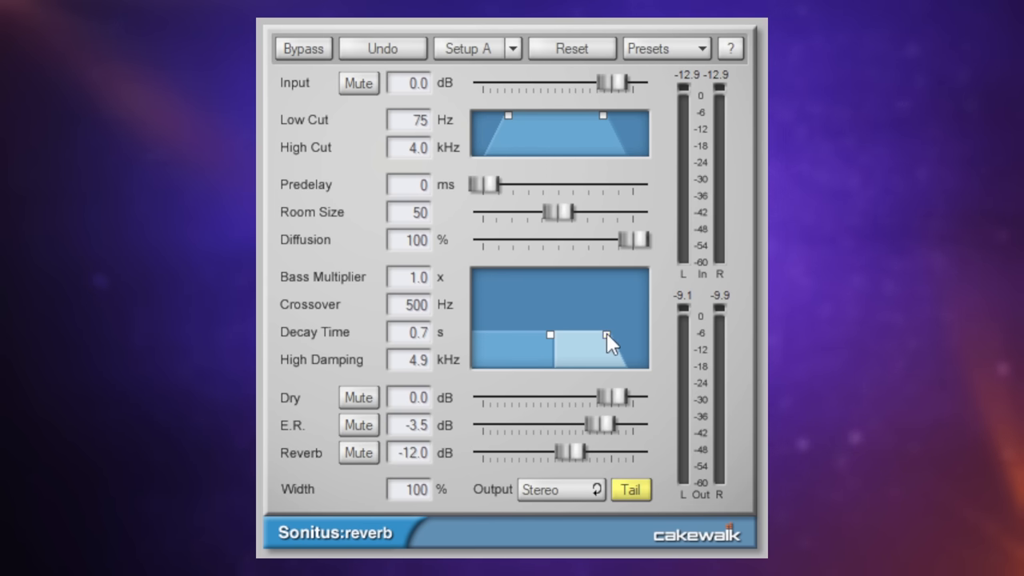
left_click_drag(607, 335, 608, 314)
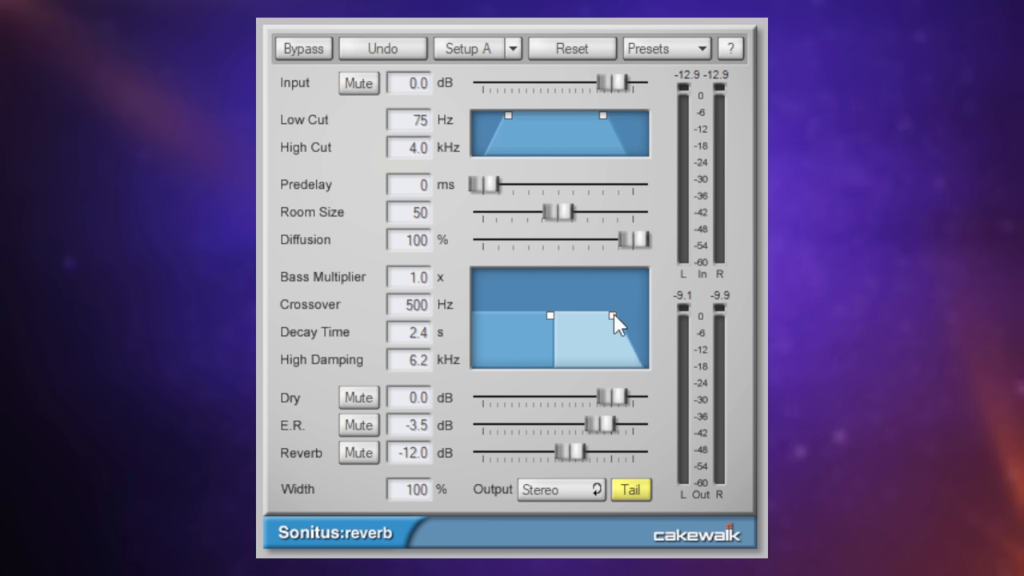
mouse_move(312, 285)
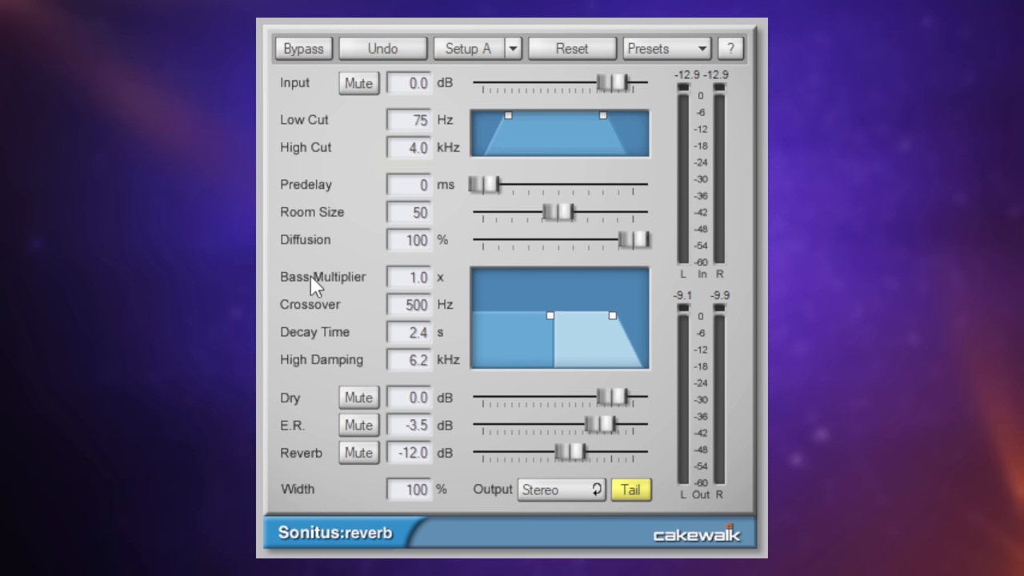
mouse_move(557, 324)
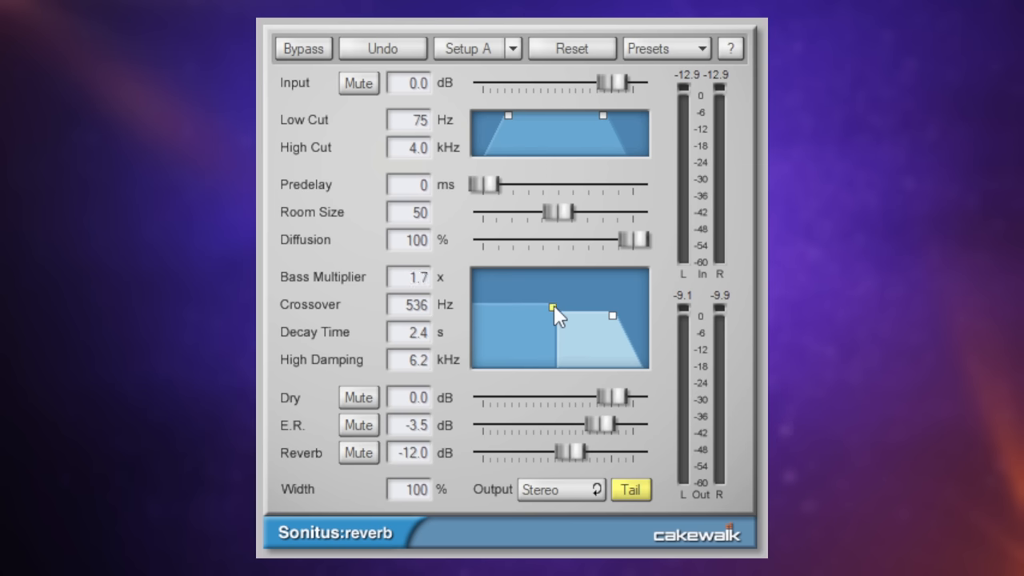
left_click_drag(552, 308, 554, 297)
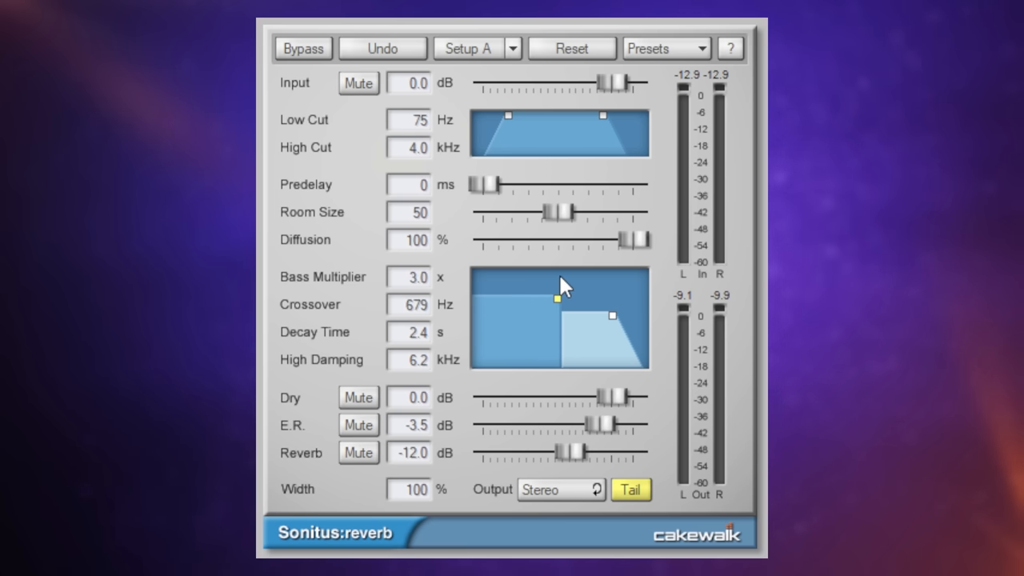
left_click_drag(554, 296, 553, 339)
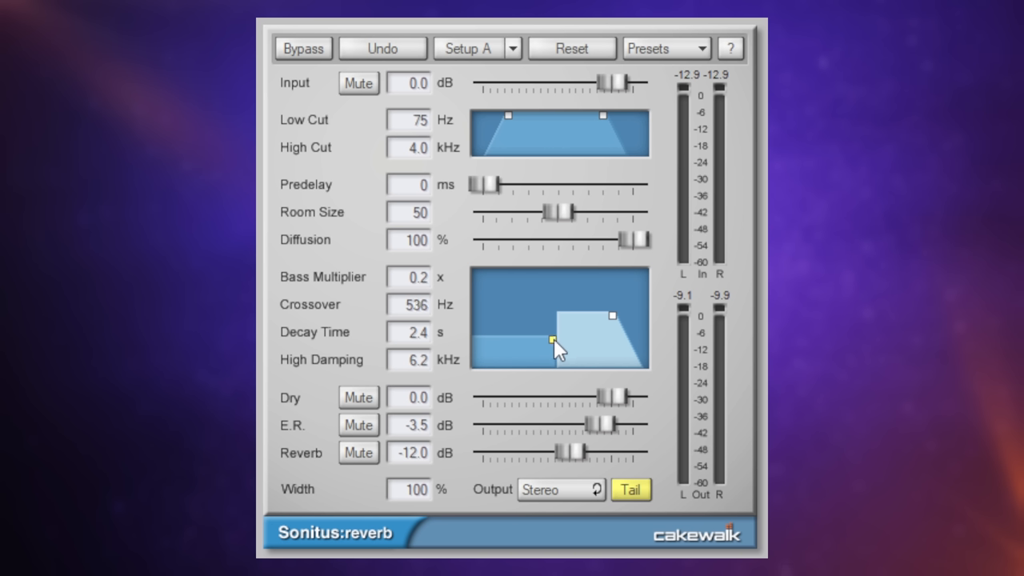
left_click_drag(557, 338, 567, 344)
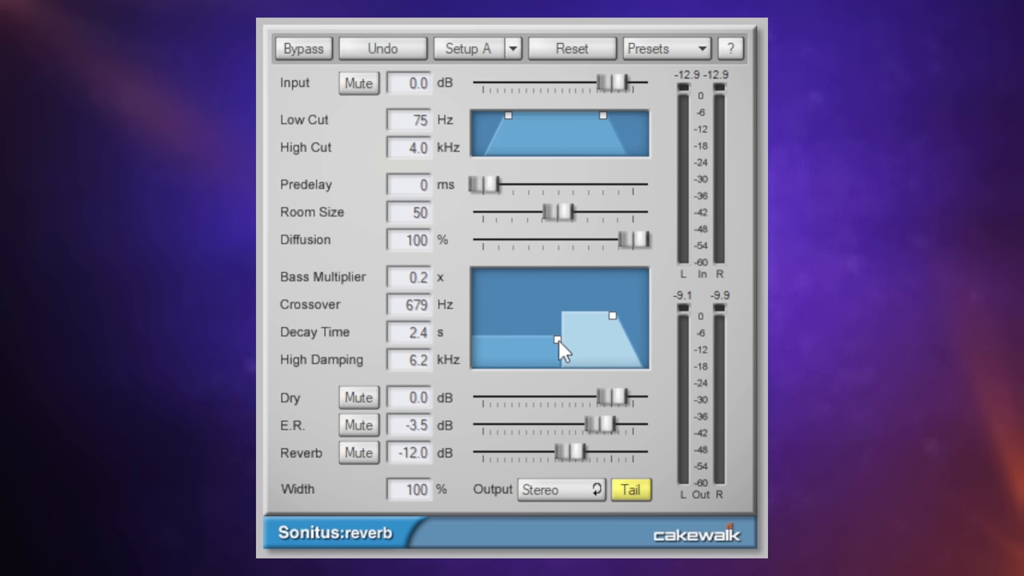
left_click_drag(556, 340, 560, 340)
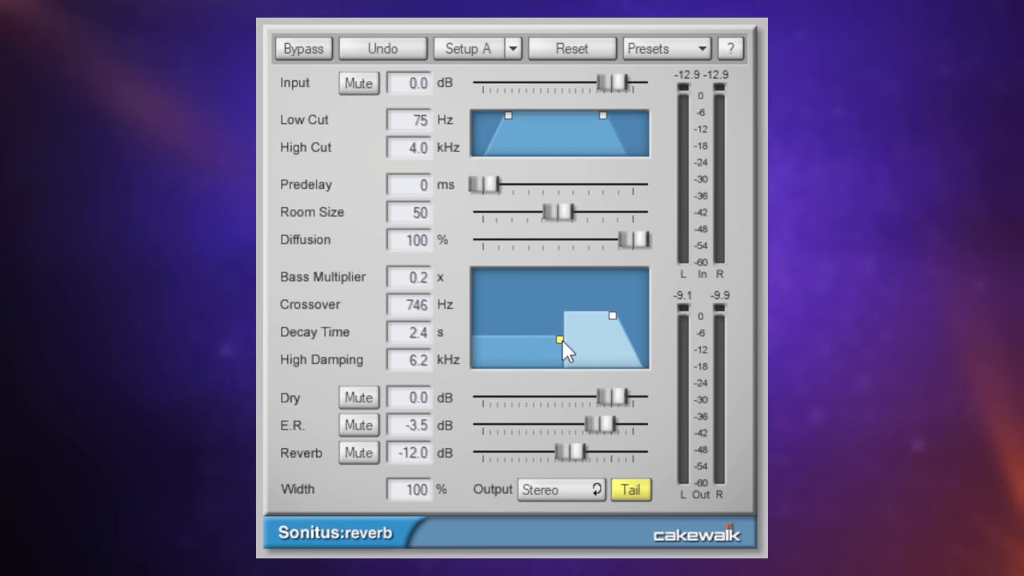
left_click_drag(560, 339, 554, 340)
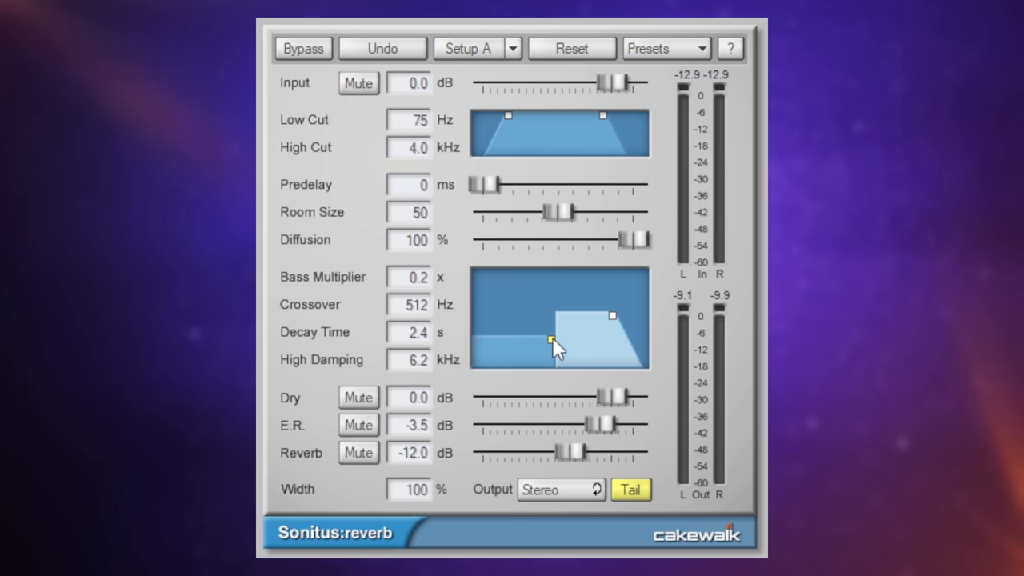
left_click_drag(557, 339, 557, 329)
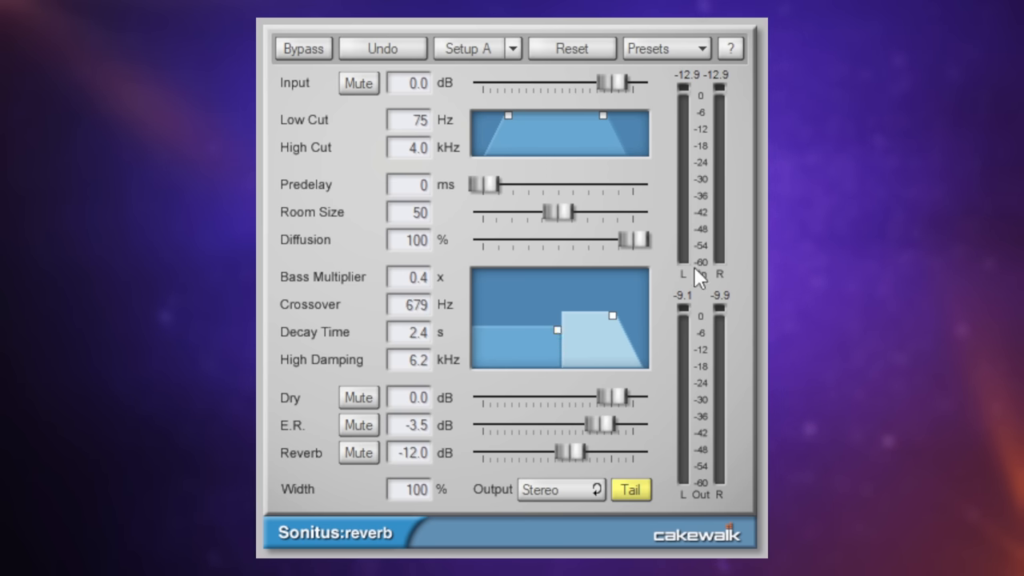
mouse_move(438, 285)
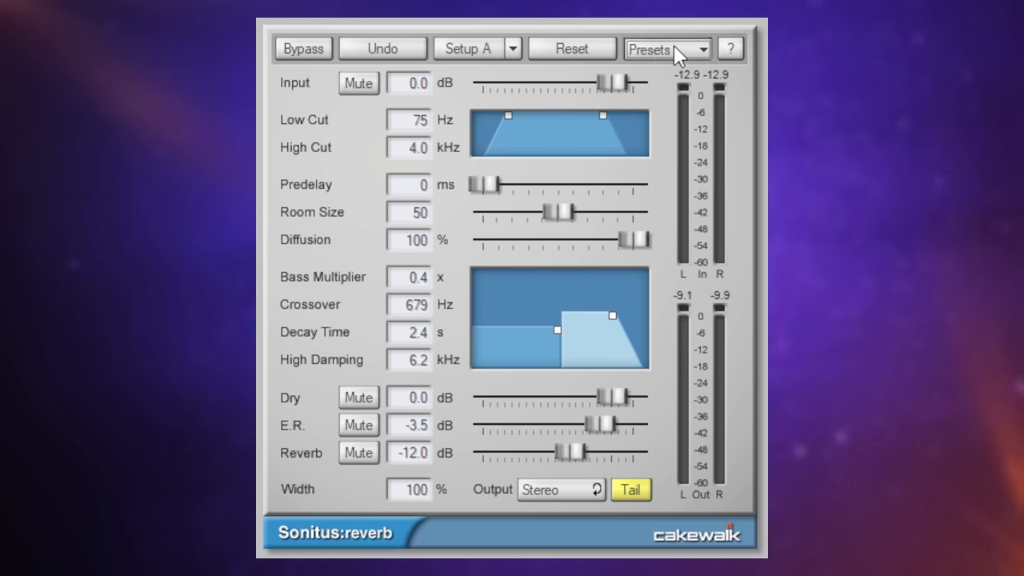
mouse_move(365, 136)
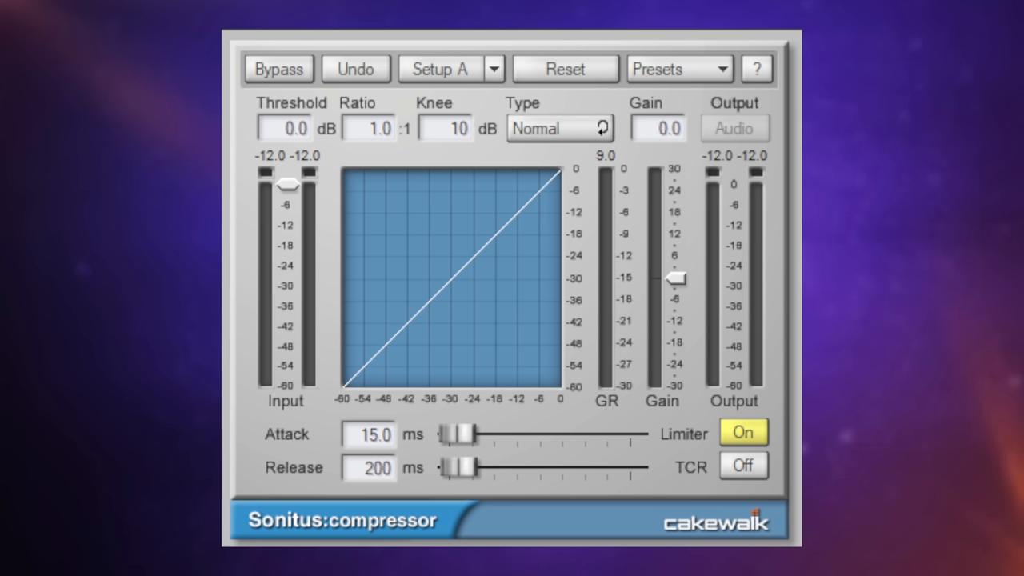
Lower the compressor threshold to -20.1 dB and raise the ratio to 20.5:1.
left_click_drag(287, 184, 286, 258)
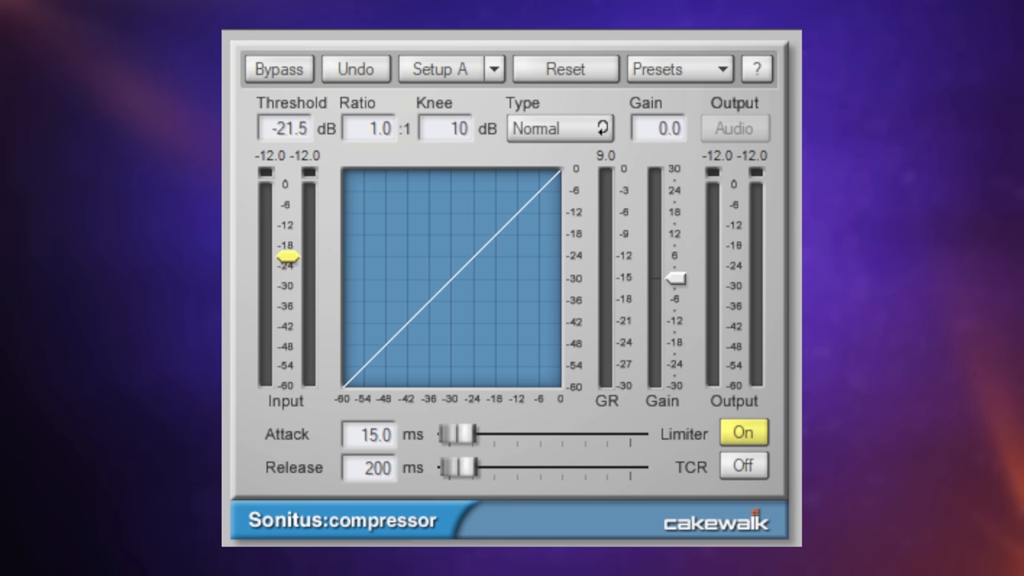
left_click_drag(285, 259, 285, 253)
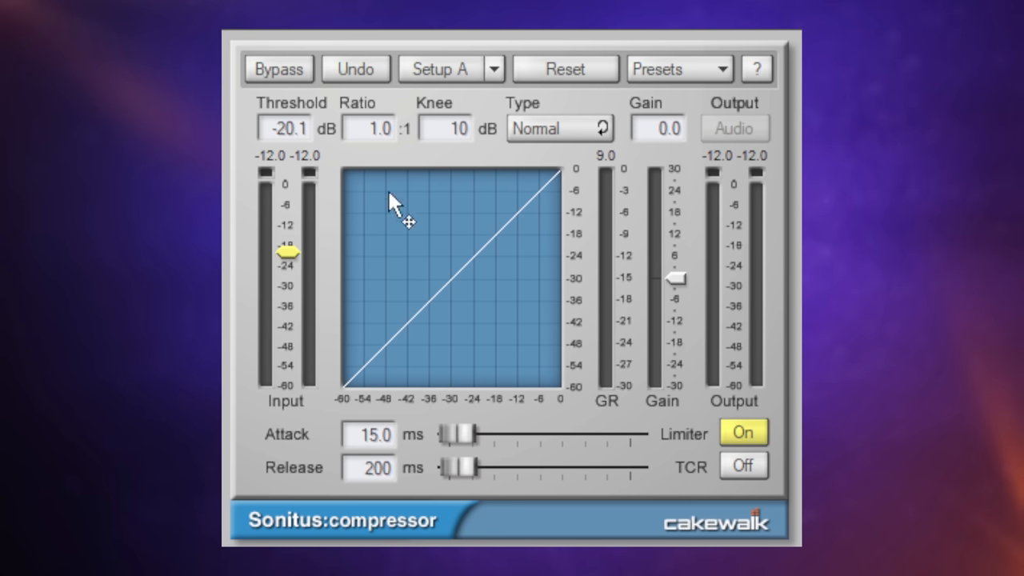
mouse_move(378, 136)
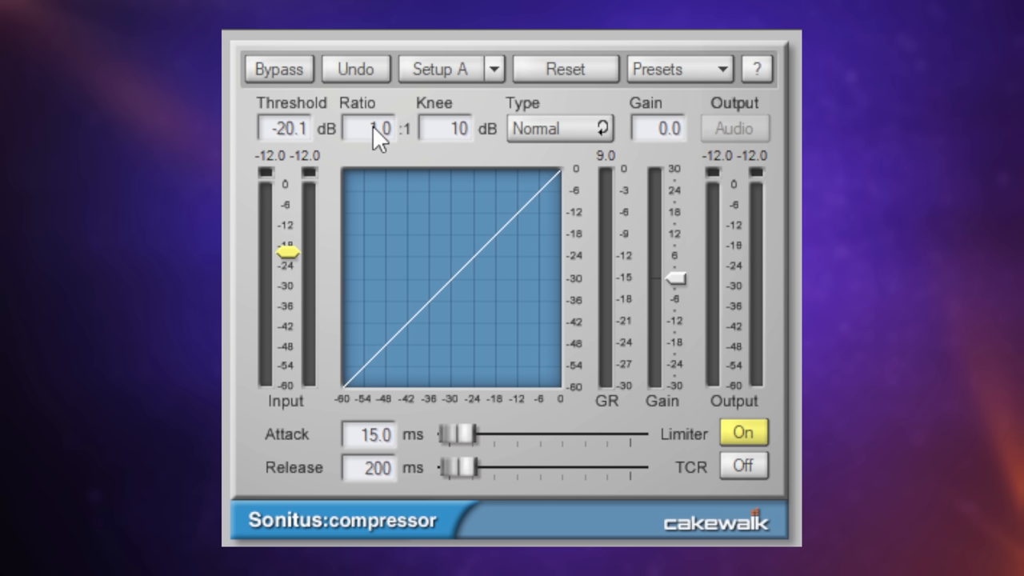
left_click(368, 128)
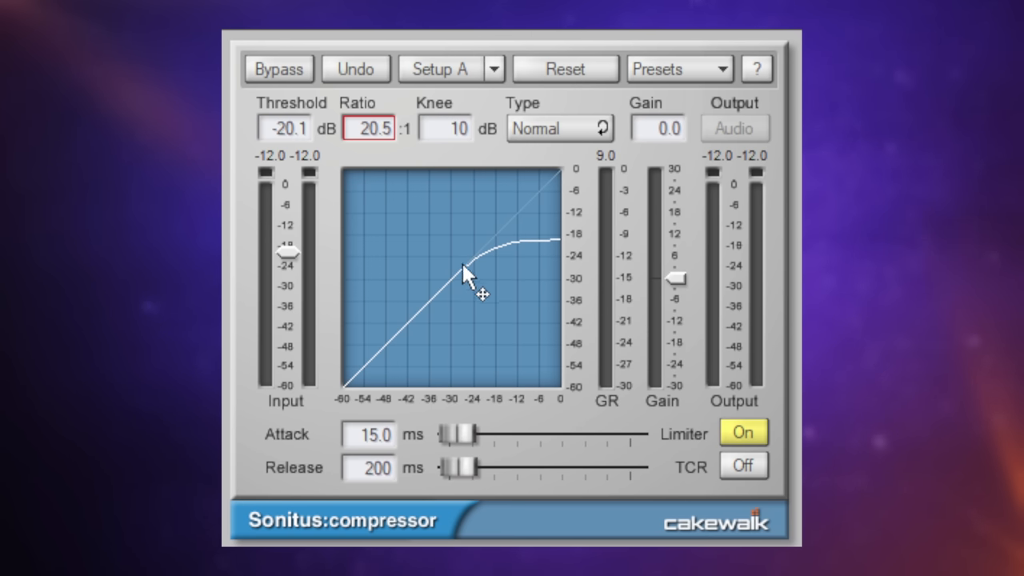
mouse_move(476, 232)
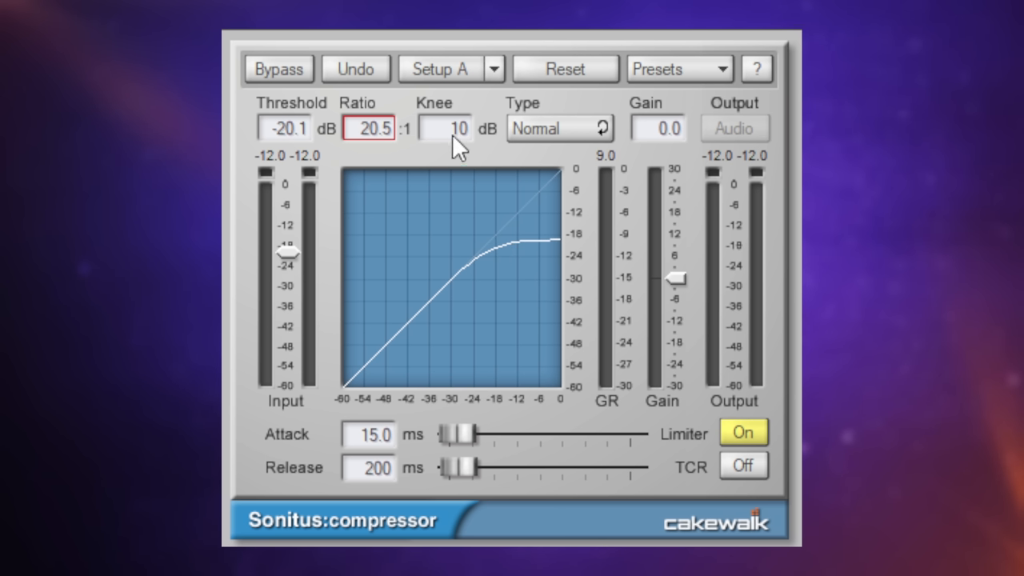
Change the compressor knee from 10 dB to Hard.
left_click(445, 128)
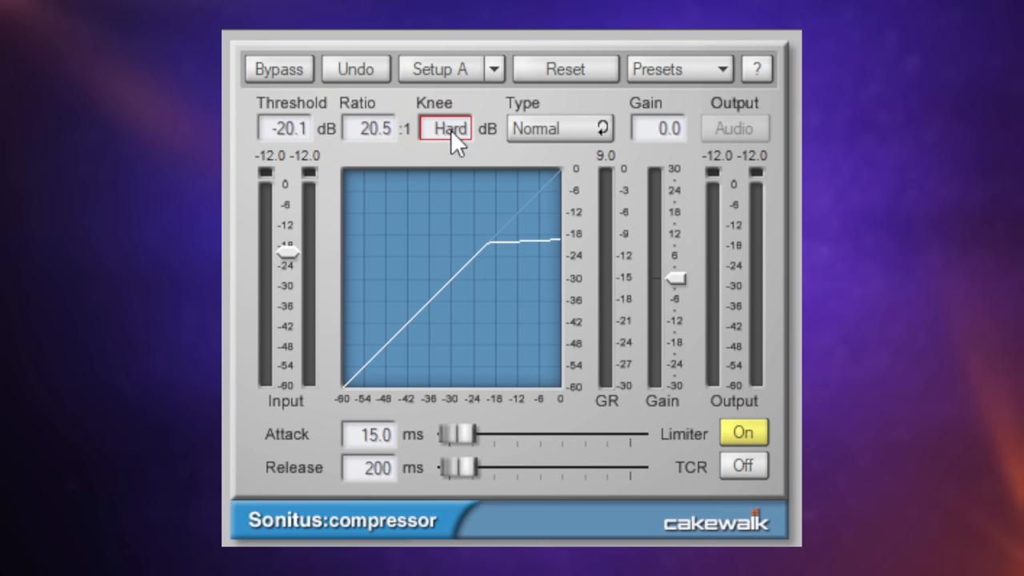
left_click(445, 128)
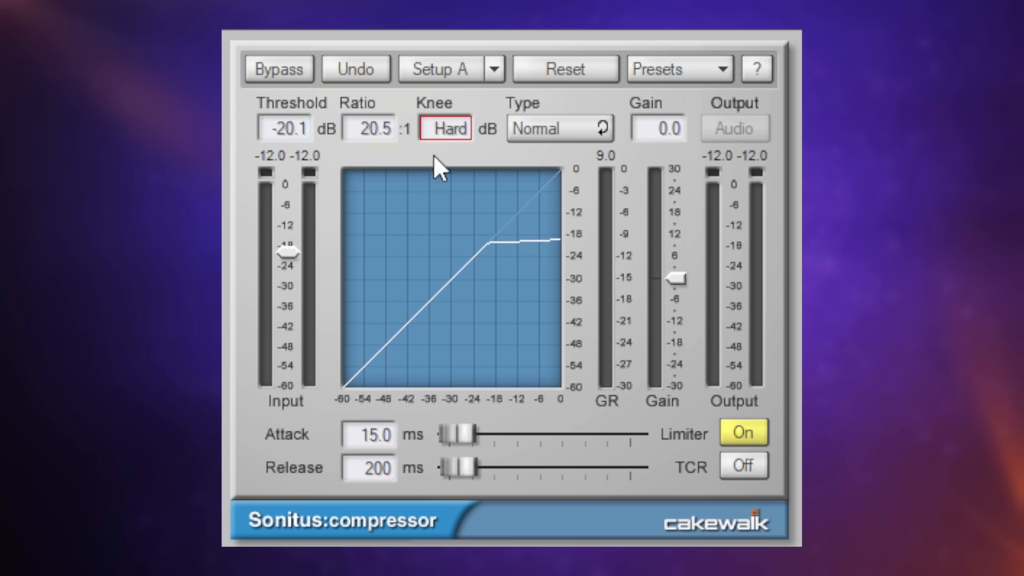
mouse_move(410, 163)
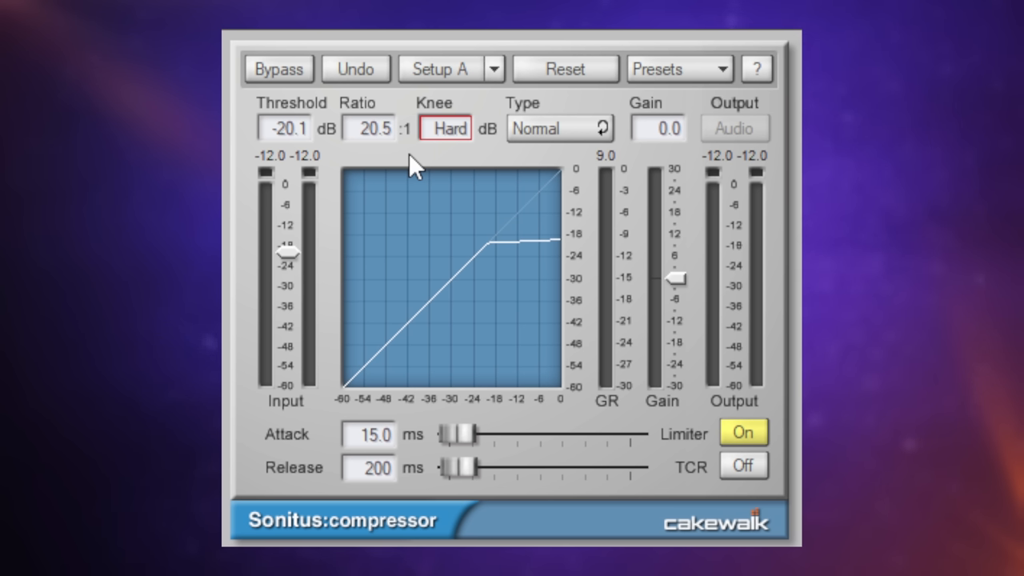
mouse_move(456, 445)
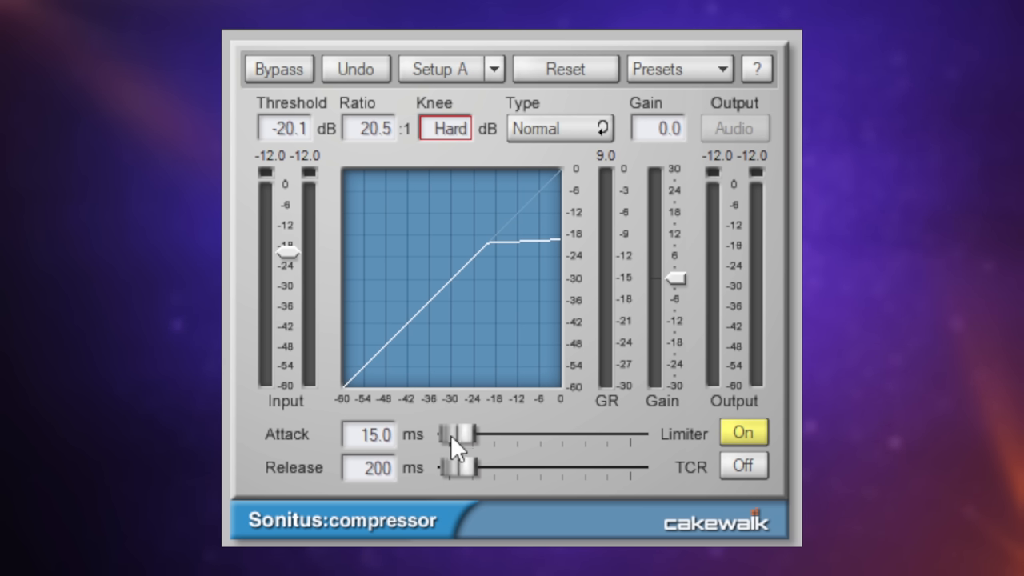
Shorten the attack to 8.5 ms and the release to 163 ms.
left_click_drag(458, 432, 454, 433)
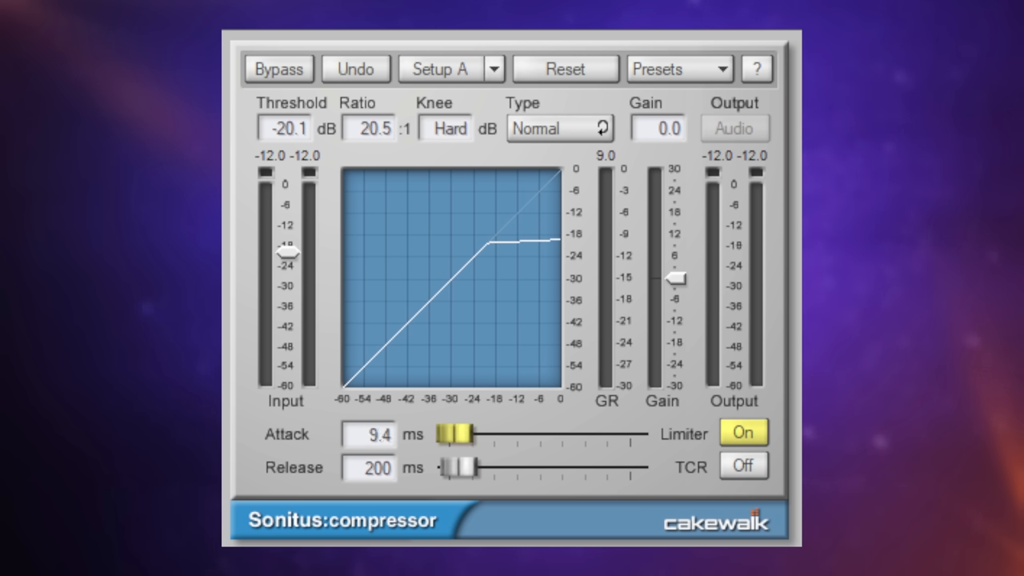
left_click_drag(458, 432, 448, 432)
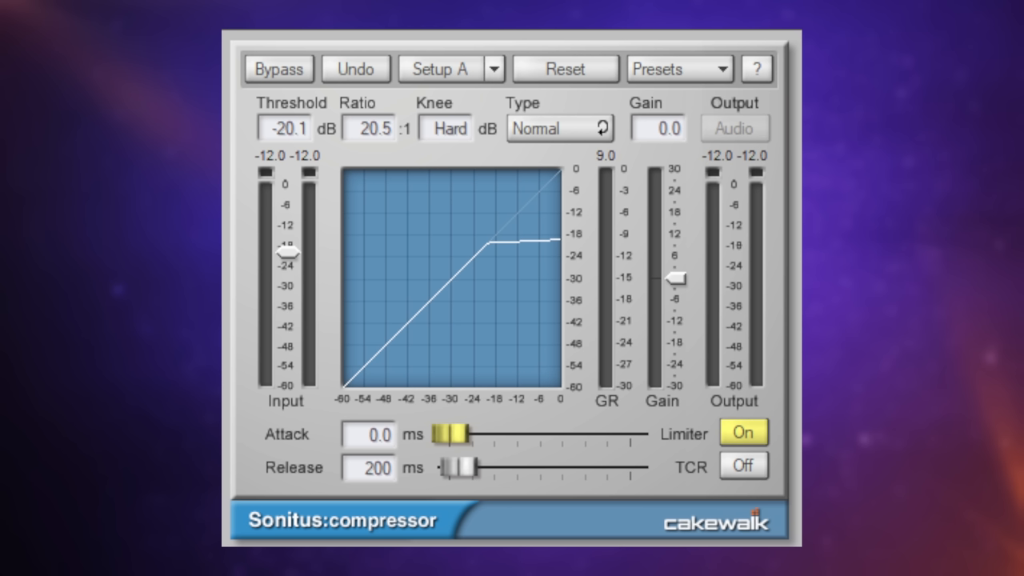
left_click_drag(448, 433, 458, 433)
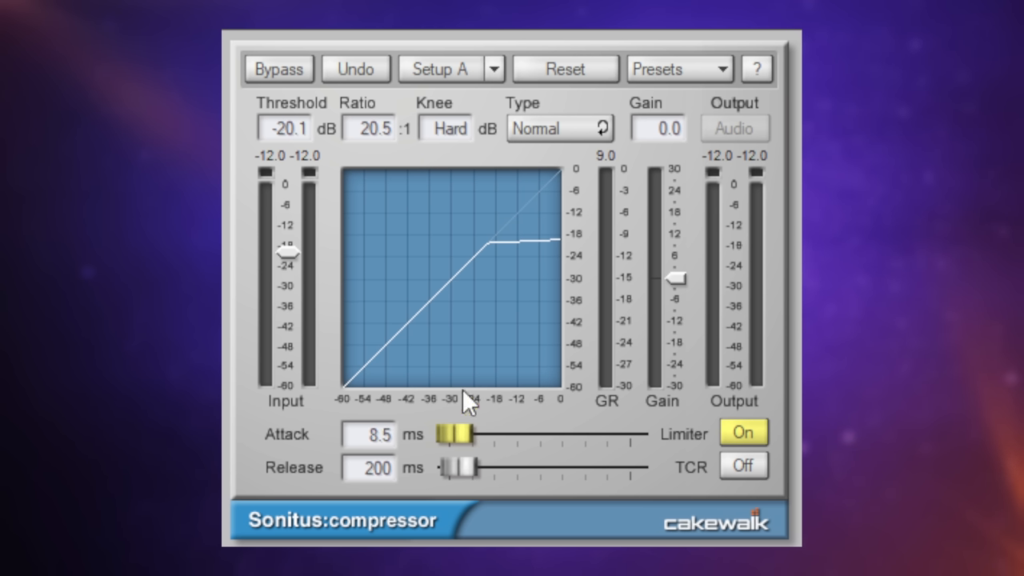
mouse_move(509, 254)
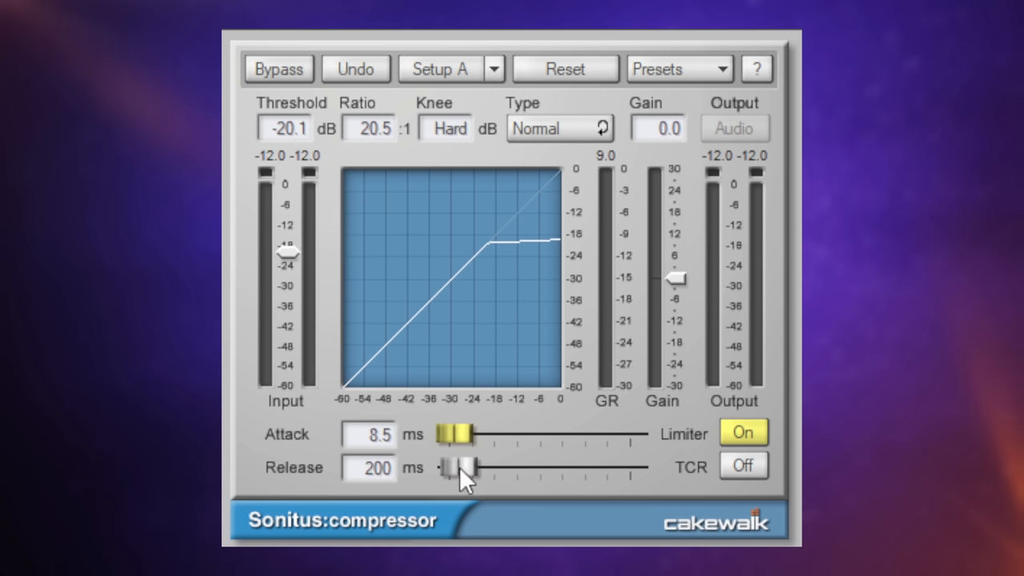
left_click_drag(451, 467, 461, 468)
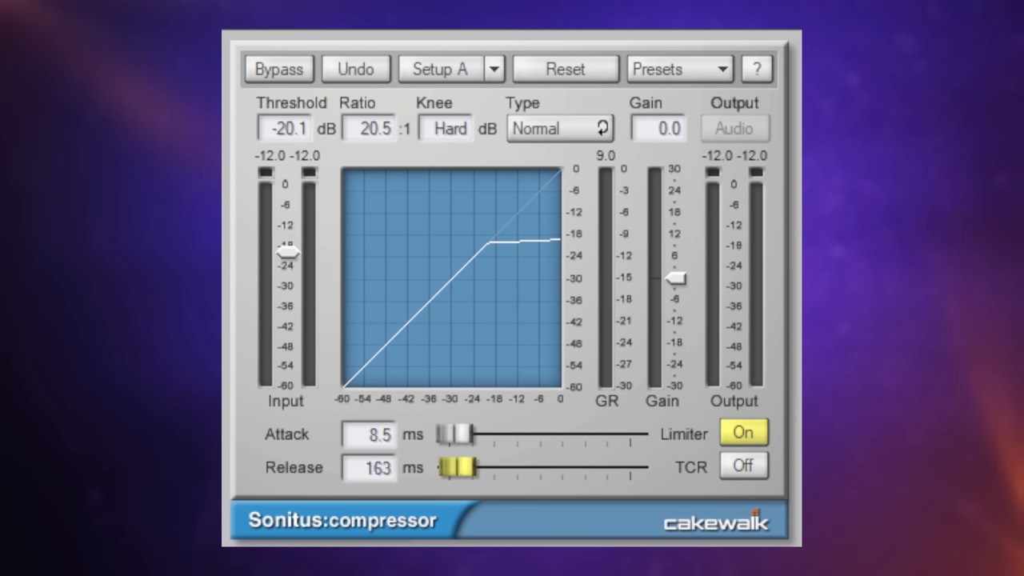
left_click_drag(461, 468, 467, 467)
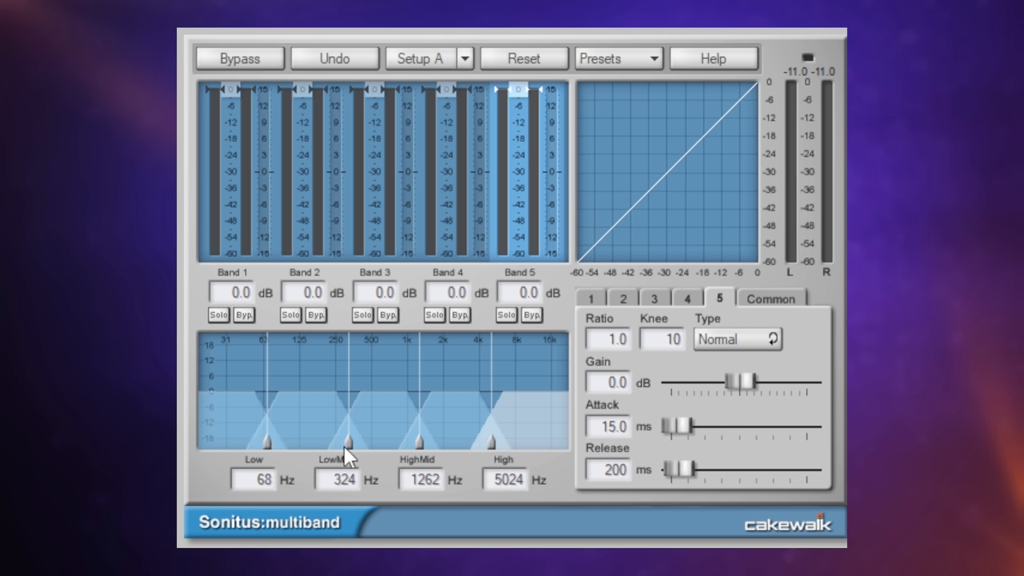
Lower the LowMid crossover to 289 Hz and the HighMid crossover to 1205 Hz.
left_click_drag(346, 448, 344, 445)
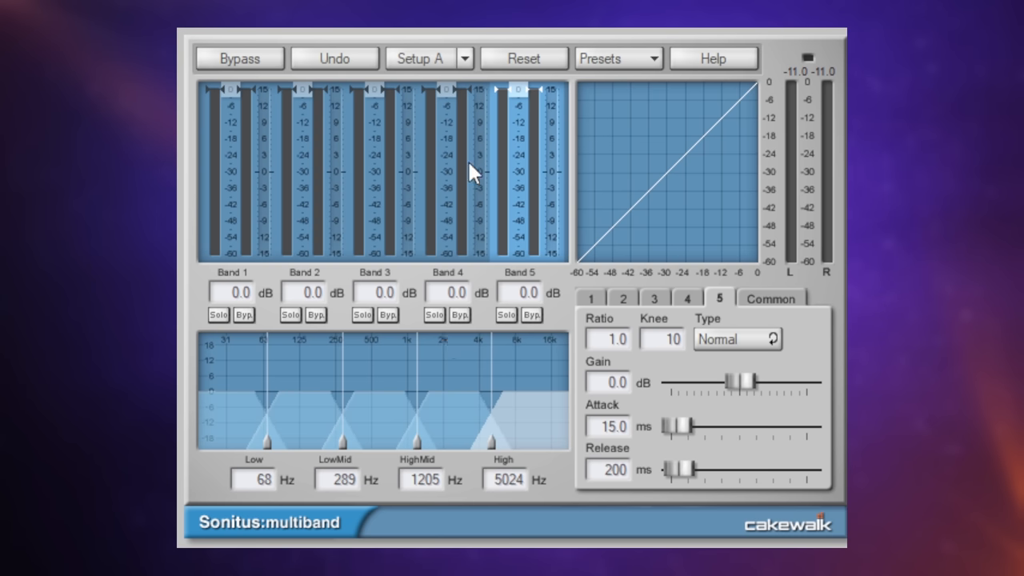
mouse_move(752, 307)
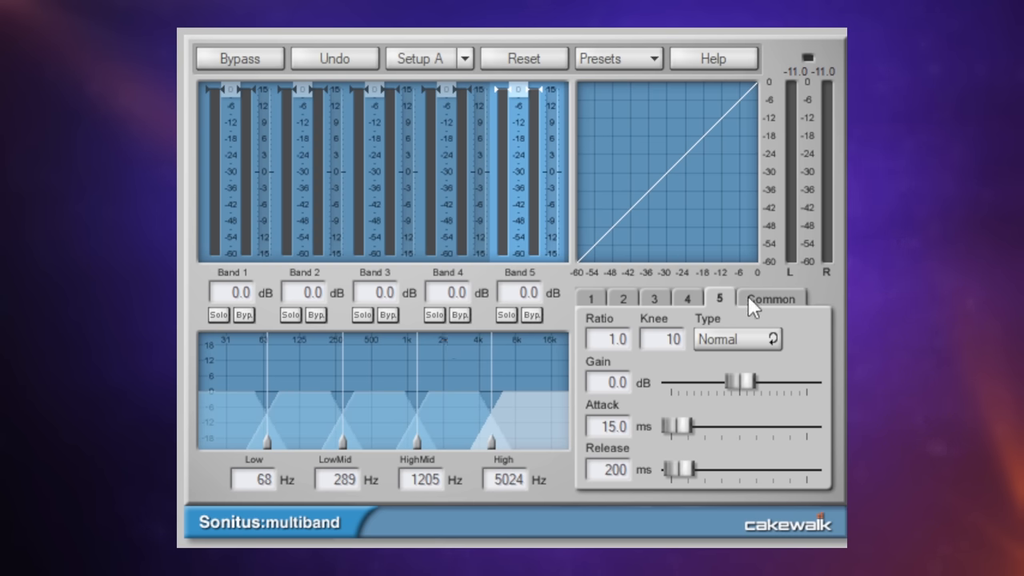
Show the Common overview listing all five bands' ratio, knee, attack and release.
left_click(771, 297)
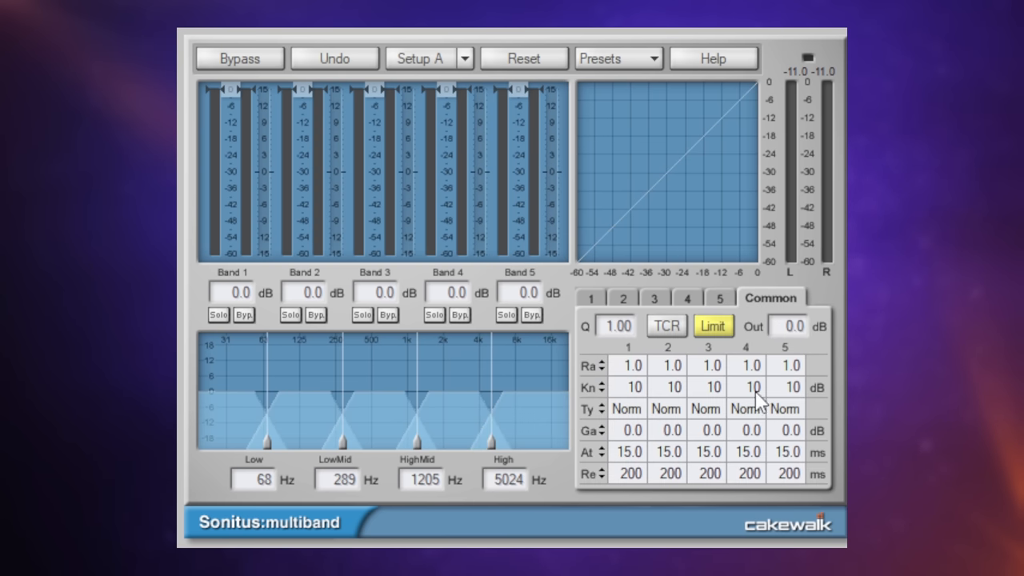
mouse_move(744, 408)
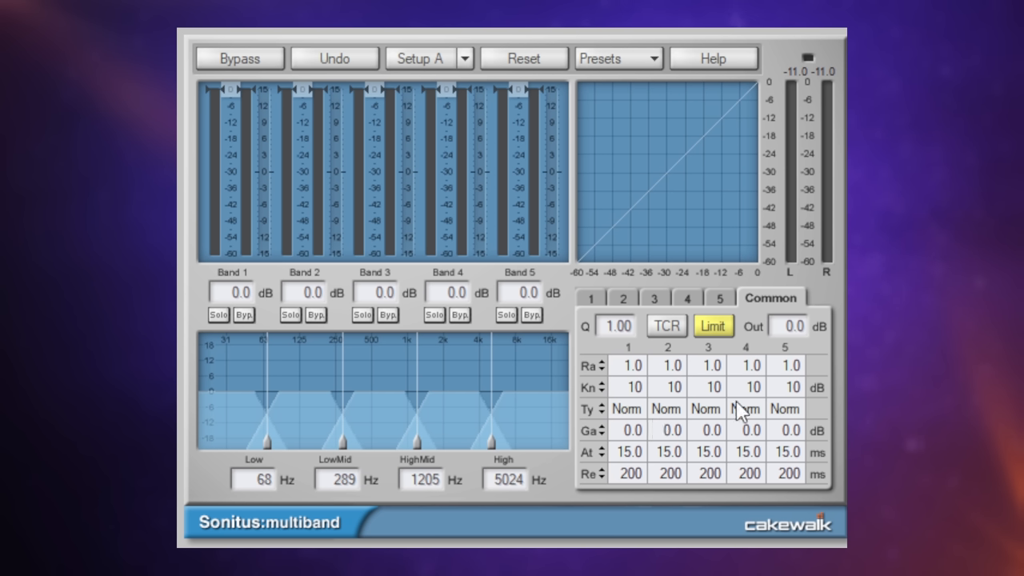
mouse_move(669, 429)
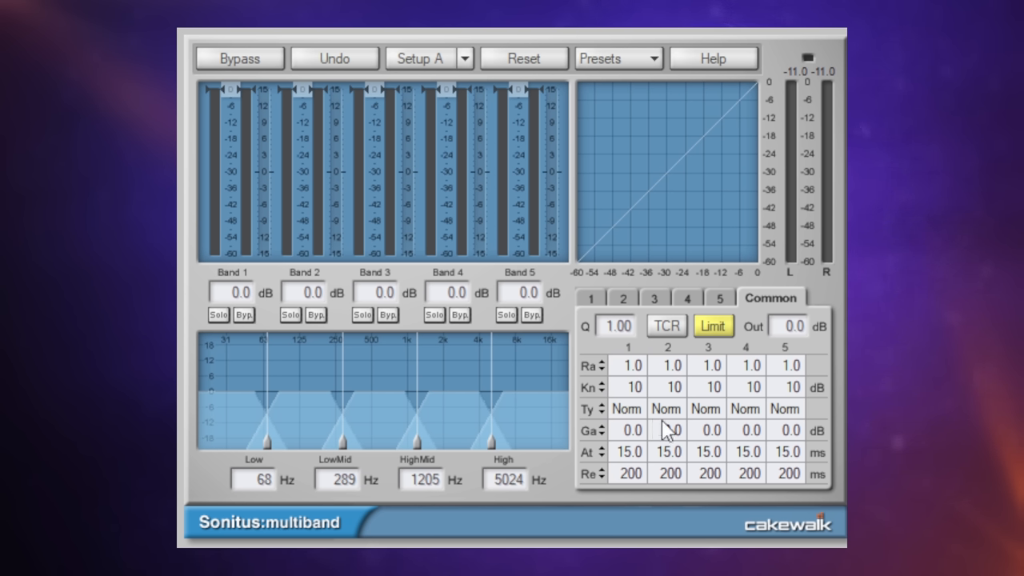
mouse_move(733, 446)
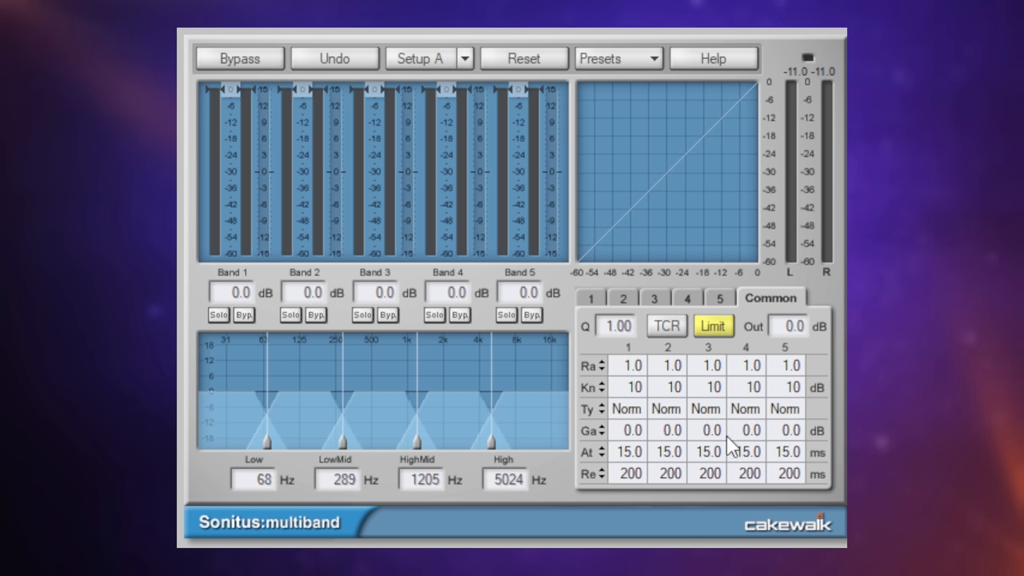
mouse_move(729, 406)
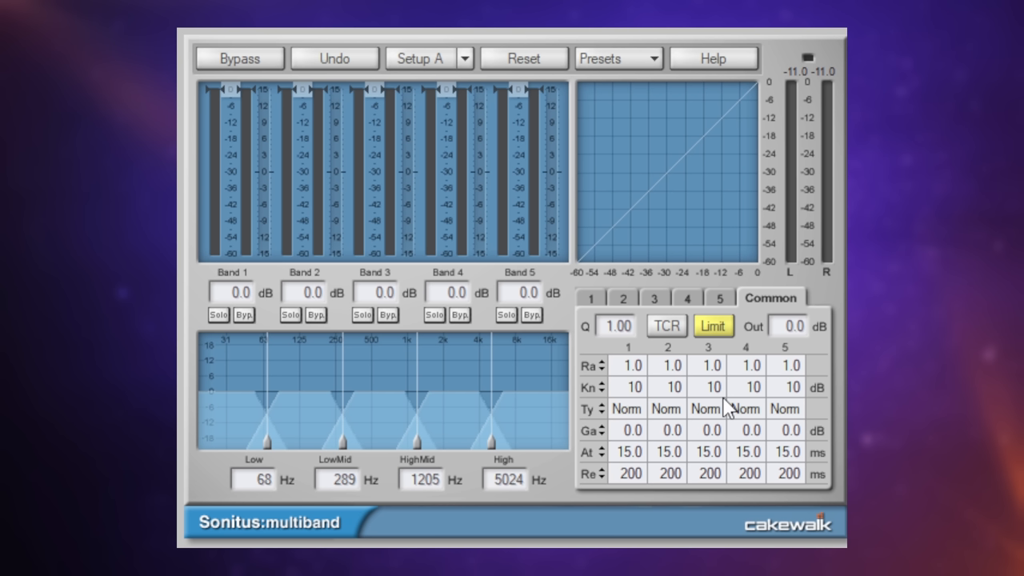
mouse_move(243, 141)
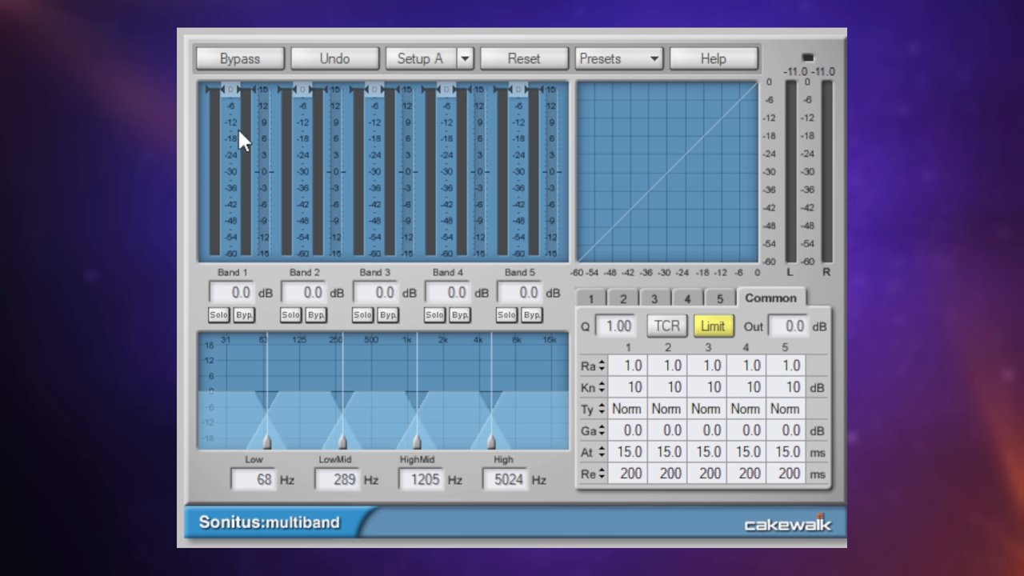
mouse_move(228, 154)
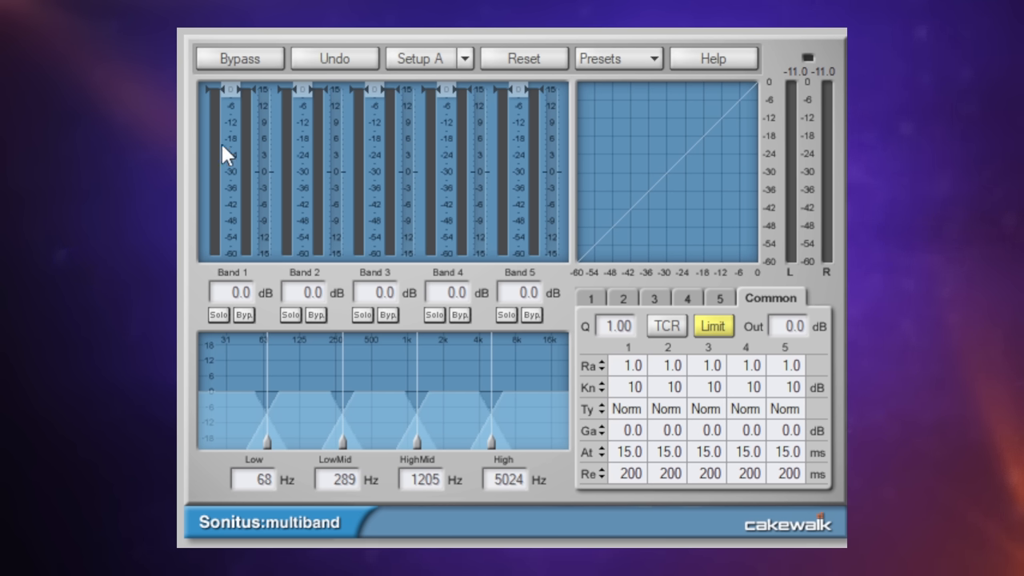
Pull Band 1's threshold down to −26 dB, then check the settings of Bands 3 and 5.
left_click_drag(230, 91, 231, 113)
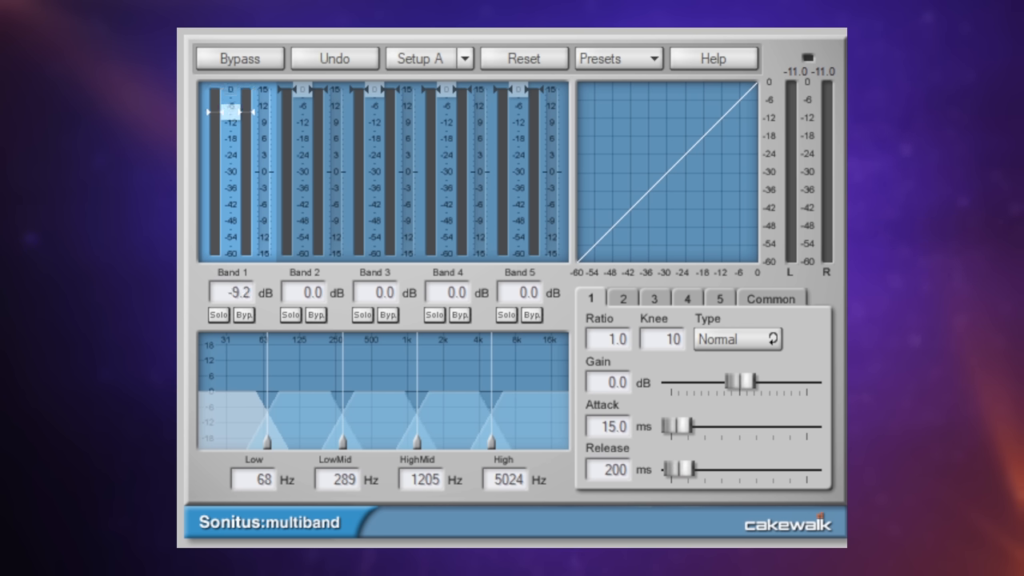
left_click_drag(231, 112, 230, 157)
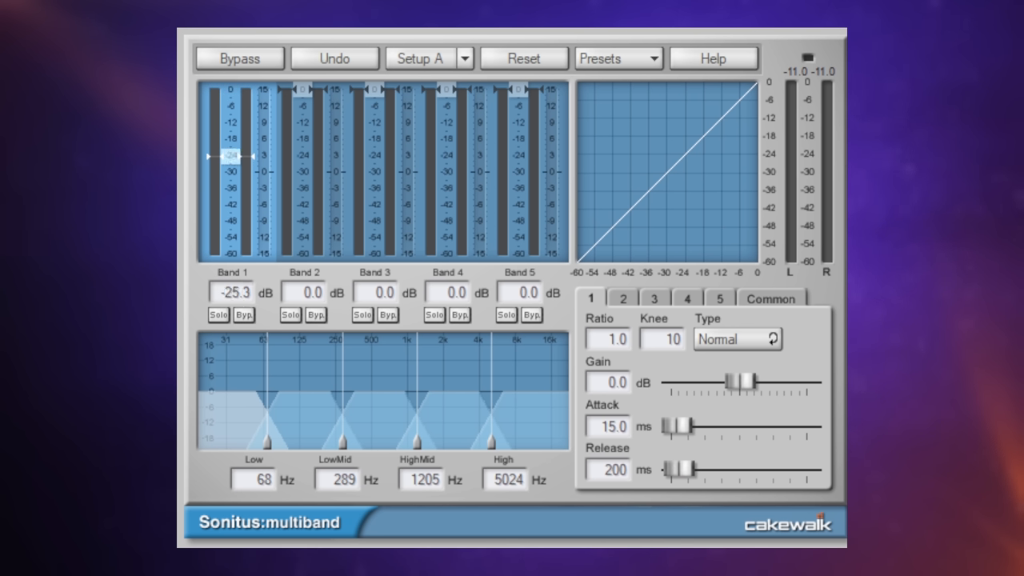
left_click_drag(231, 157, 230, 166)
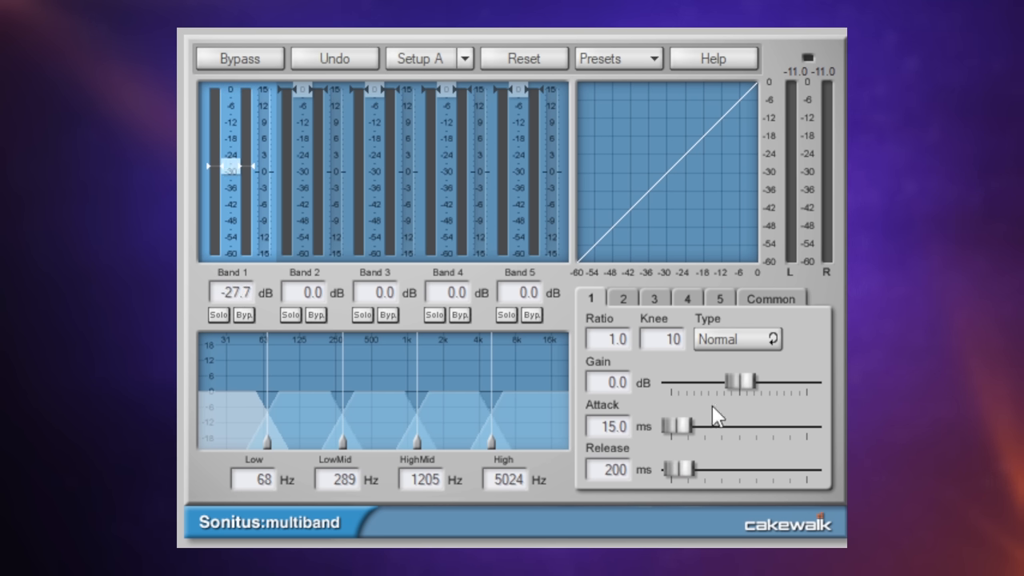
mouse_move(700, 381)
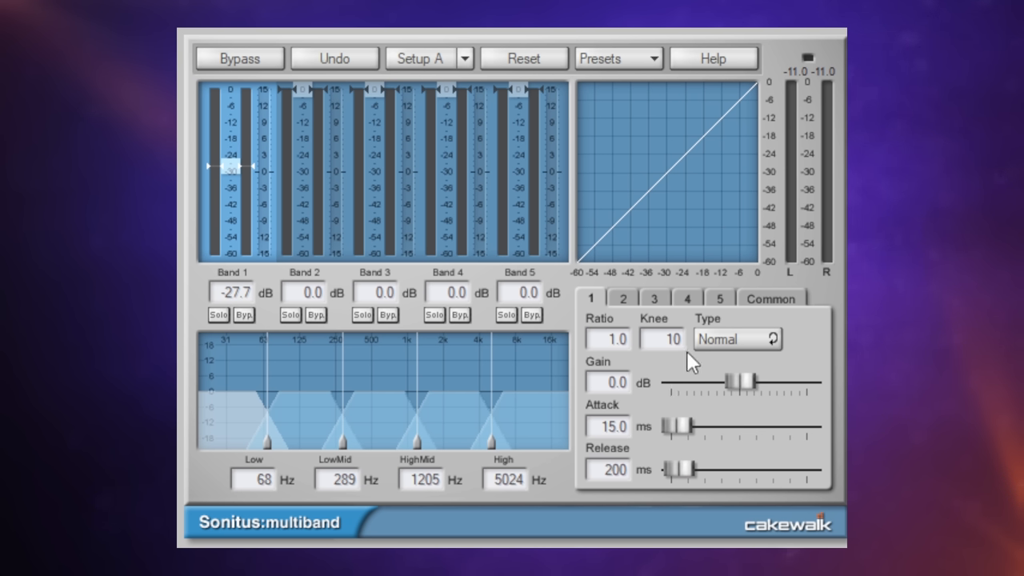
mouse_move(237, 174)
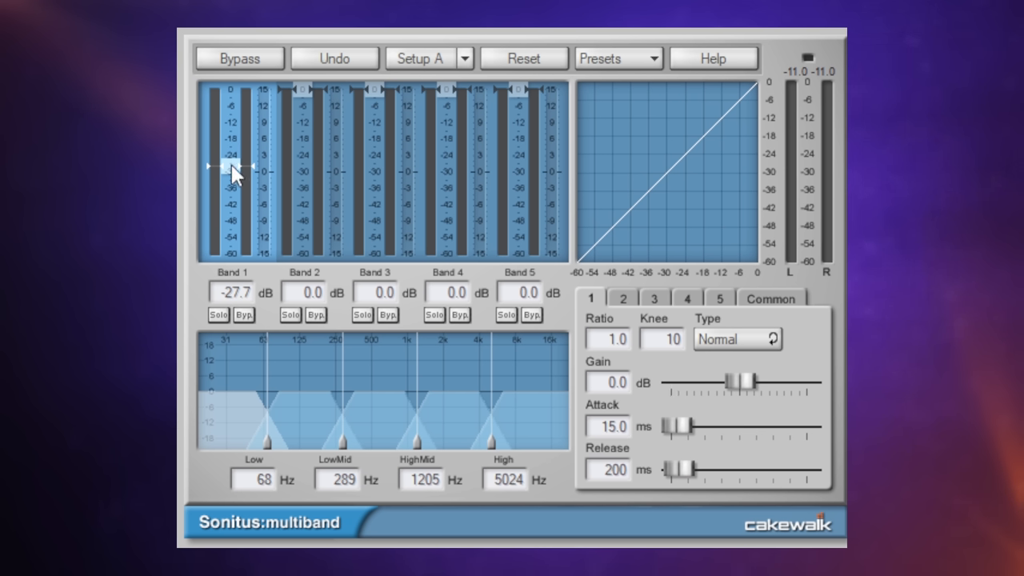
left_click_drag(232, 173, 232, 160)
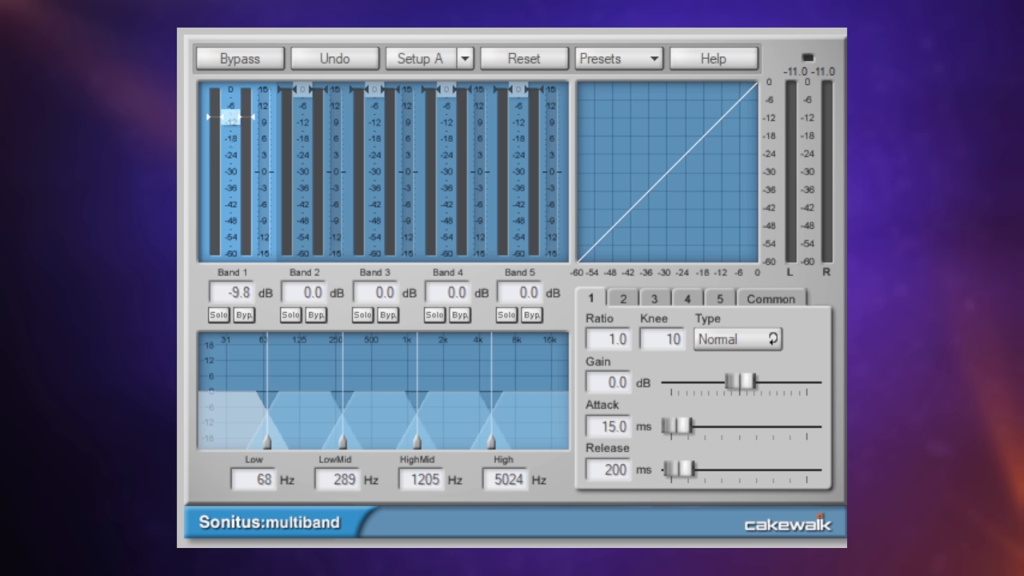
left_click_drag(231, 117, 230, 152)
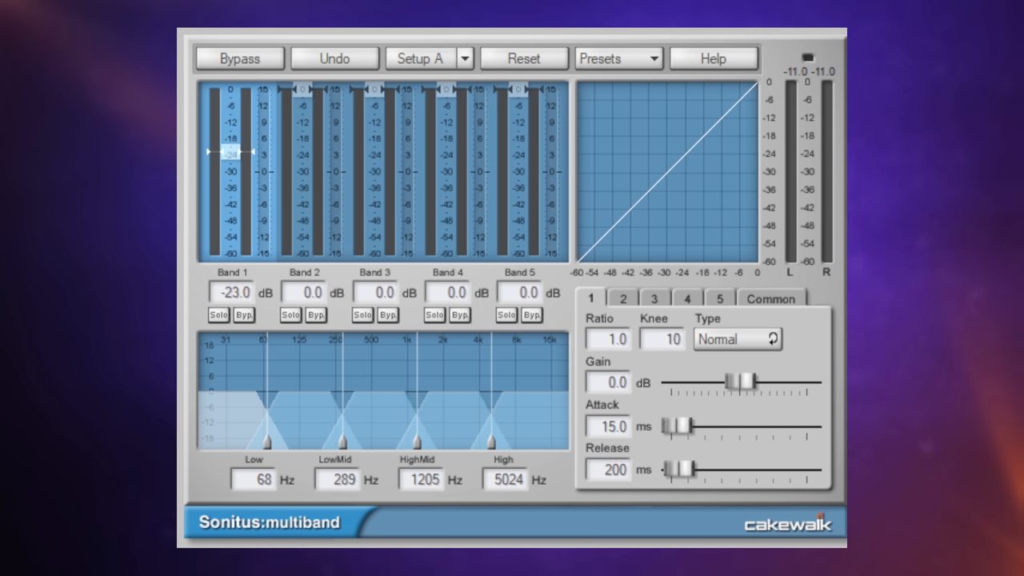
left_click_drag(232, 150, 232, 157)
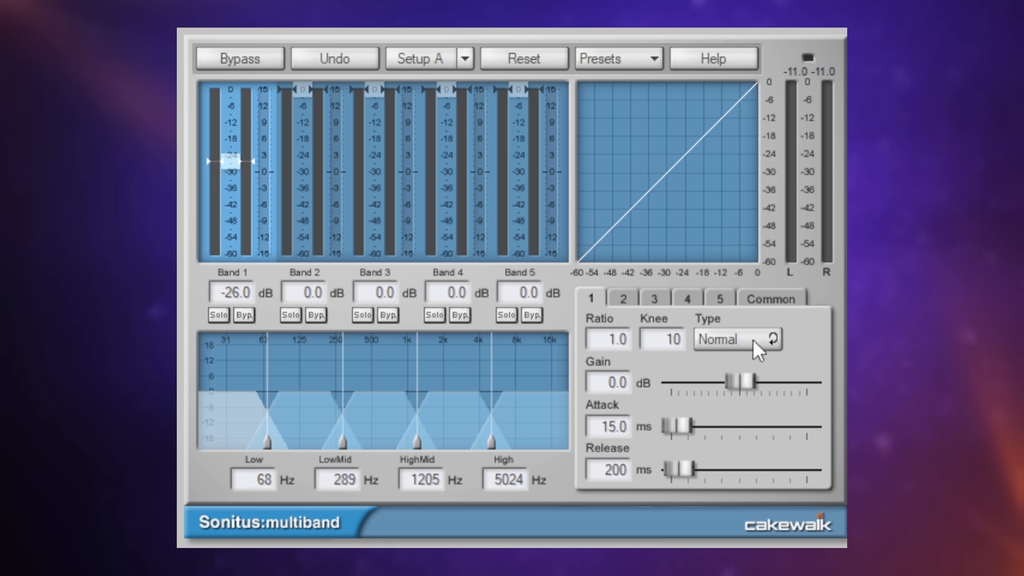
mouse_move(232, 165)
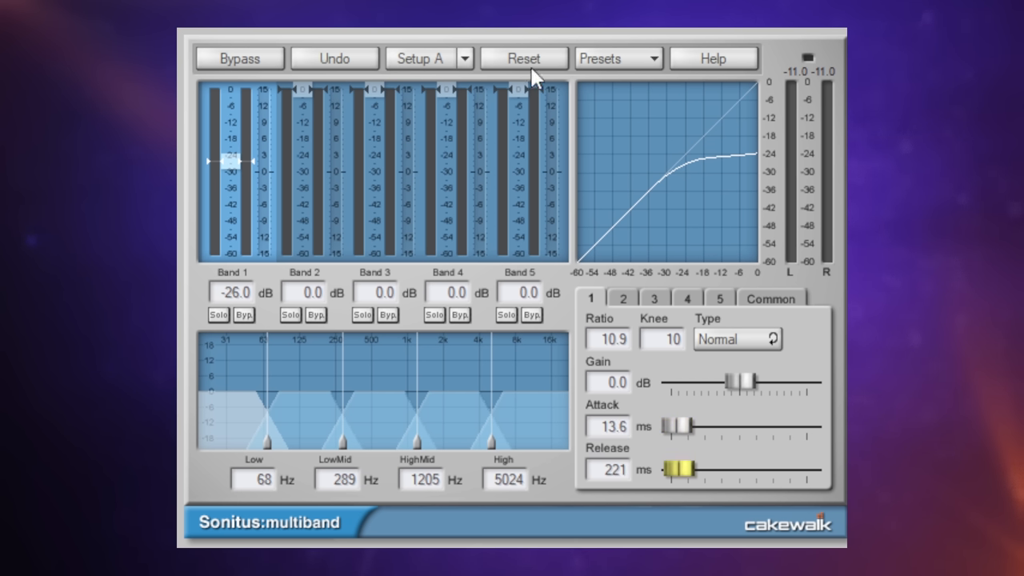
left_click(653, 297)
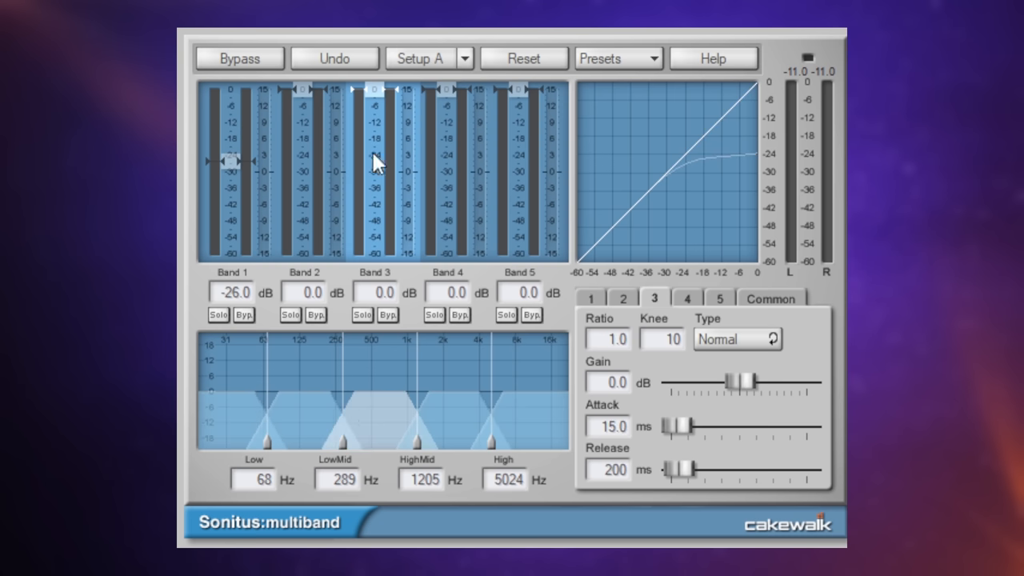
left_click(719, 297)
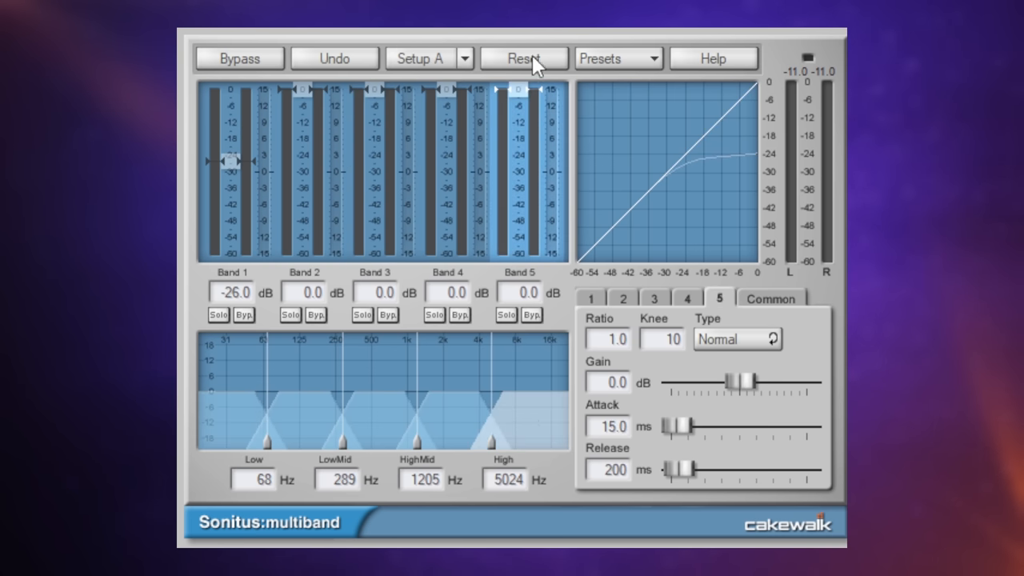
Reset the multiband so thresholds return to 0 dB and crossovers to 80, 324, 1262, 5024 Hz.
left_click(525, 58)
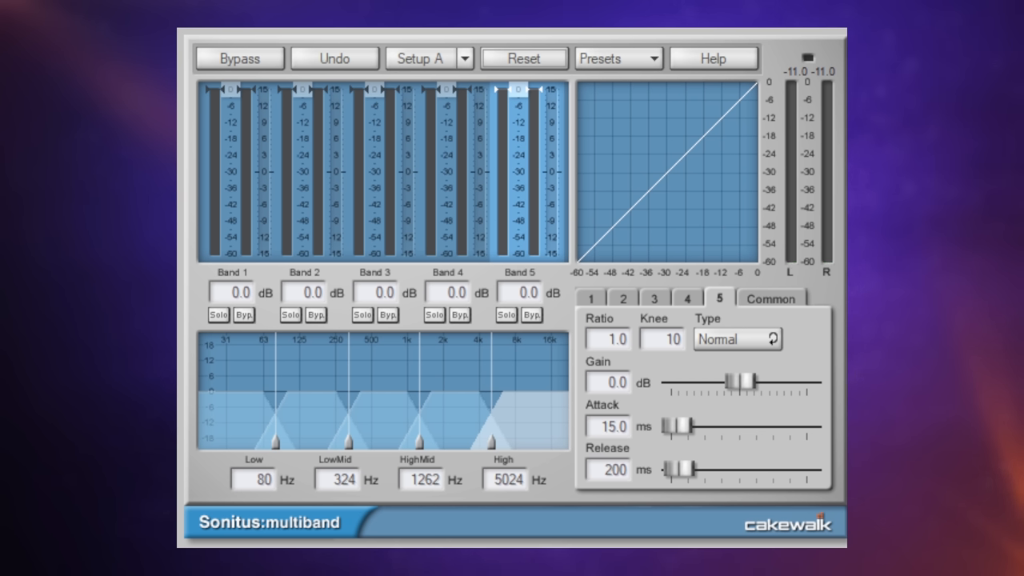
mouse_move(477, 320)
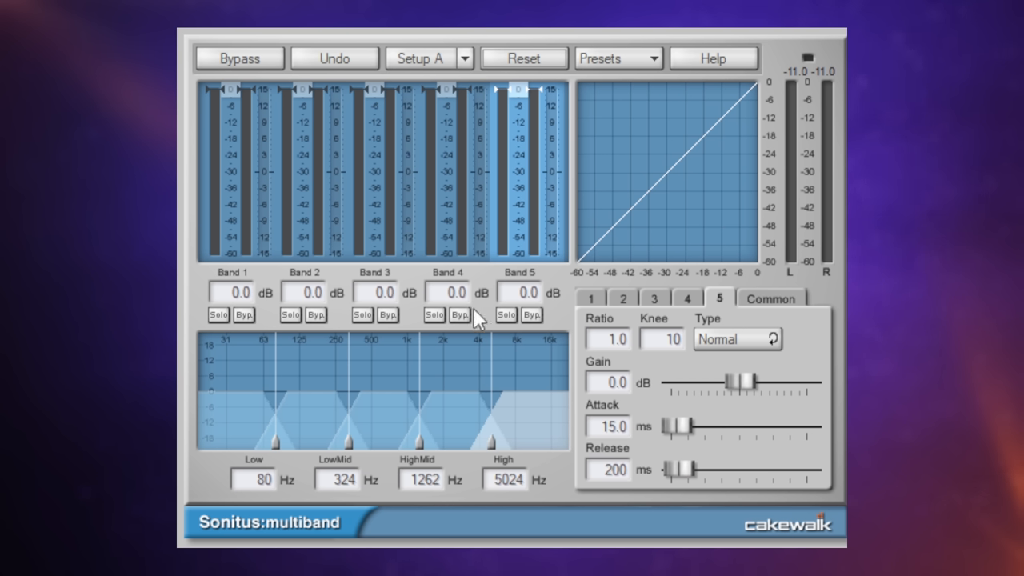
mouse_move(527, 307)
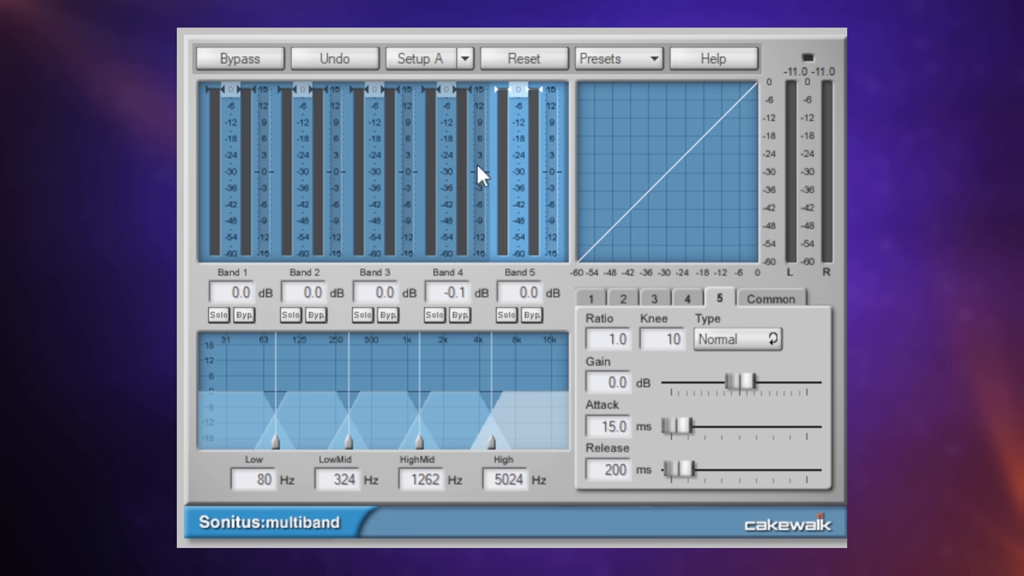
Switch through Band 4 to Band 5 and pull its threshold down to −28.5 dB.
left_click(687, 297)
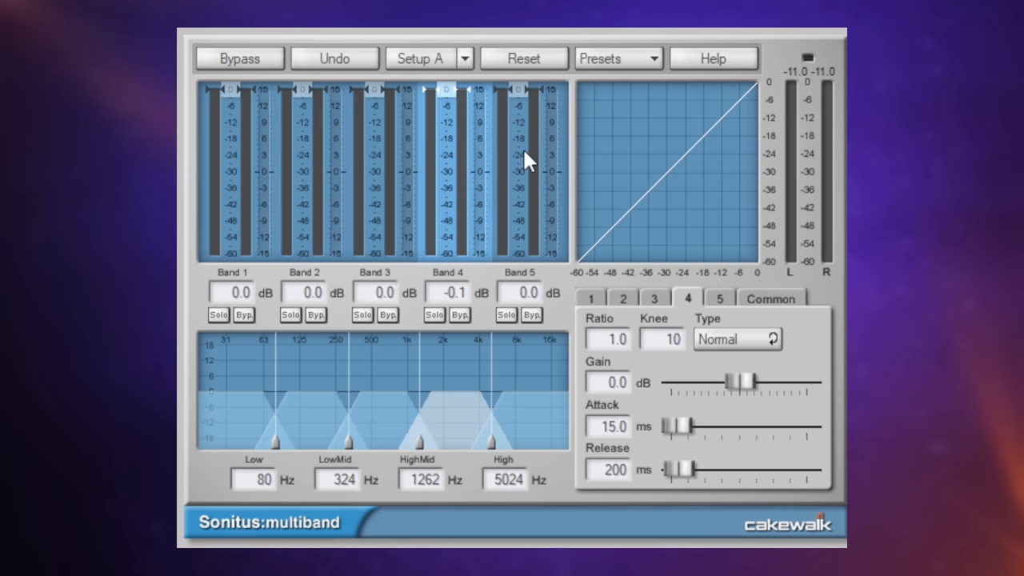
left_click(720, 298)
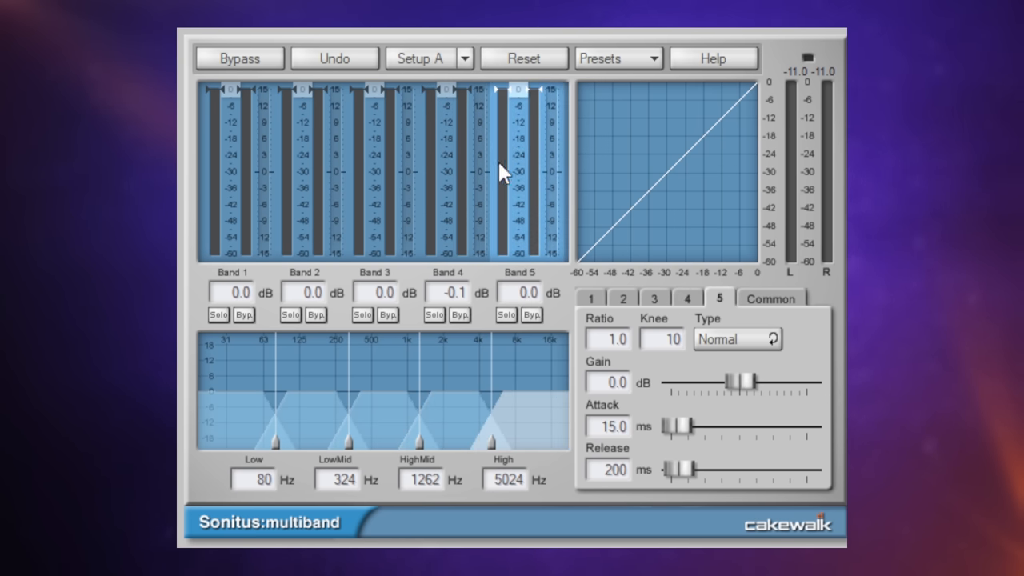
mouse_move(520, 102)
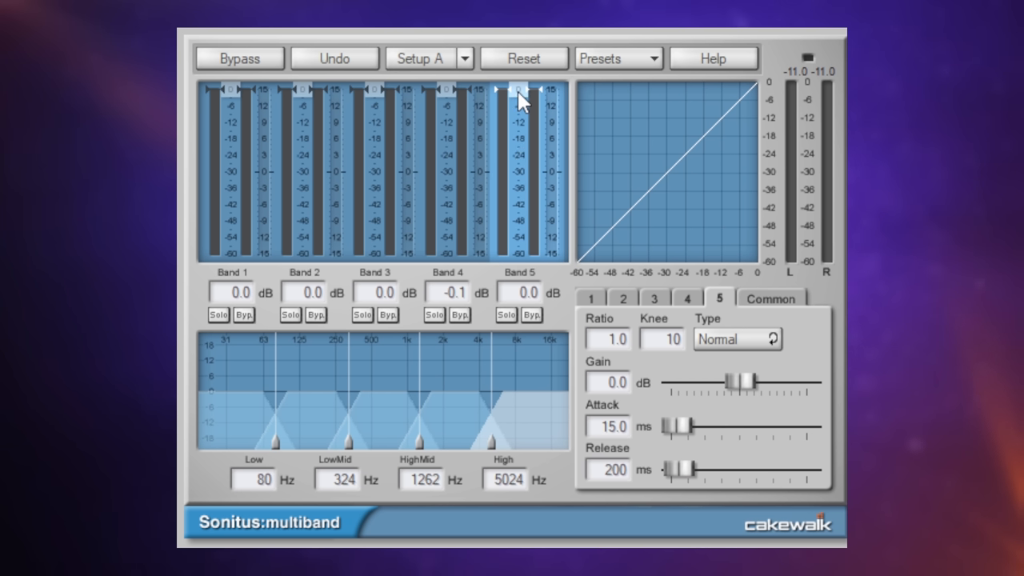
left_click_drag(519, 88, 518, 169)
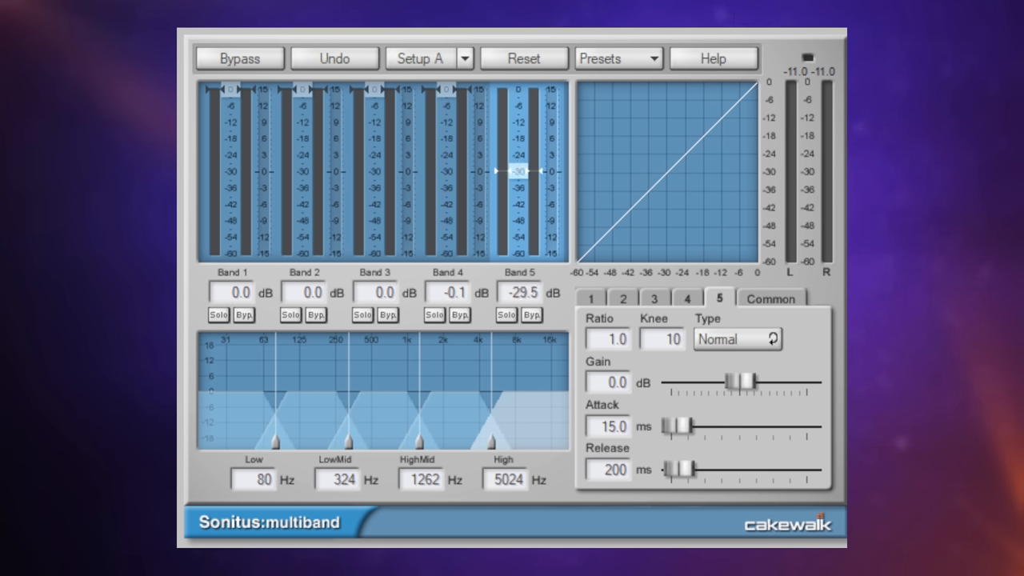
left_click_drag(518, 171, 519, 164)
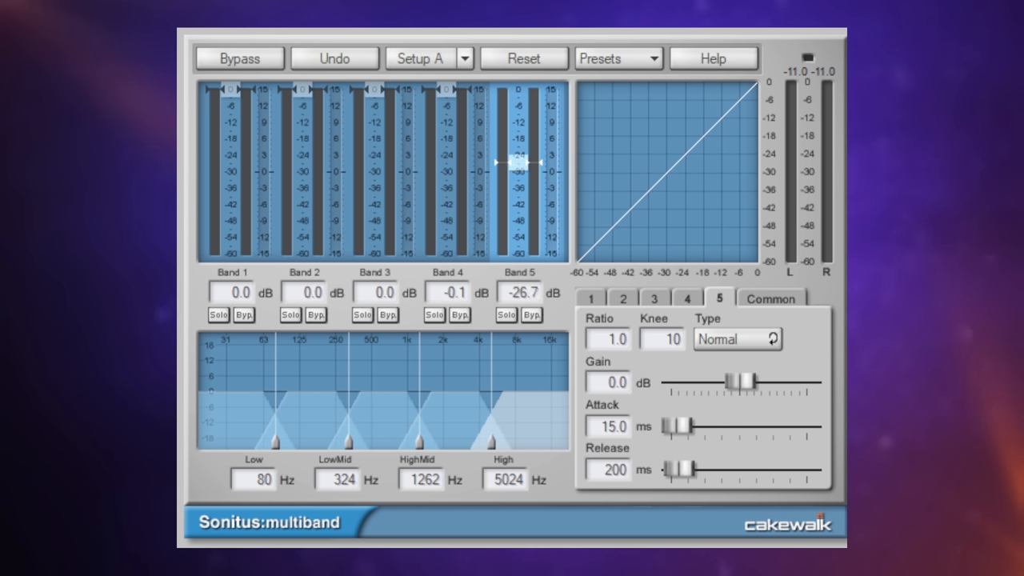
left_click_drag(518, 162, 519, 170)
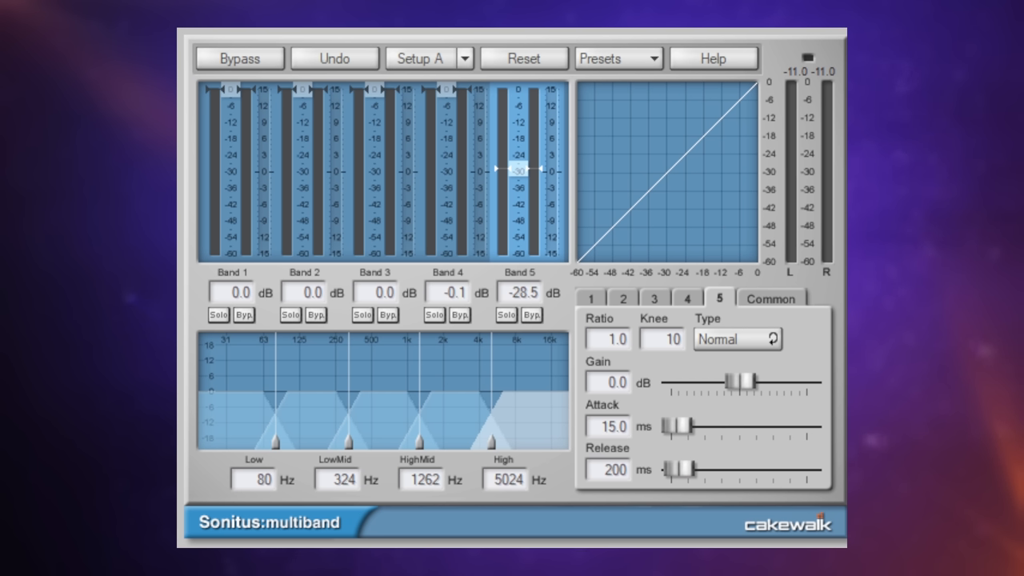
mouse_move(519, 185)
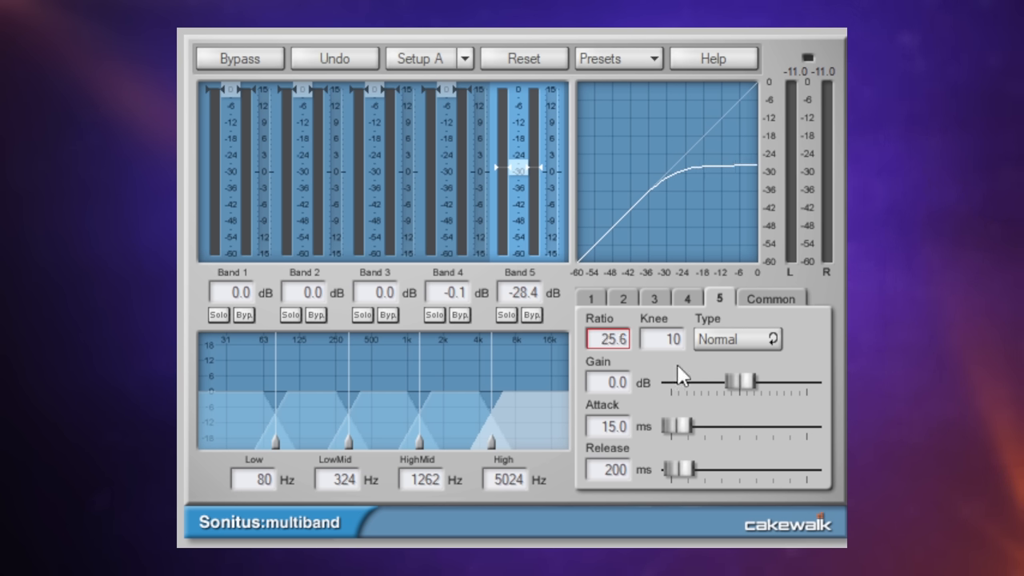
mouse_move(662, 381)
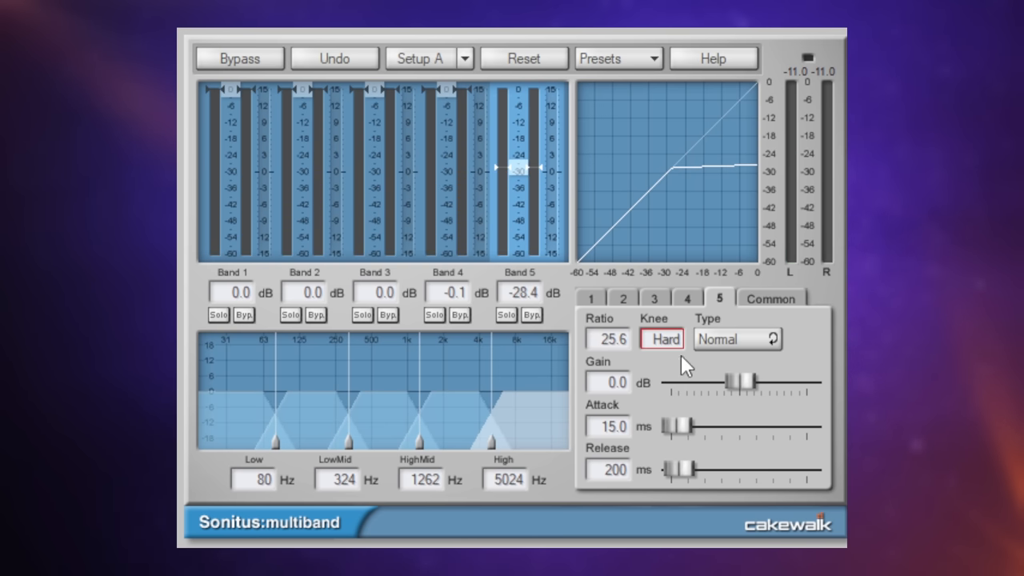
Speed up Band 5's attack/release at −30 dB threshold, then set Band 4's threshold to −26.5 dB.
left_click_drag(682, 425, 670, 426)
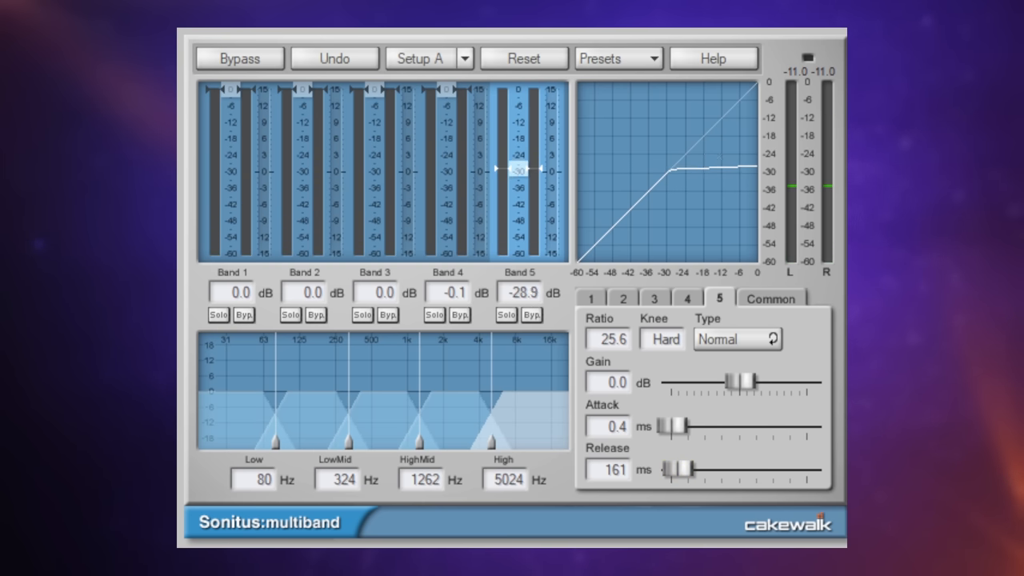
left_click_drag(518, 164, 519, 173)
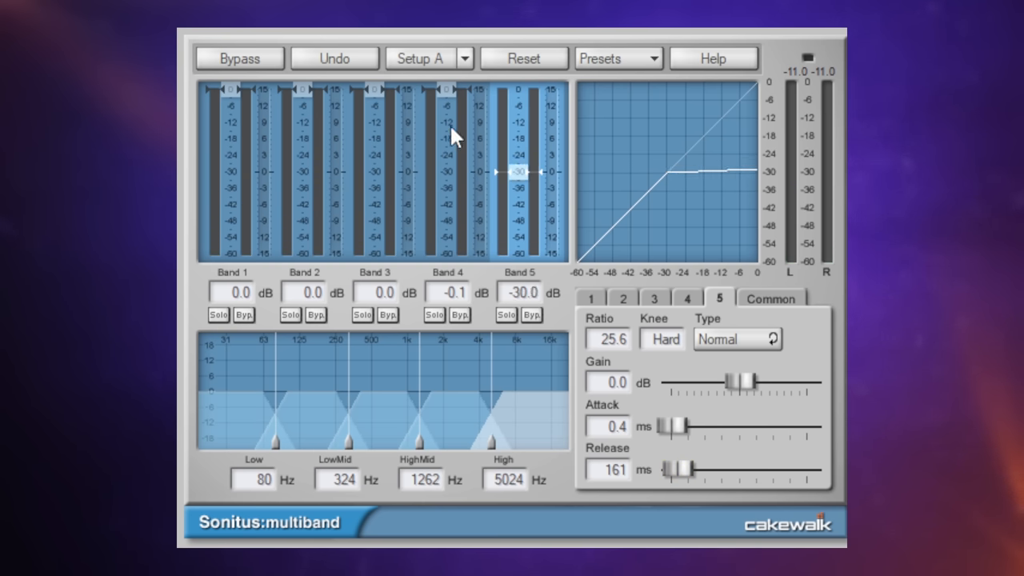
left_click(687, 298)
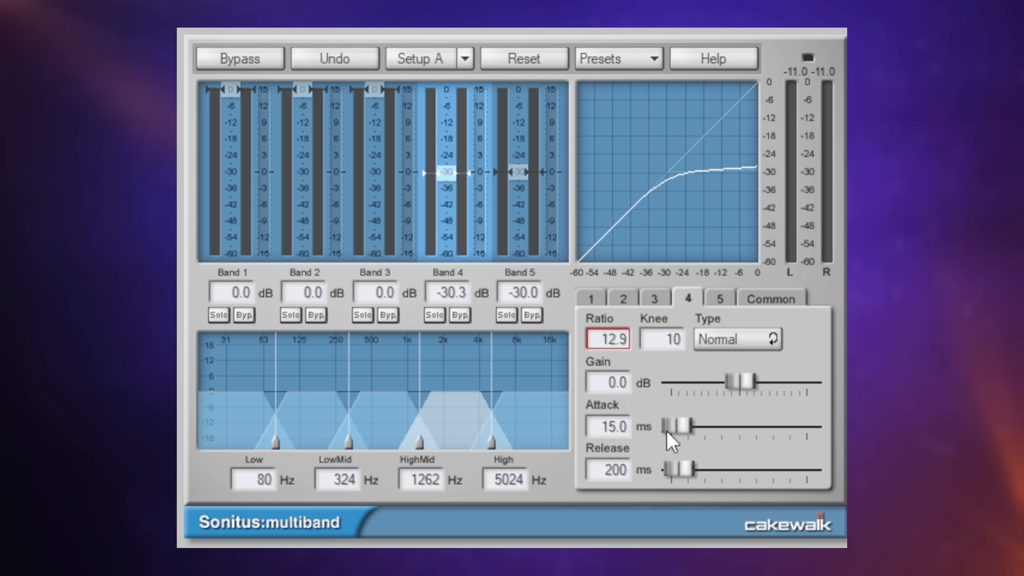
left_click_drag(685, 426, 672, 425)
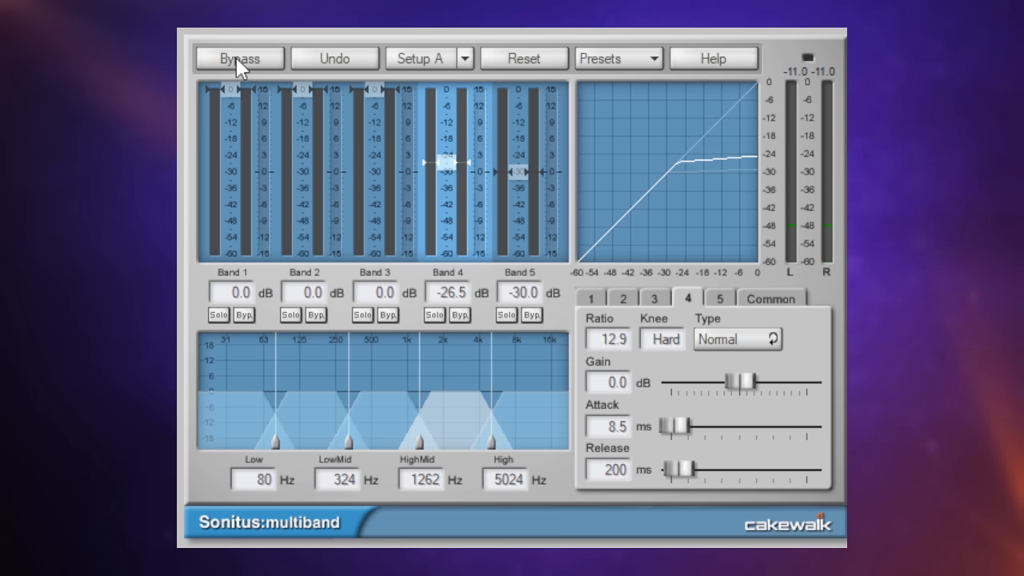
left_click(240, 57)
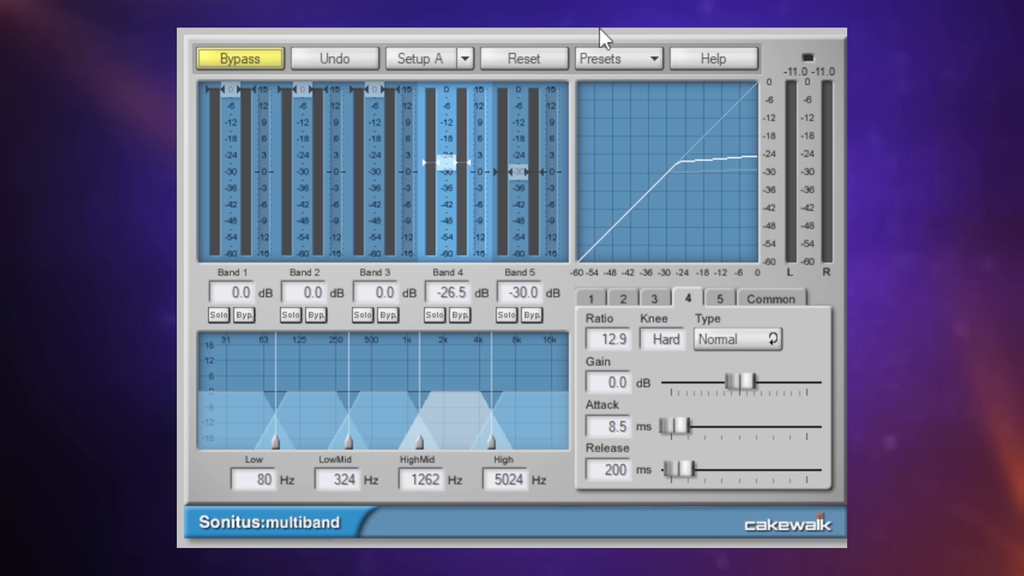
mouse_move(623, 132)
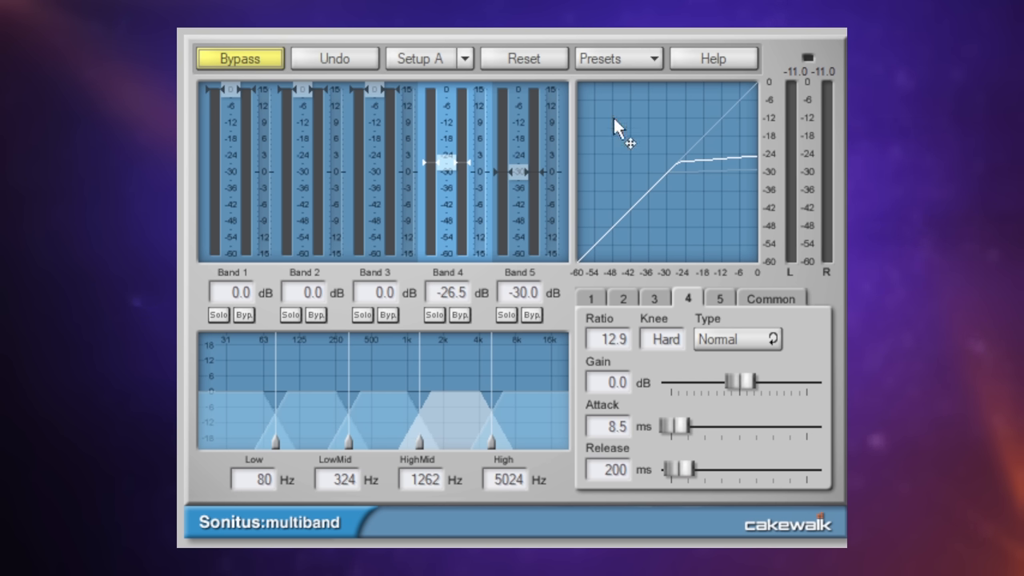
mouse_move(477, 314)
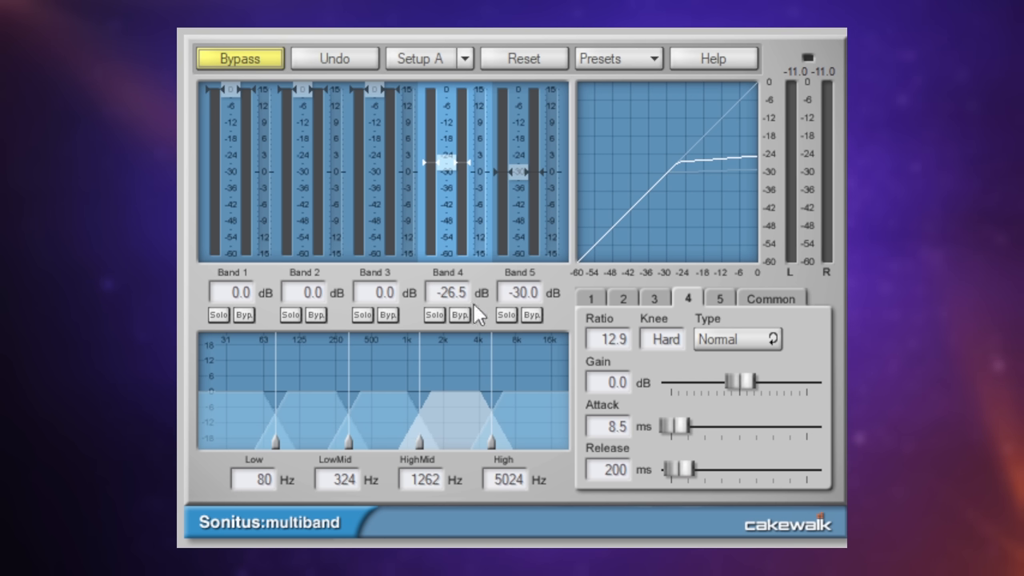
mouse_move(488, 291)
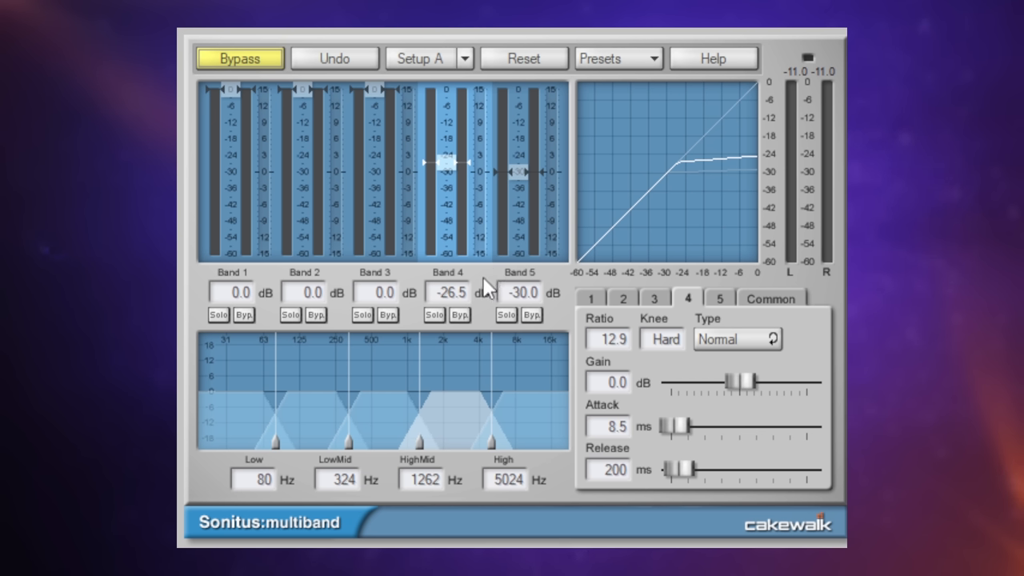
mouse_move(456, 152)
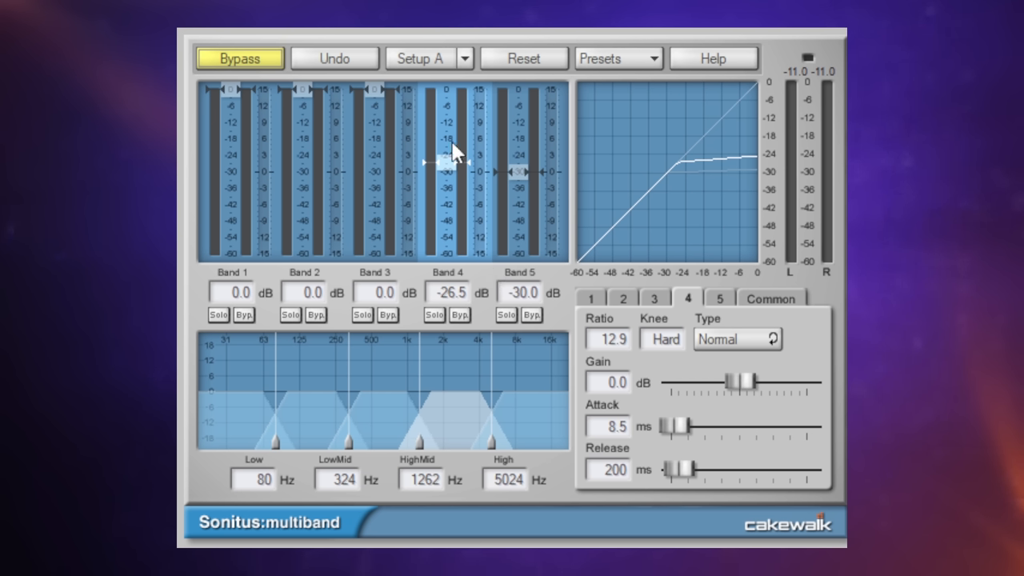
mouse_move(401, 153)
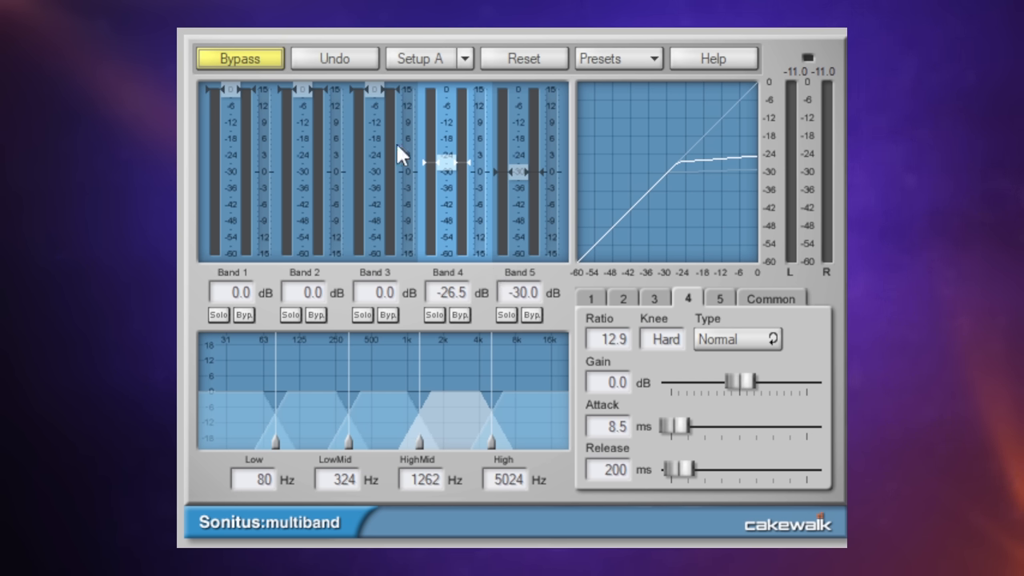
mouse_move(456, 169)
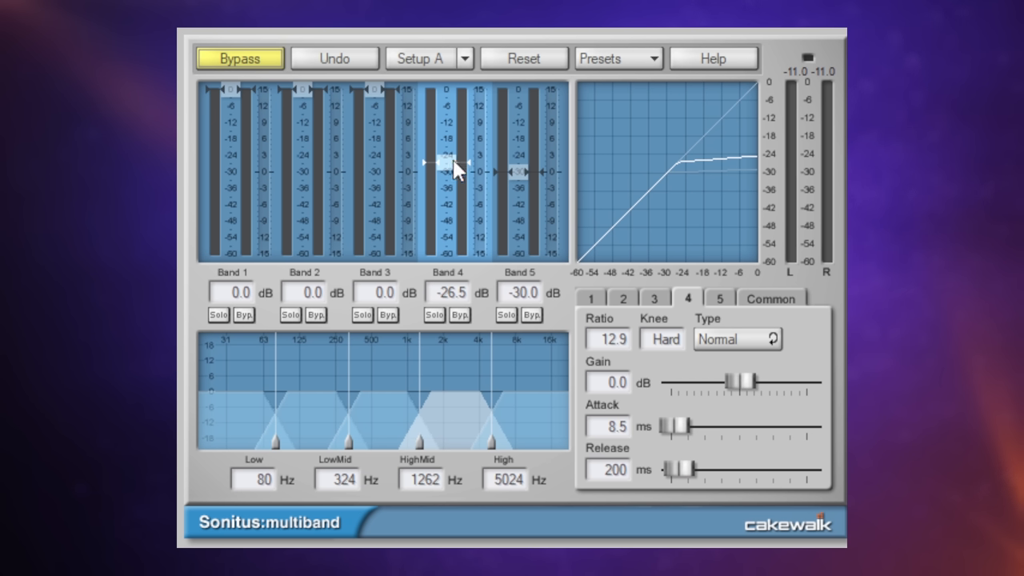
mouse_move(496, 177)
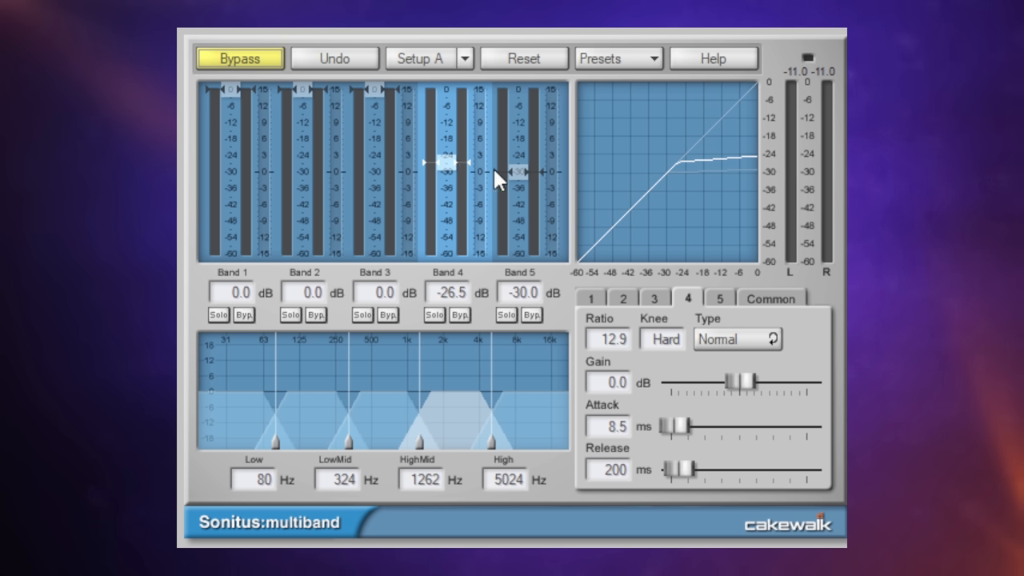
mouse_move(525, 184)
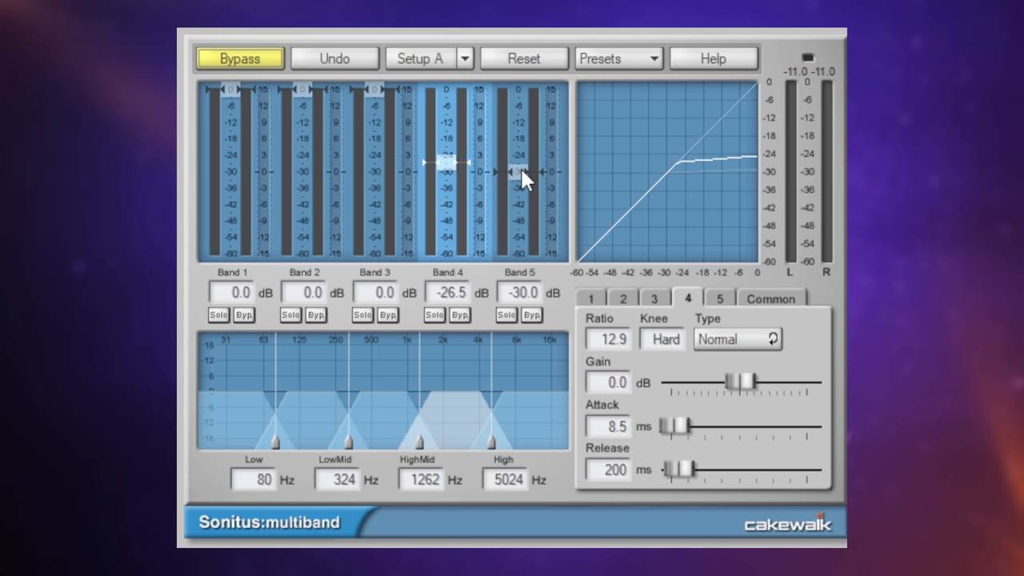
mouse_move(456, 173)
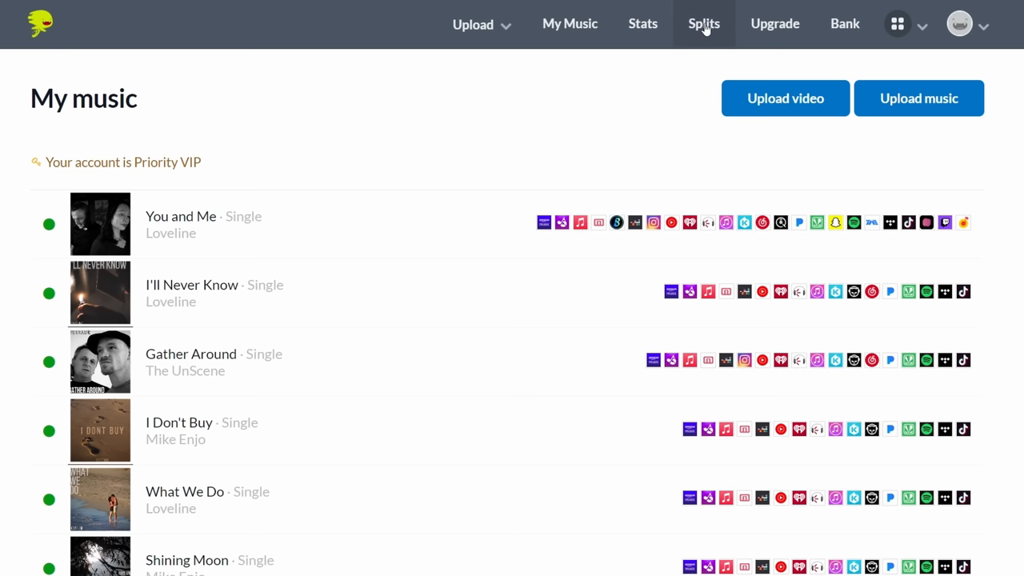
Go to Splits, choose the release I'll Never Know and continue to its split editor.
left_click(704, 24)
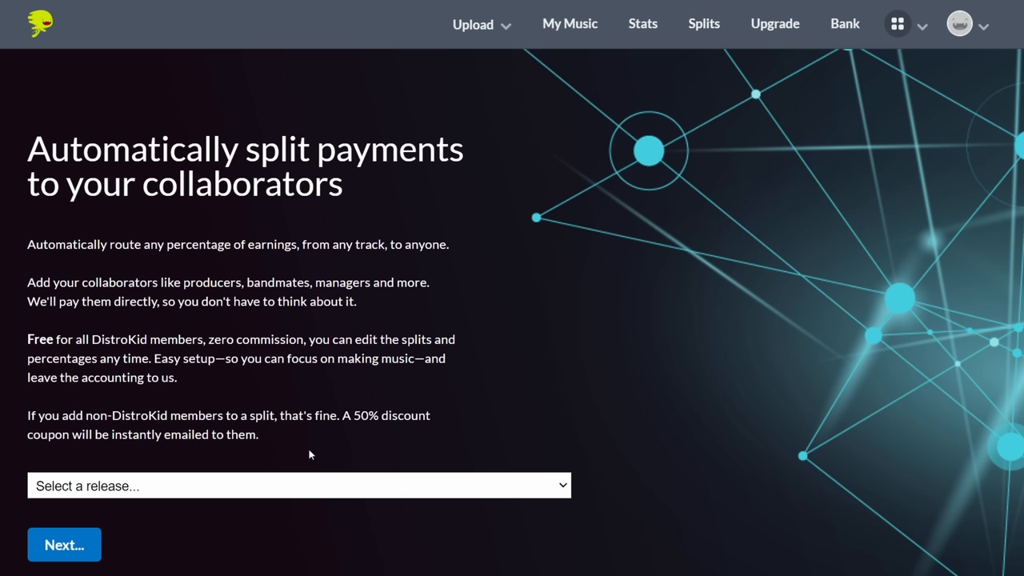
left_click(297, 487)
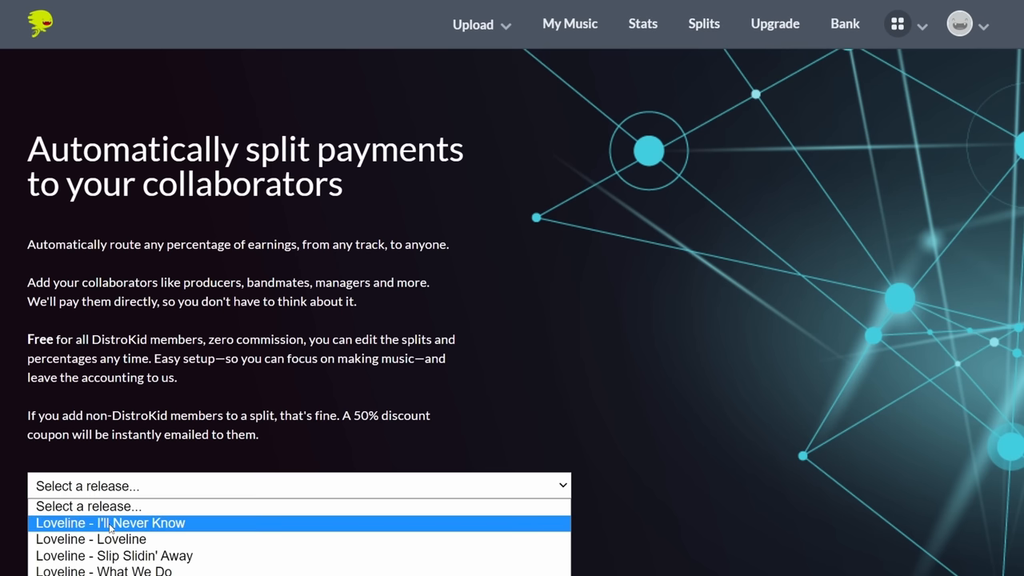
mouse_move(140, 530)
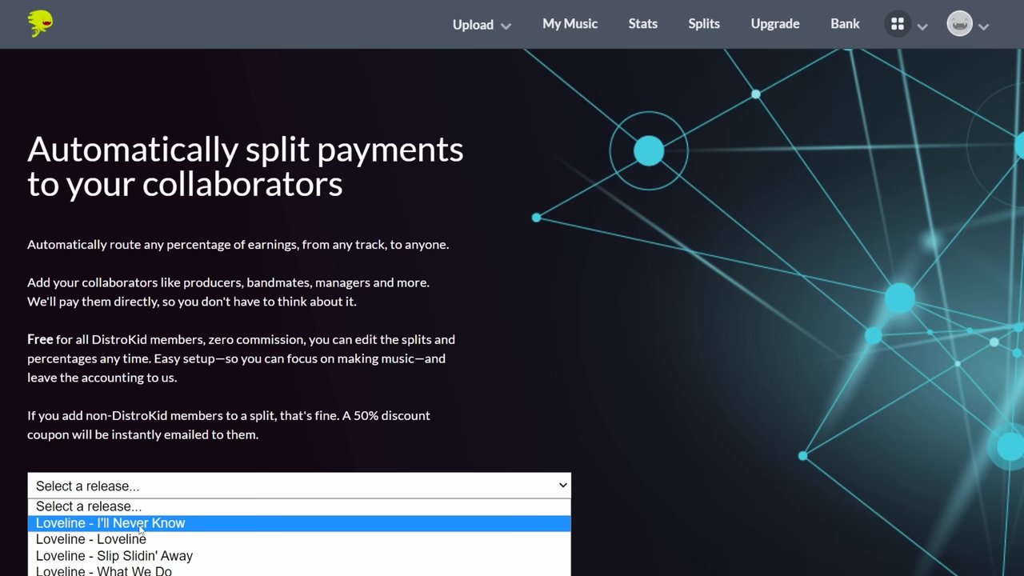
left_click(109, 522)
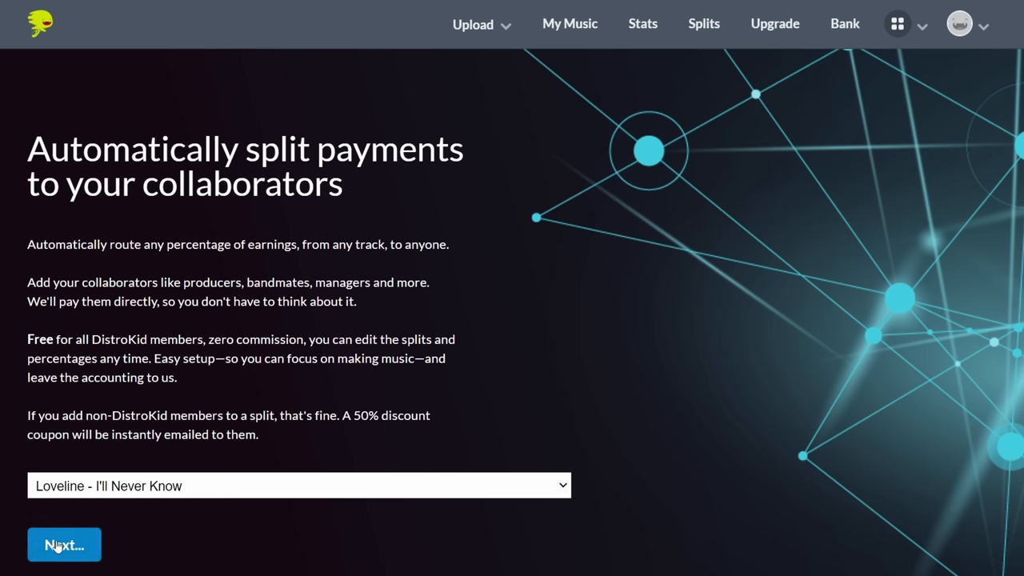
left_click(64, 544)
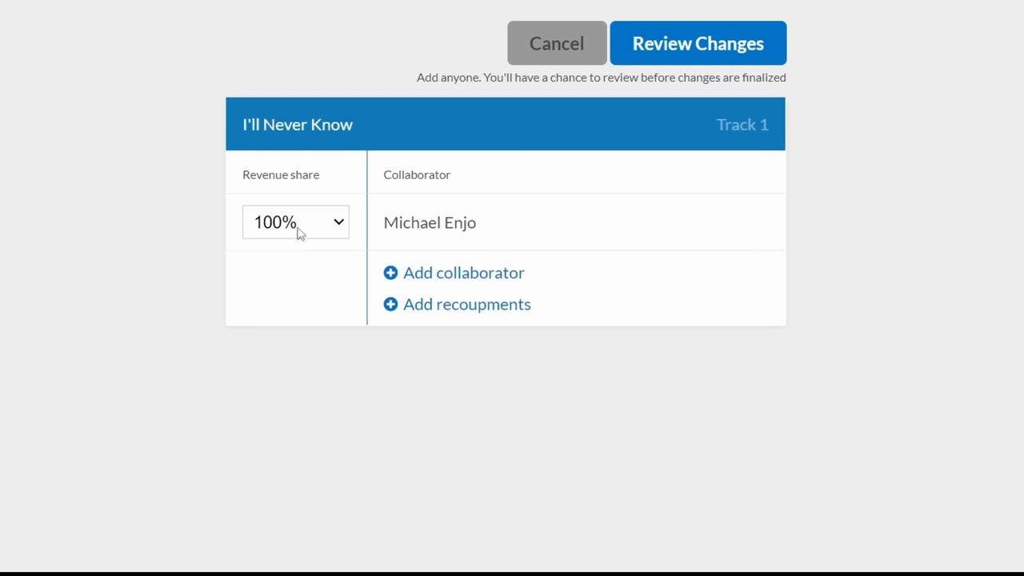
mouse_move(304, 246)
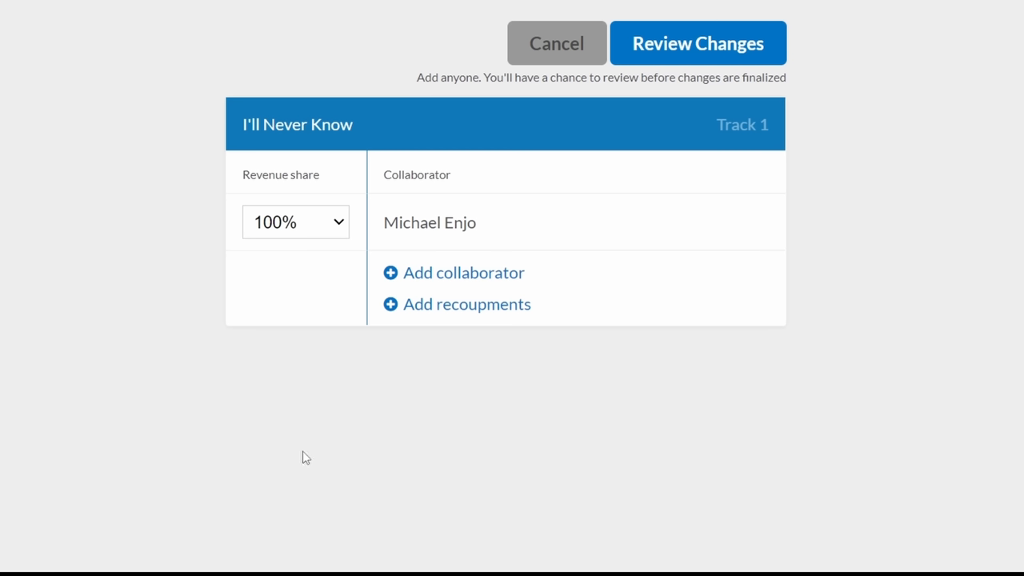
mouse_move(336, 355)
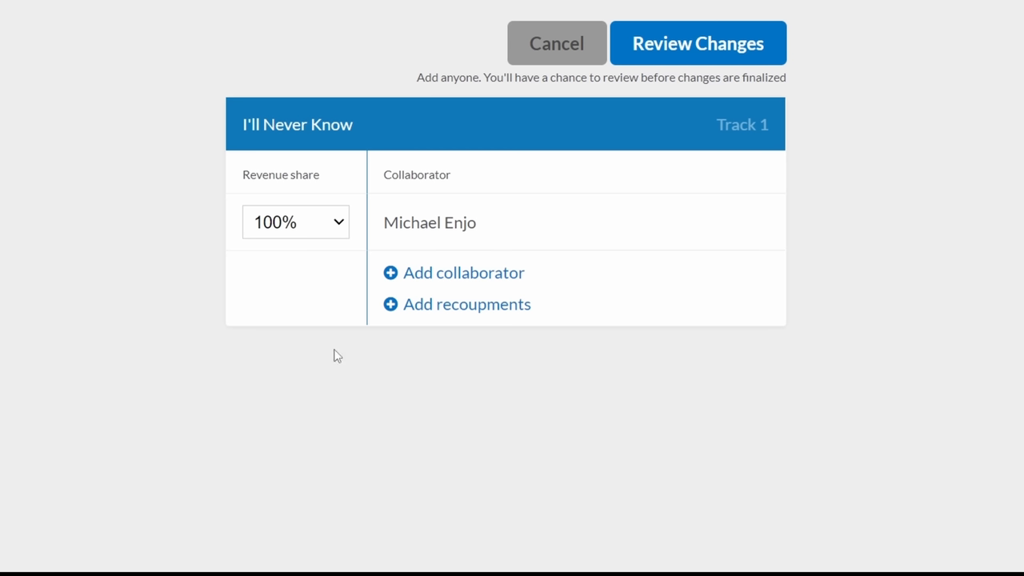
mouse_move(309, 361)
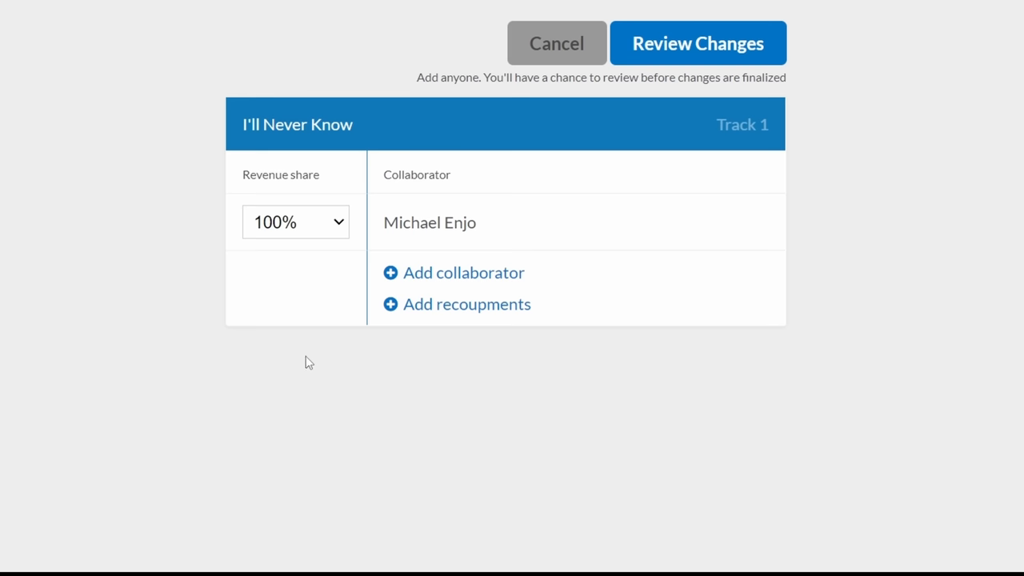
mouse_move(464, 272)
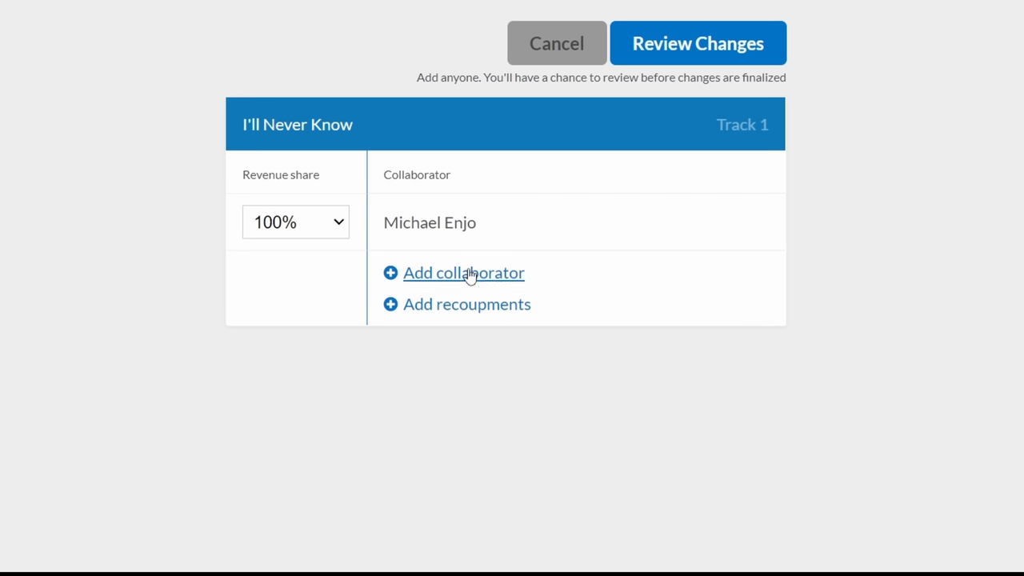
left_click(464, 272)
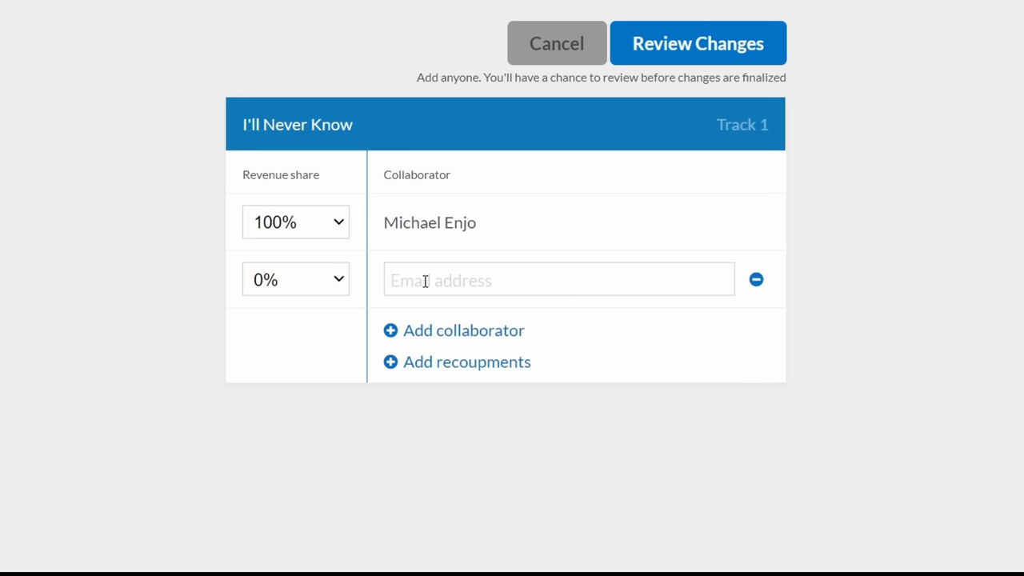
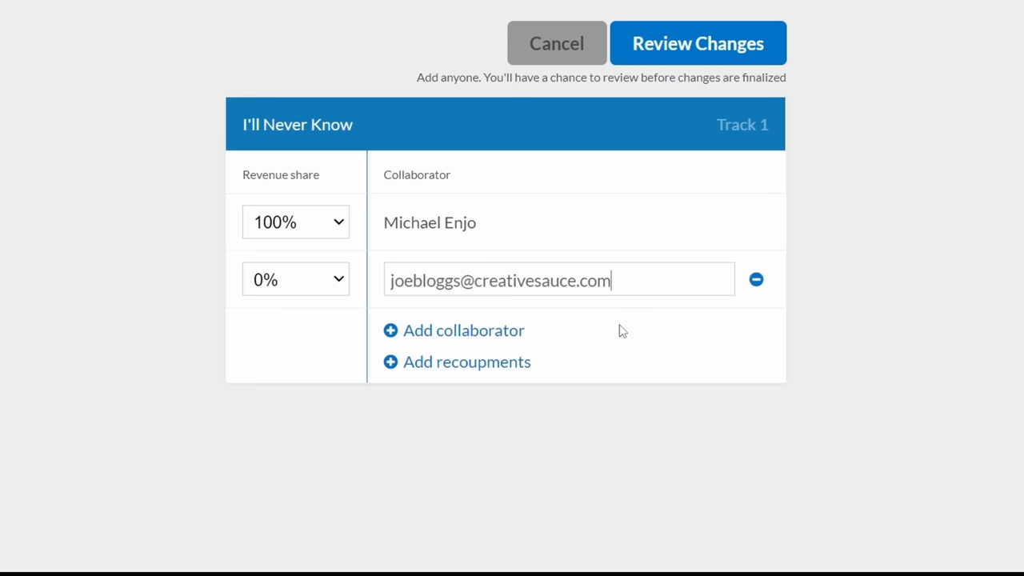
mouse_move(312, 232)
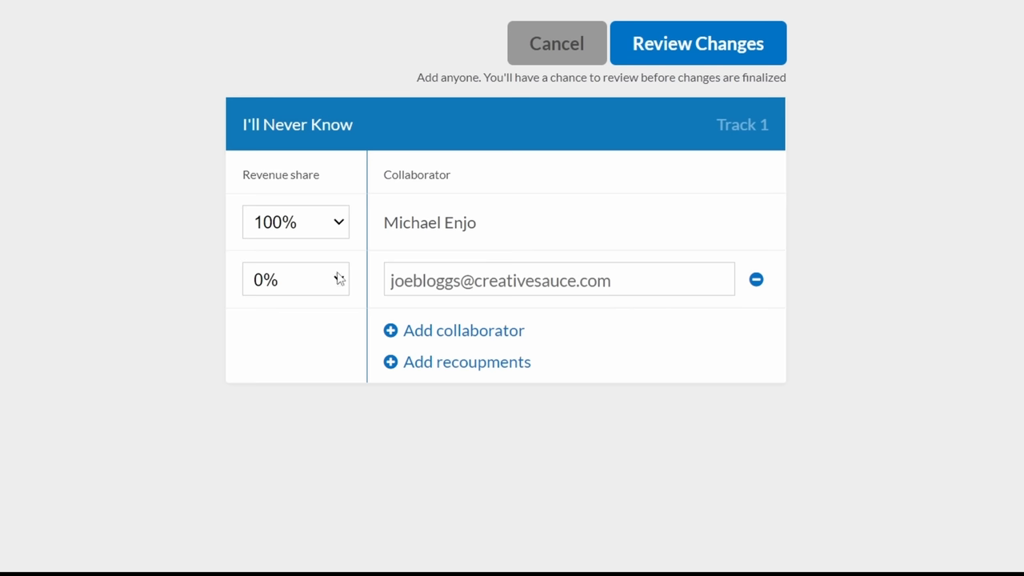
left_click(295, 278)
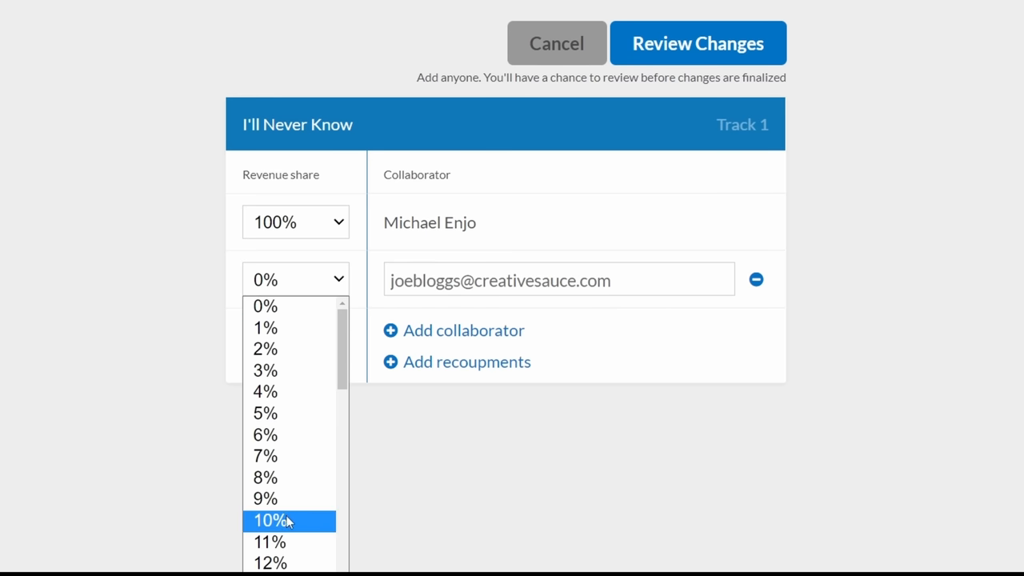
scroll("down", 3)
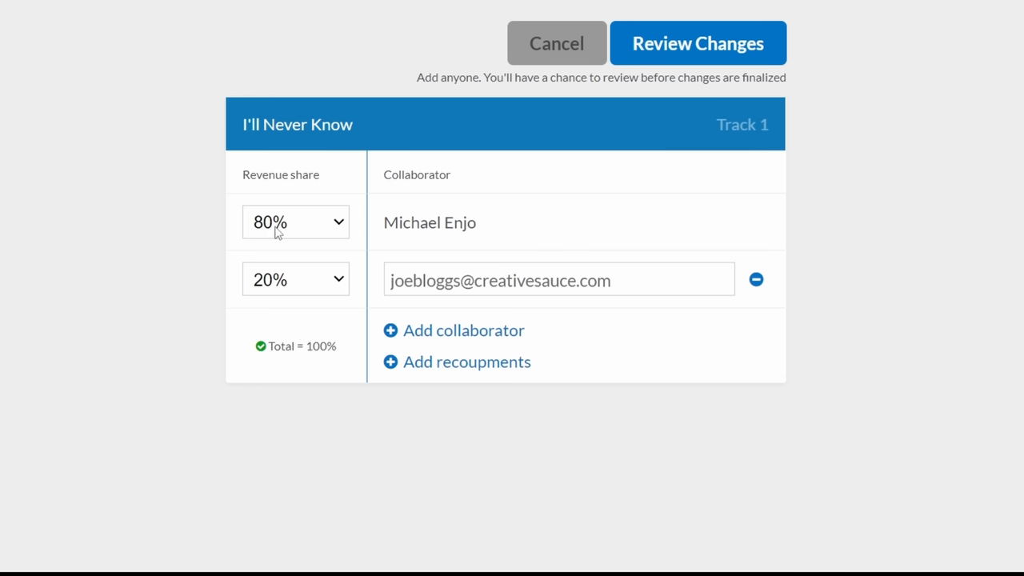
mouse_move(304, 181)
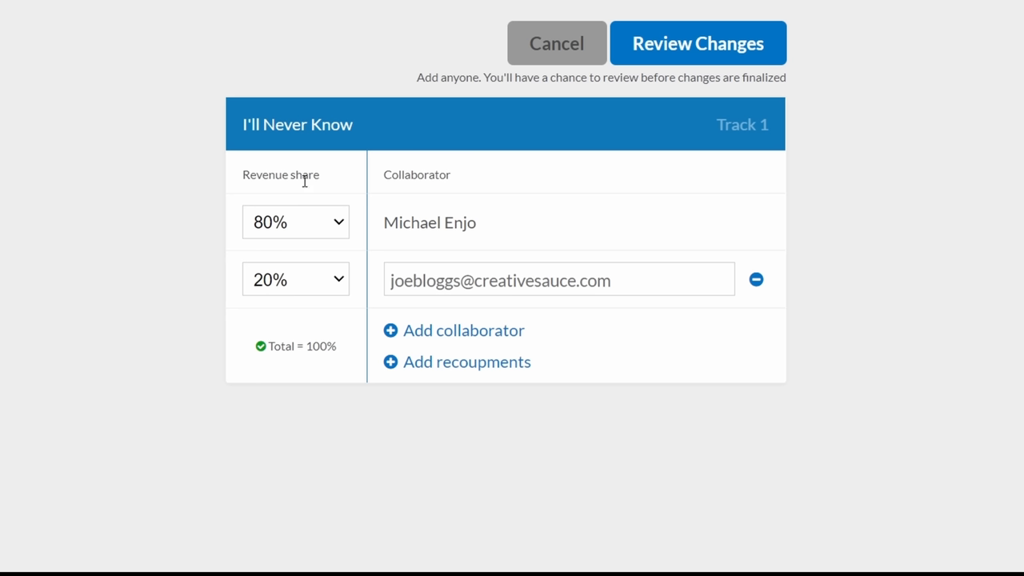
mouse_move(680, 229)
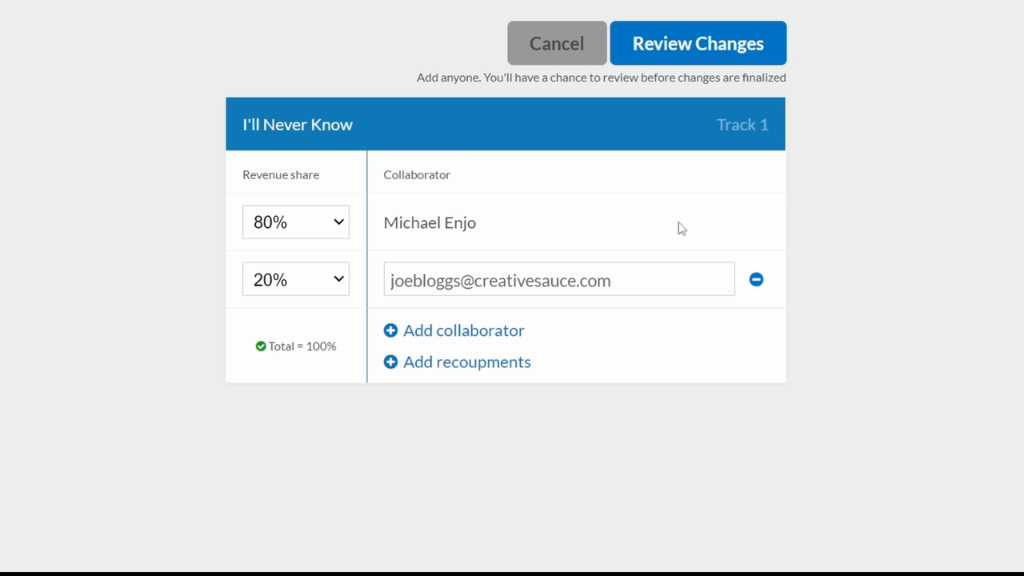
mouse_move(688, 240)
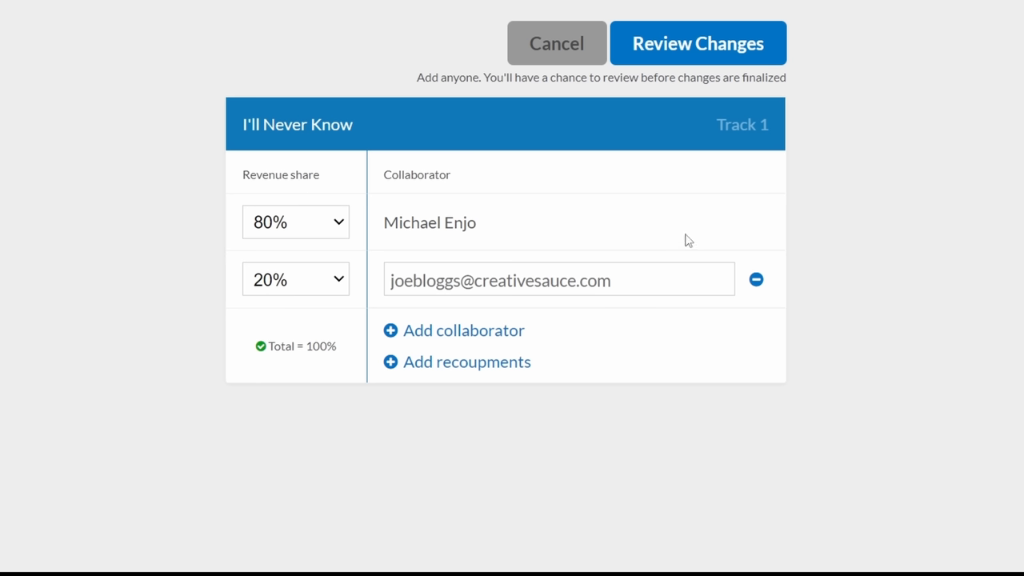
mouse_move(631, 211)
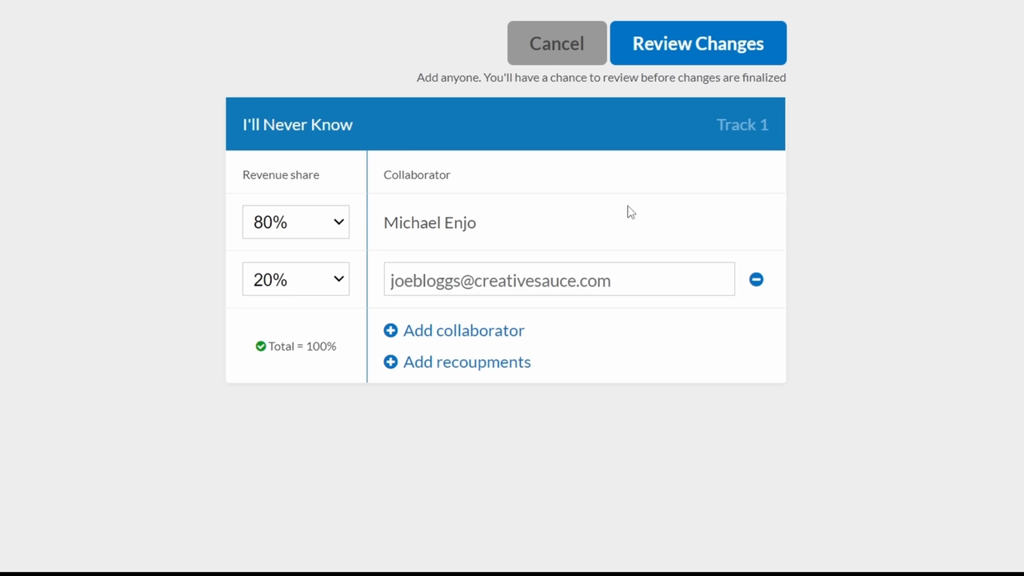
mouse_move(629, 236)
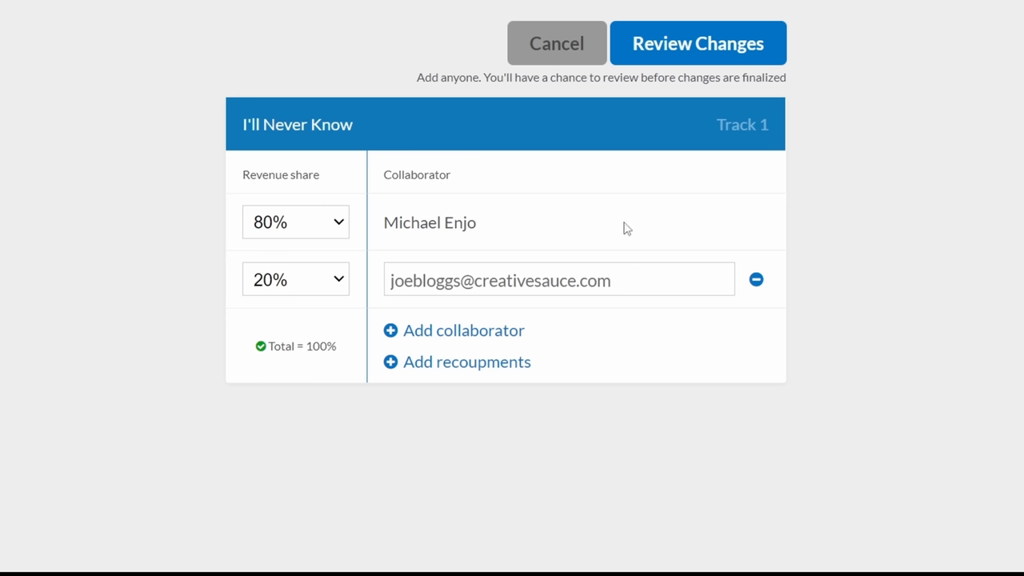
mouse_move(631, 234)
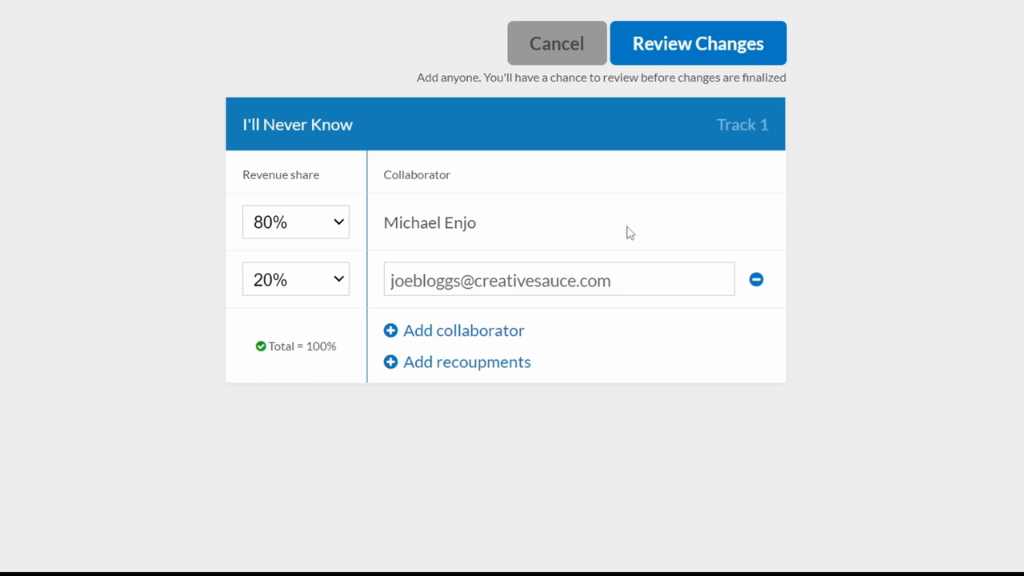
mouse_move(592, 212)
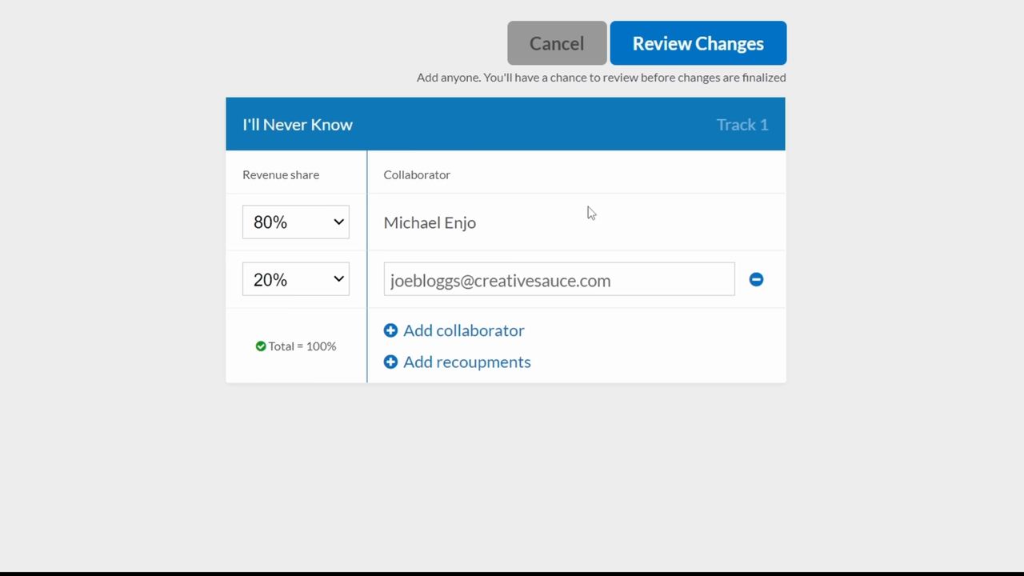
mouse_move(619, 231)
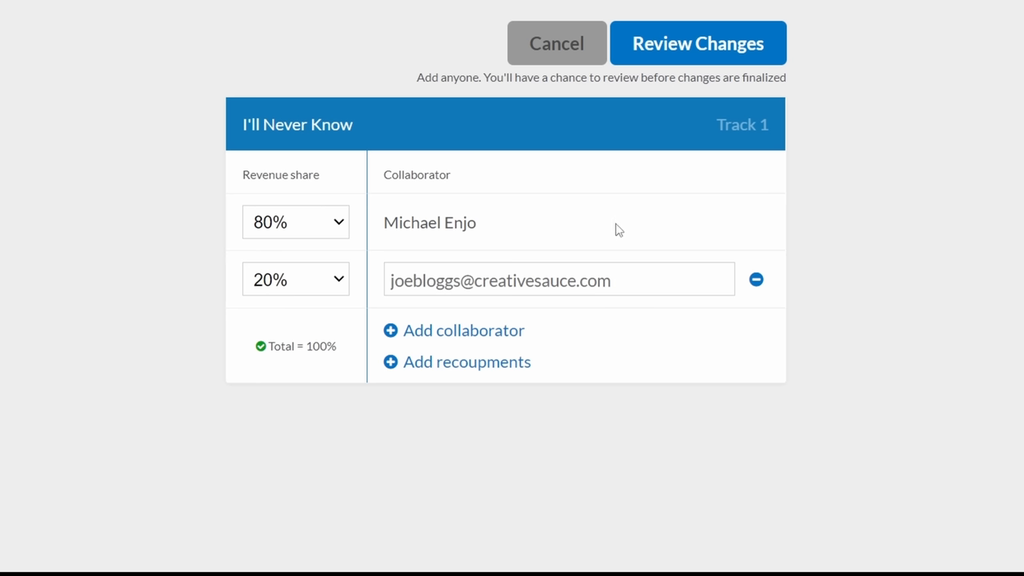
mouse_move(528, 240)
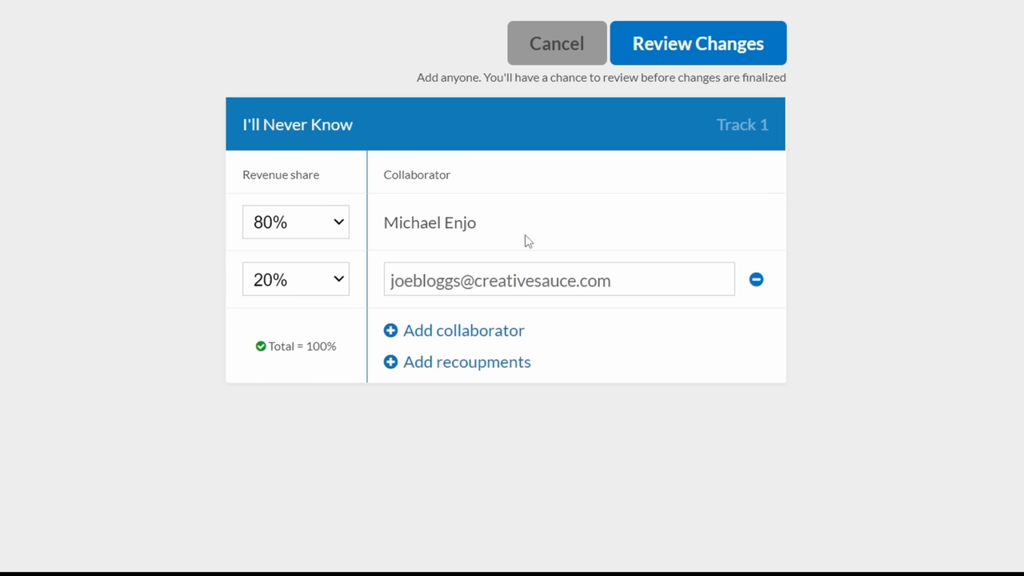
mouse_move(515, 234)
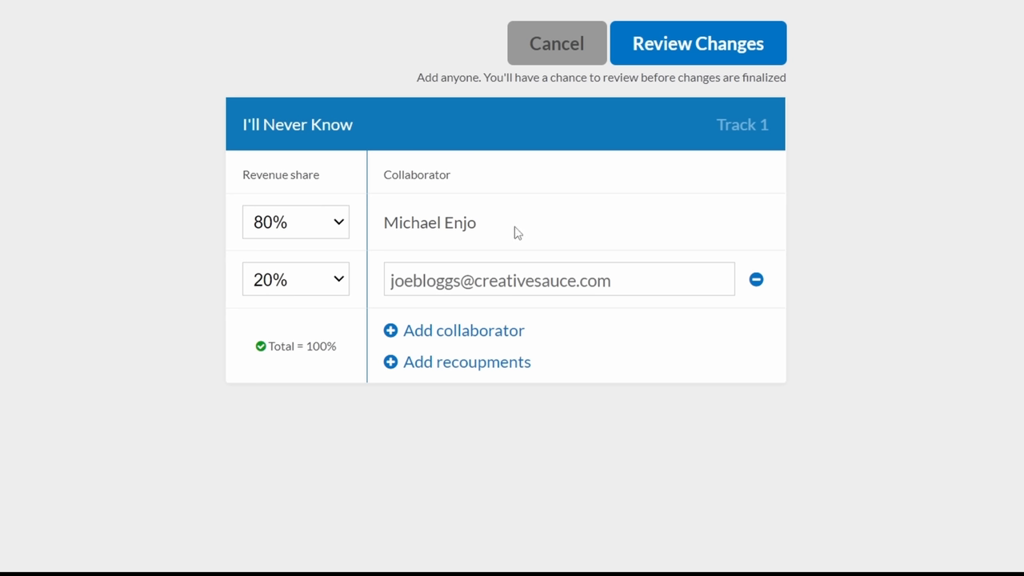
mouse_move(558, 244)
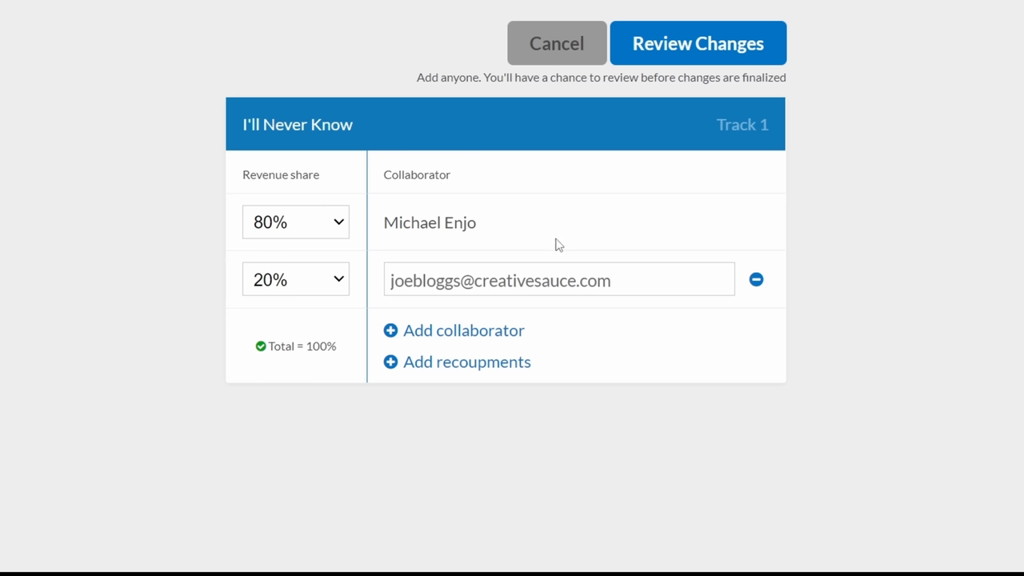
mouse_move(291, 256)
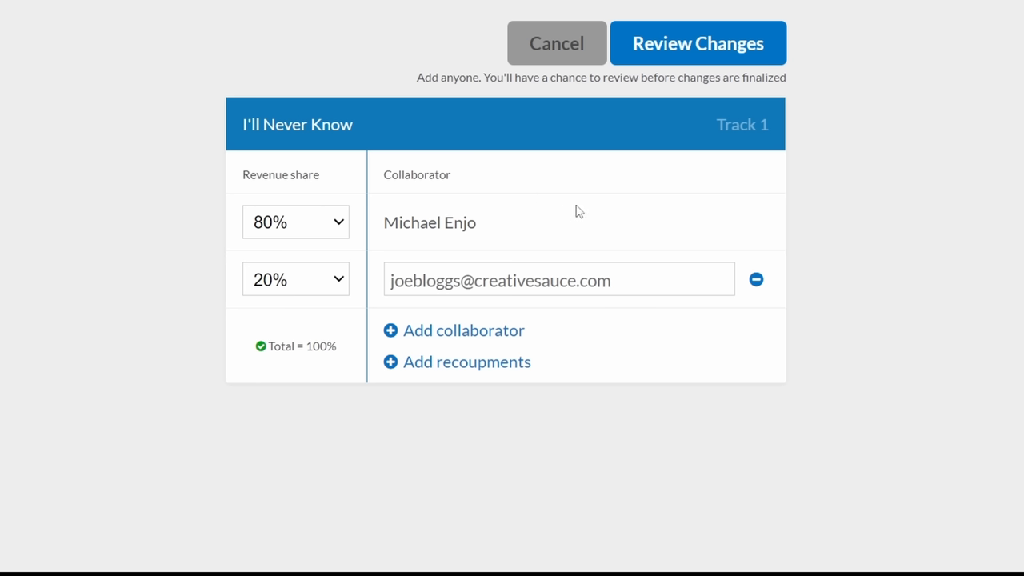
mouse_move(580, 205)
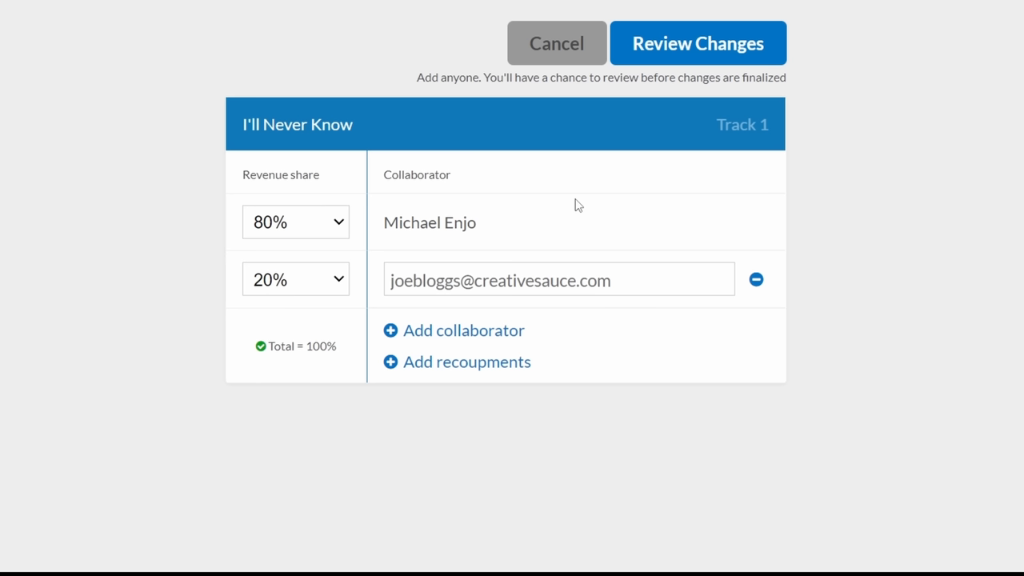
mouse_move(563, 224)
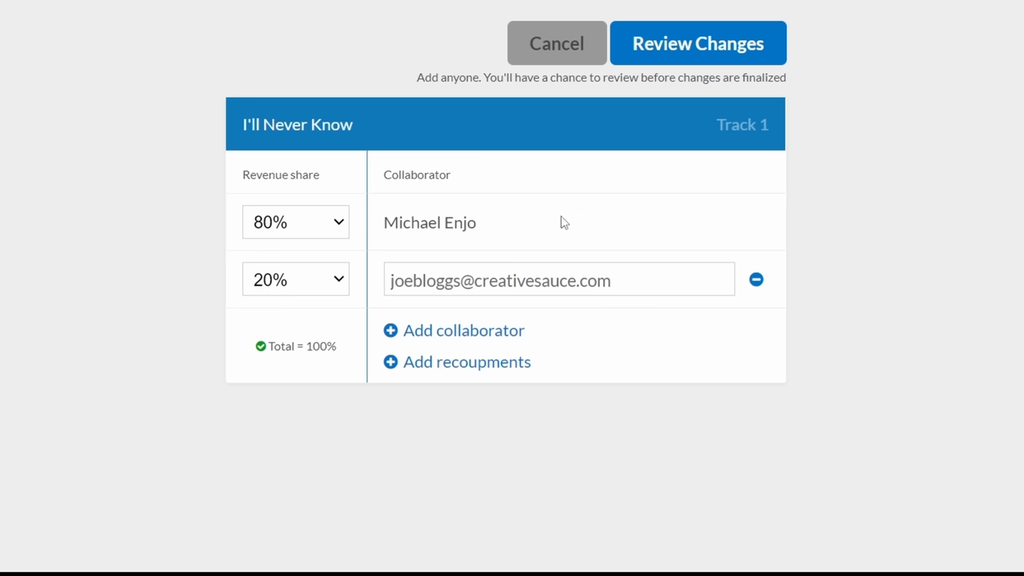
mouse_move(586, 256)
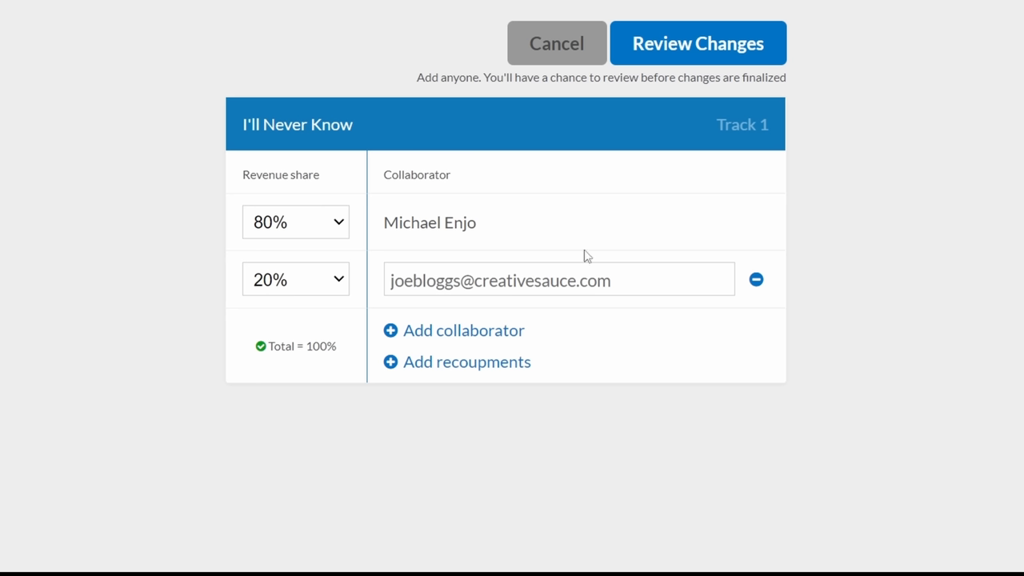
mouse_move(467, 362)
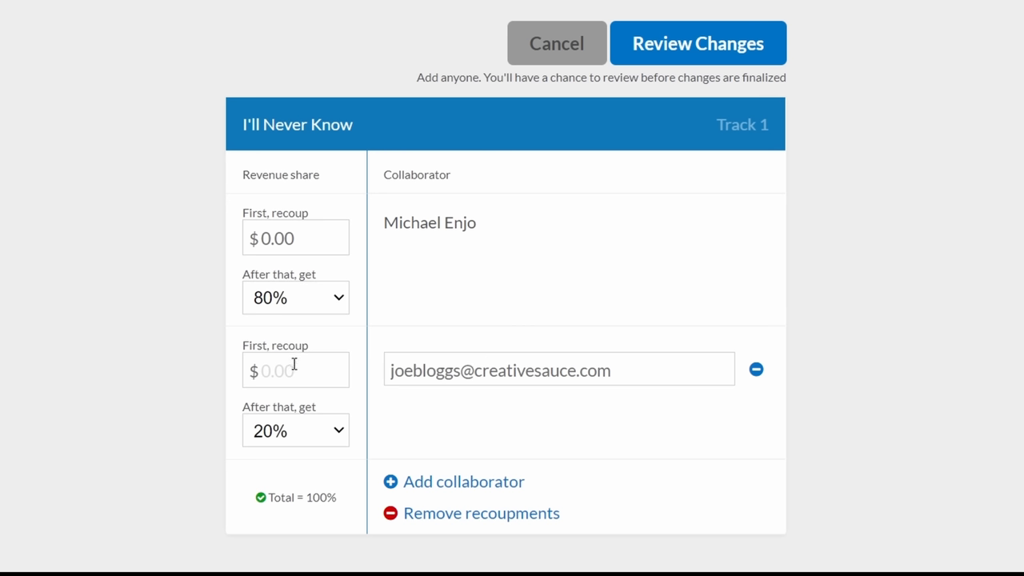
Enter $100.00 as the second collaborator's amount to recoup first.
type("0.01")
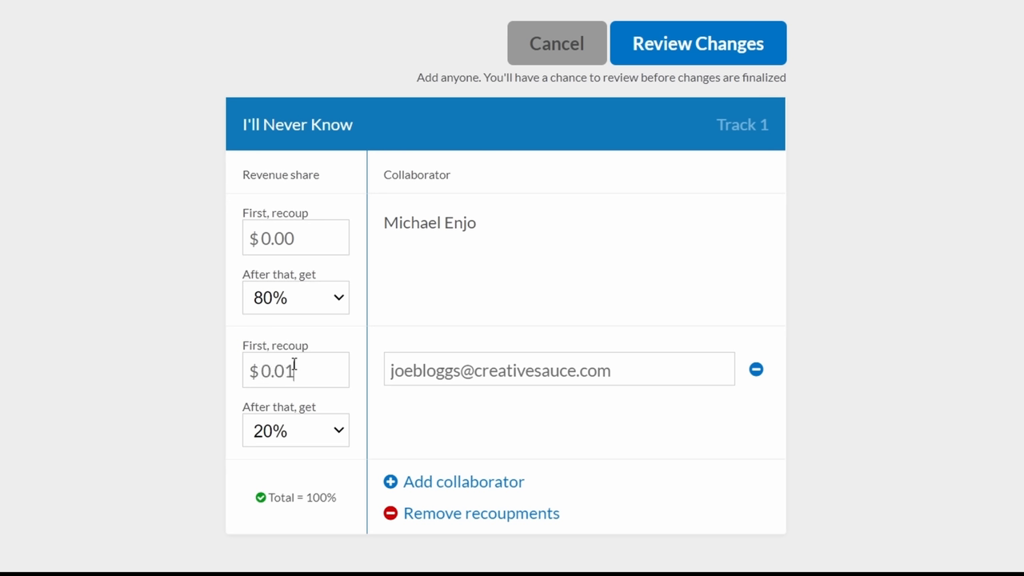
type("100.00")
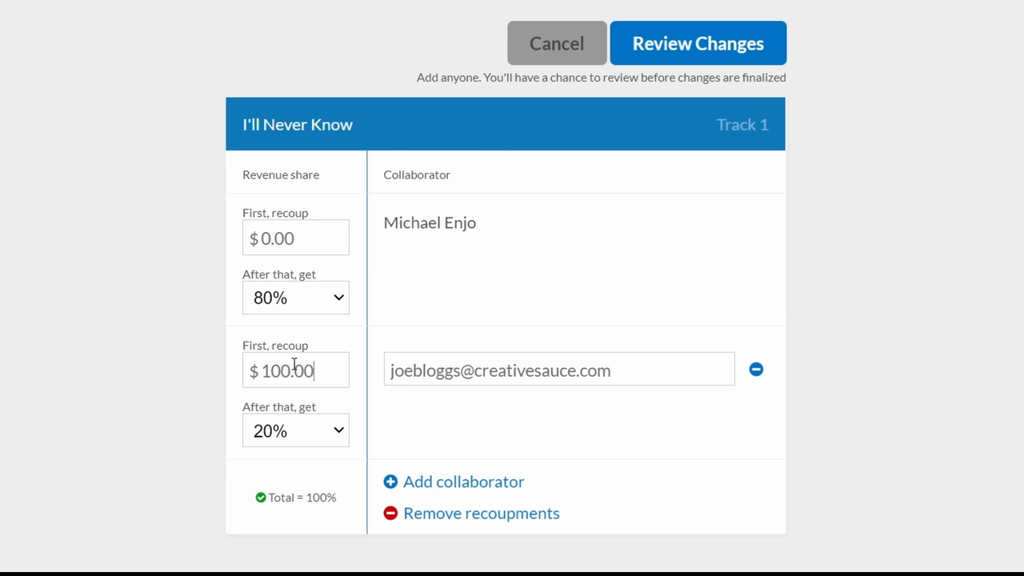
mouse_move(358, 405)
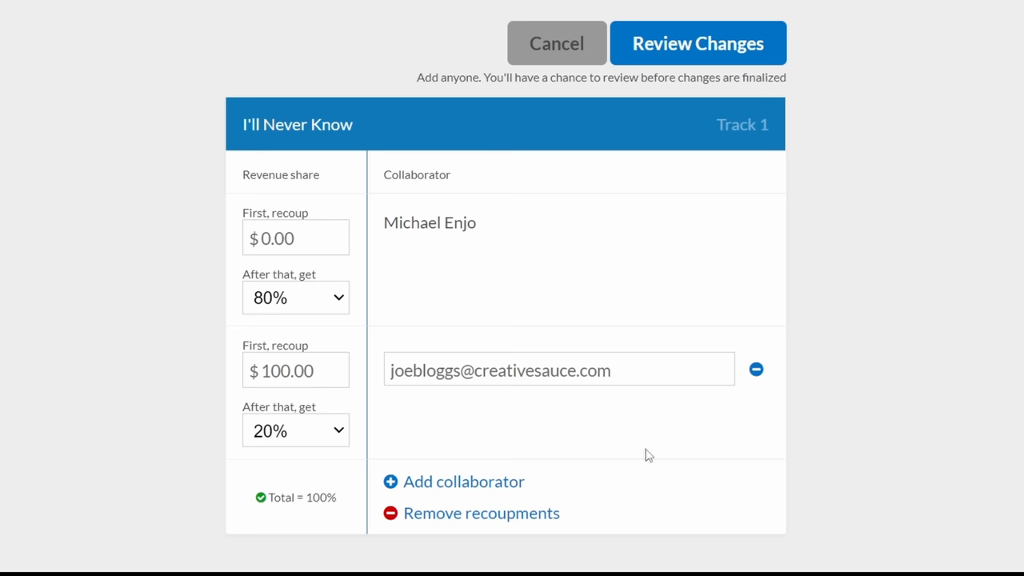
mouse_move(618, 429)
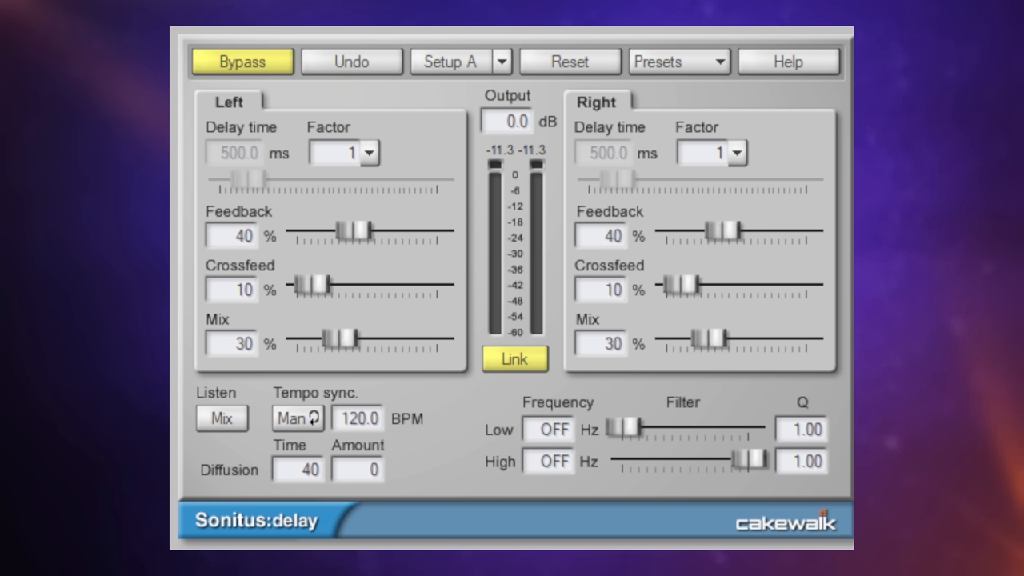
Un-bypass the delay and cycle tempo sync through Host to Off for millisecond delay times.
left_click(242, 60)
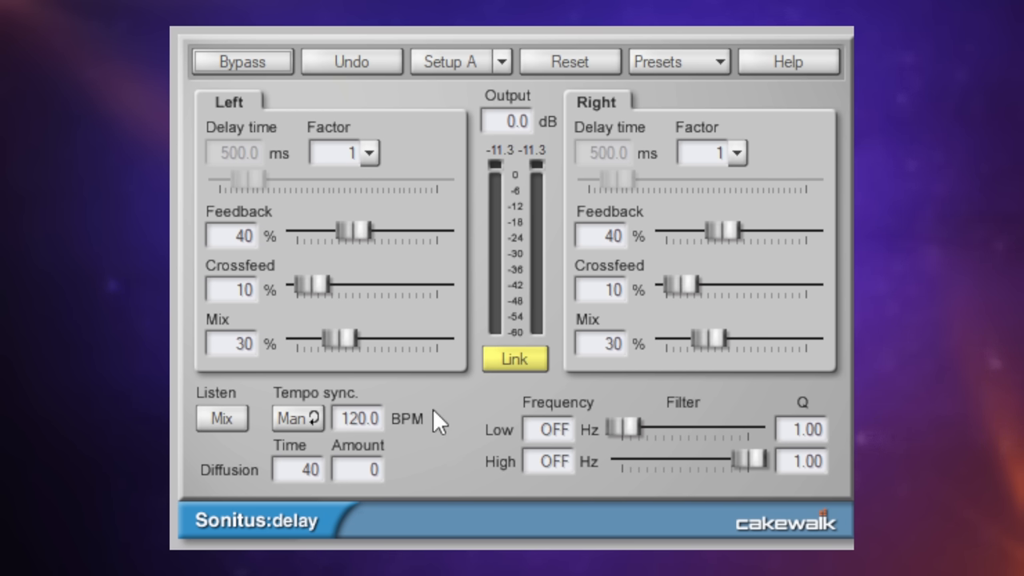
mouse_move(470, 403)
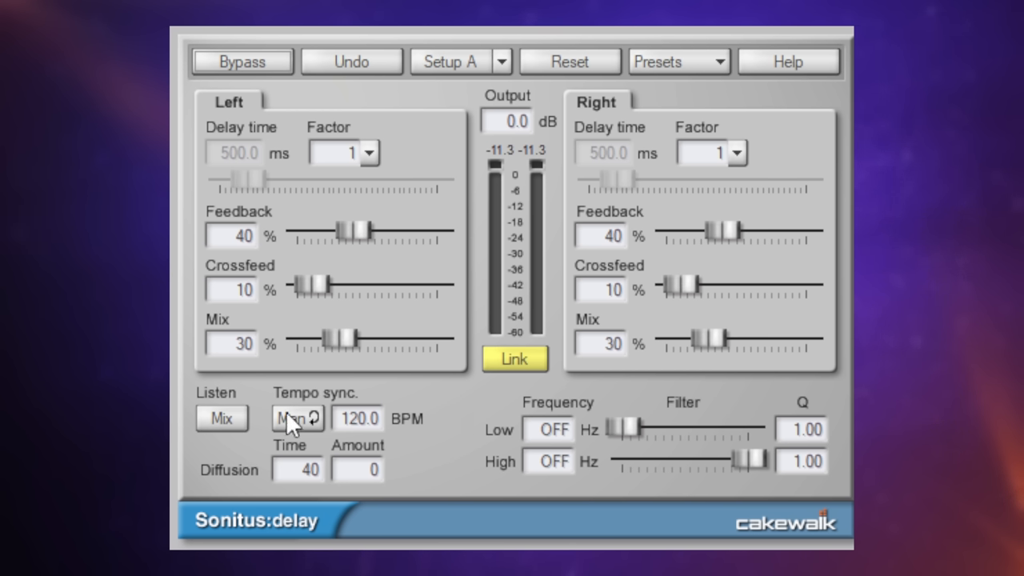
mouse_move(301, 431)
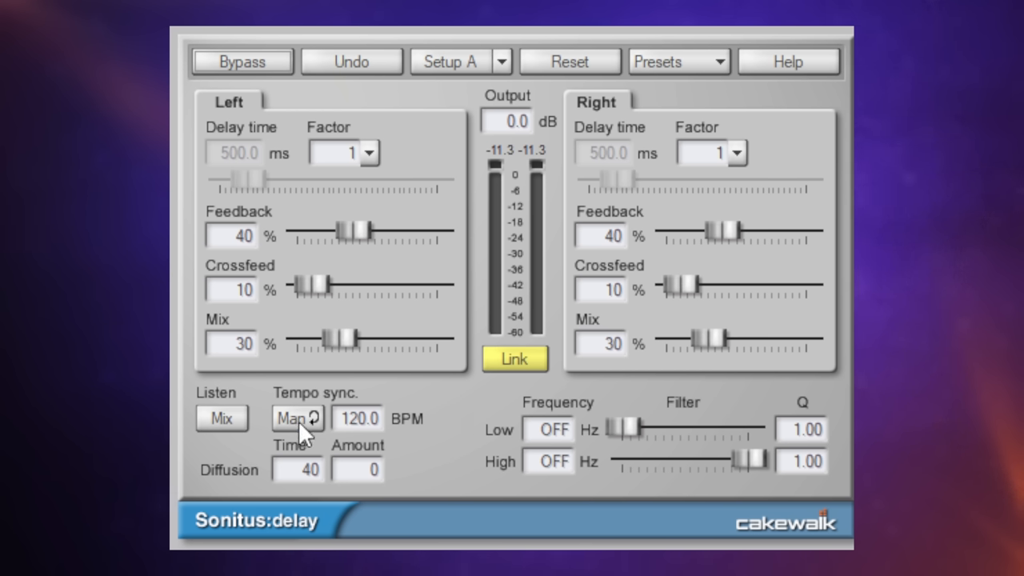
mouse_move(307, 436)
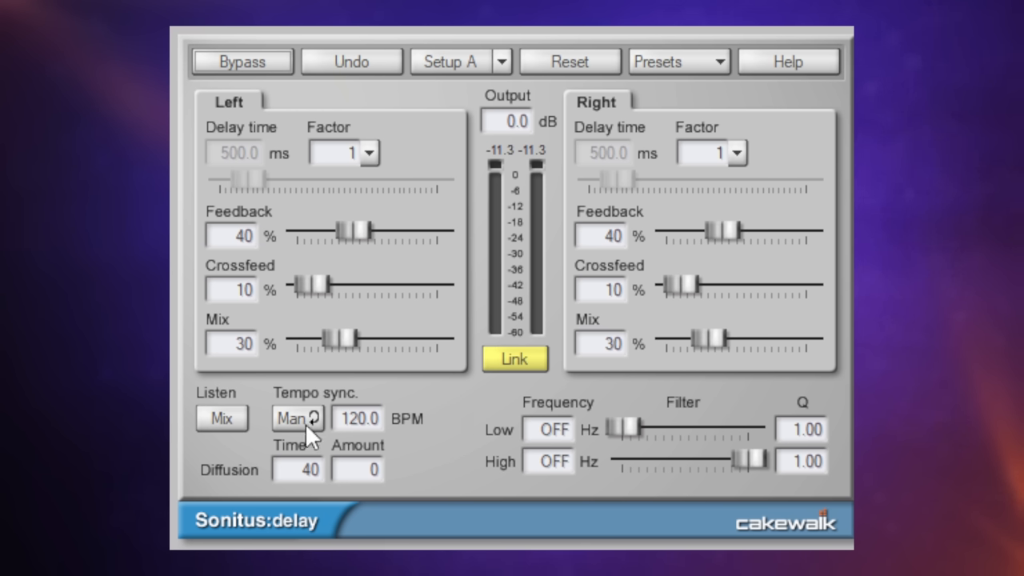
mouse_move(424, 432)
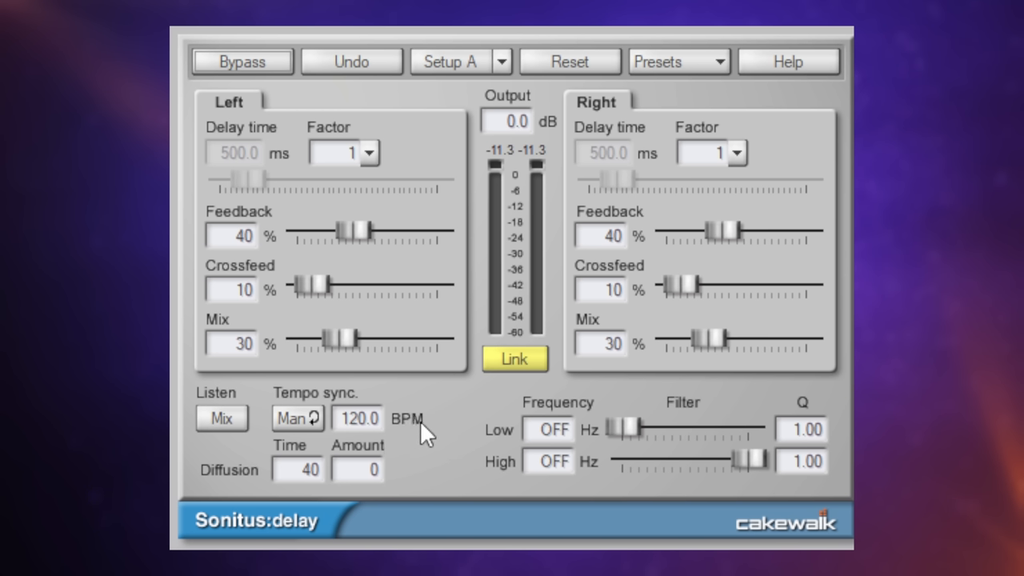
left_click(298, 420)
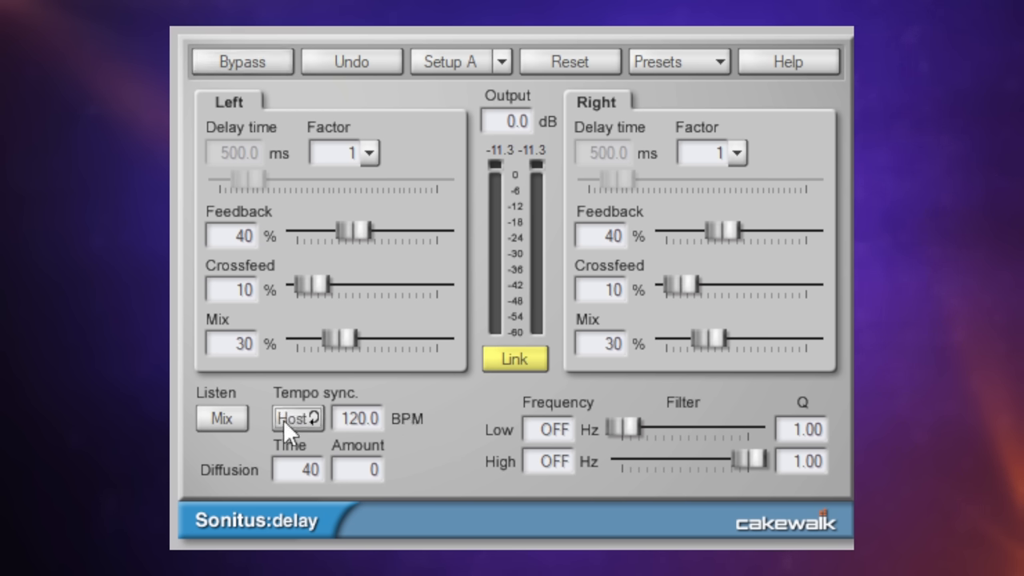
mouse_move(291, 440)
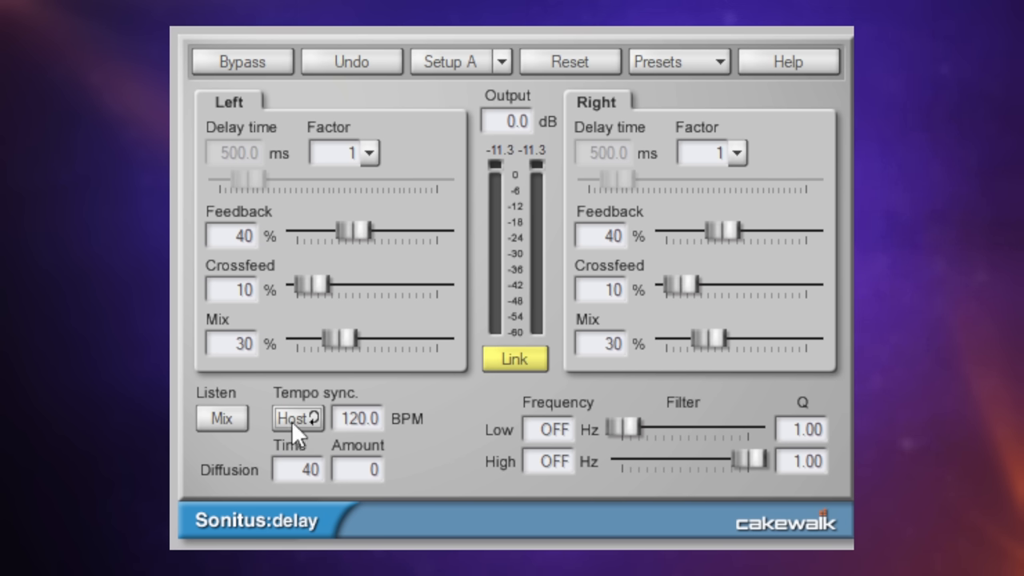
mouse_move(301, 432)
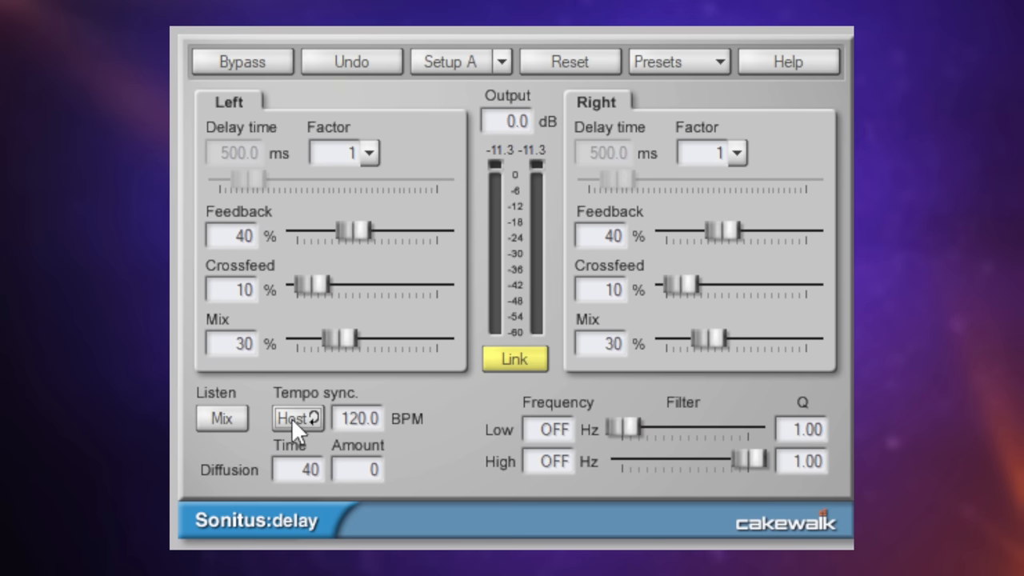
left_click(298, 418)
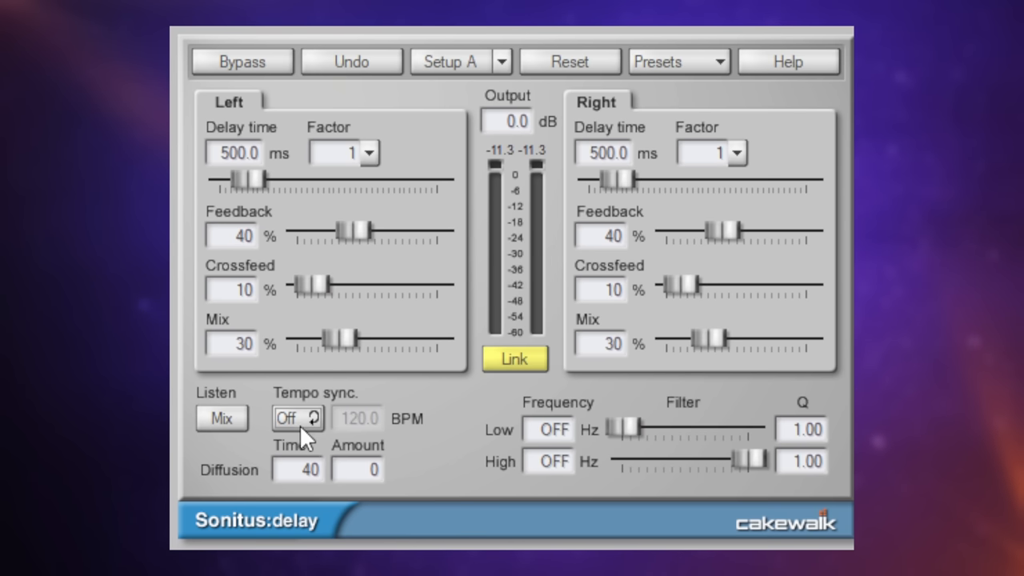
mouse_move(324, 439)
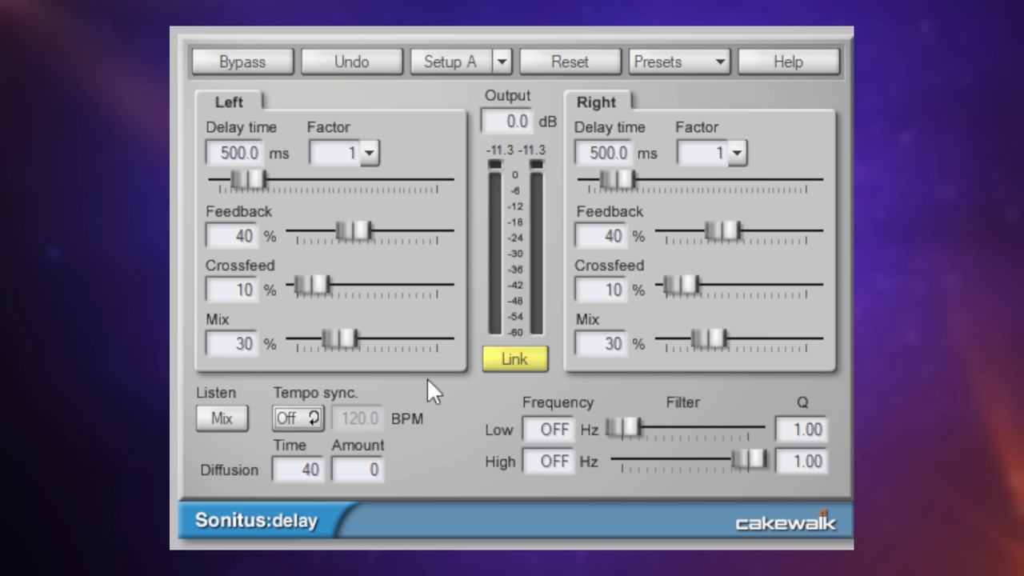
mouse_move(659, 218)
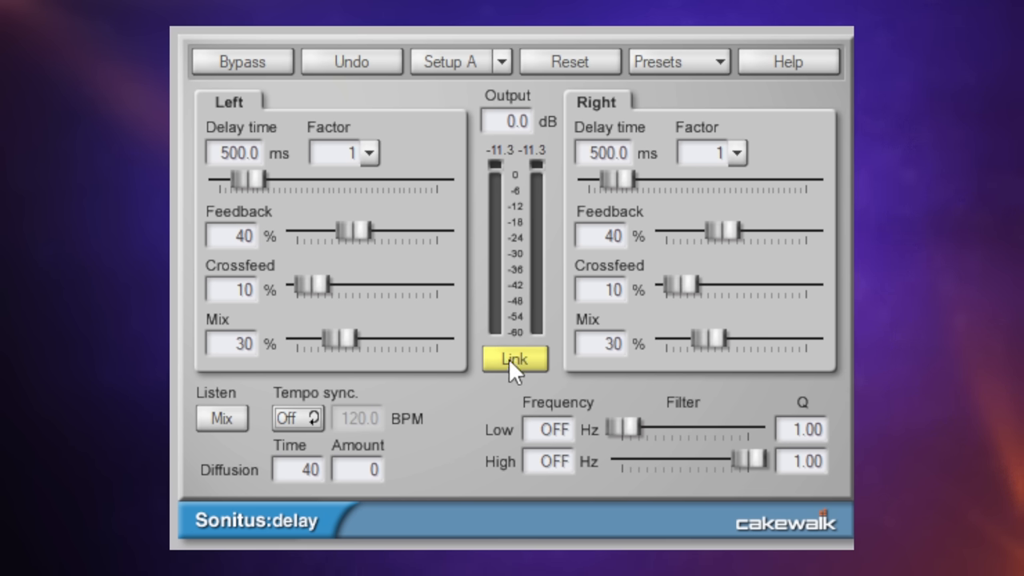
left_click(513, 358)
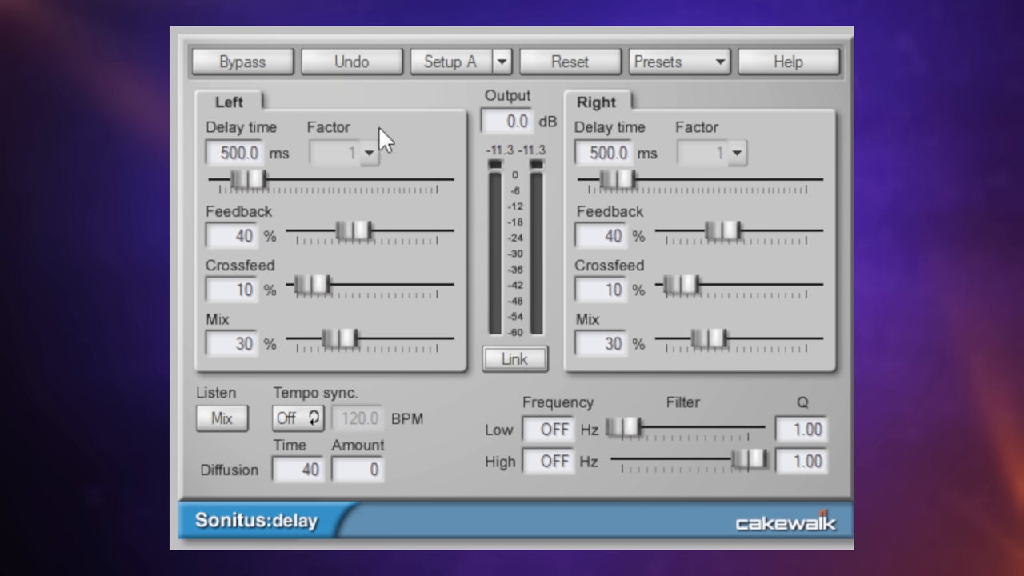
mouse_move(285, 192)
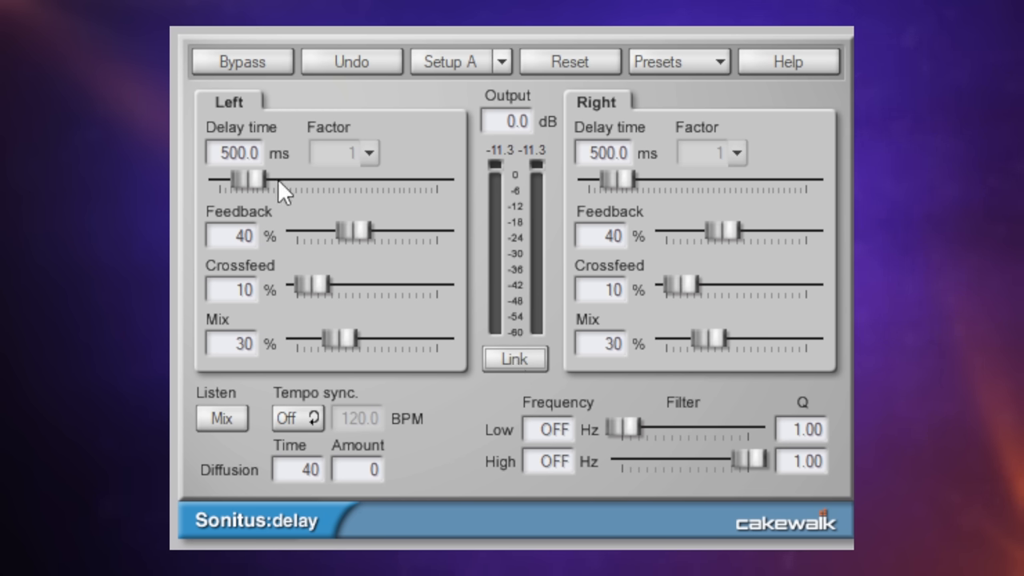
left_click_drag(253, 179, 211, 180)
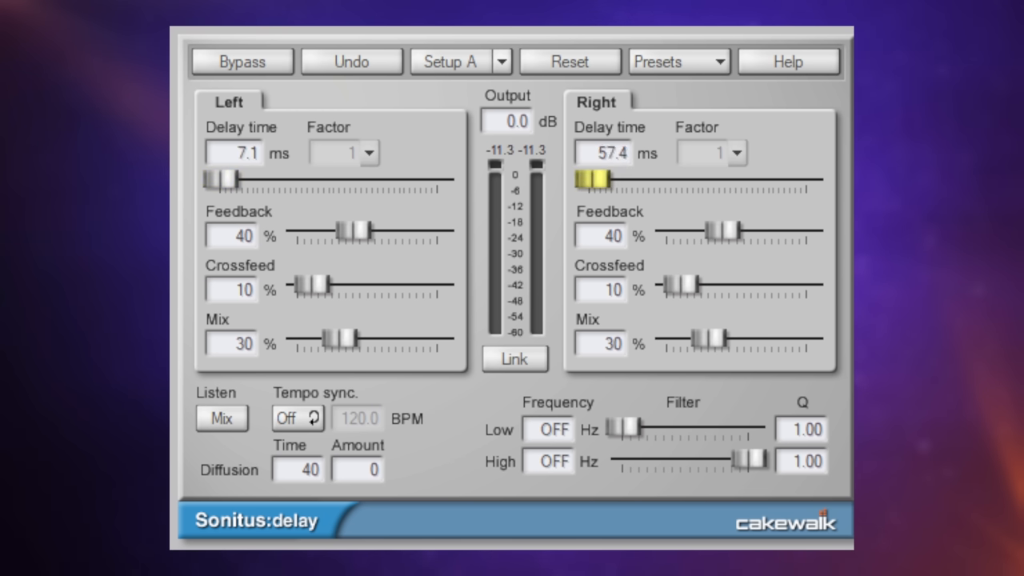
left_click_drag(605, 179, 592, 180)
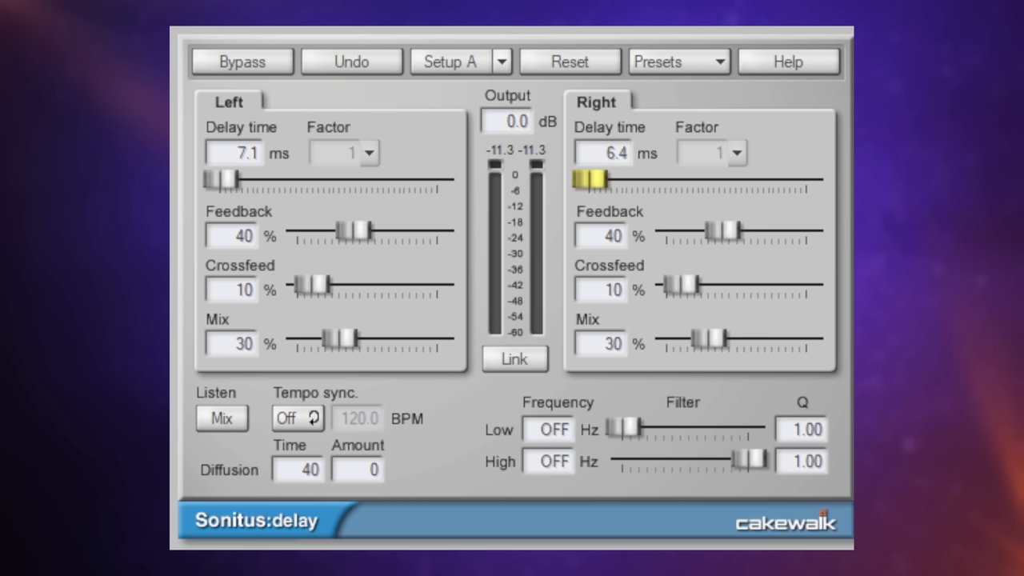
left_click_drag(589, 182, 600, 182)
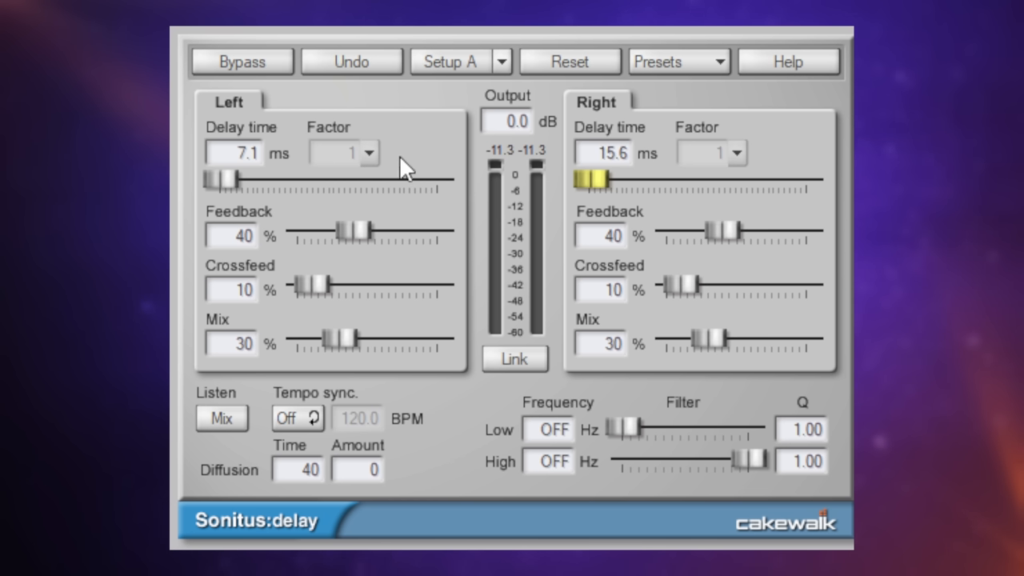
mouse_move(355, 230)
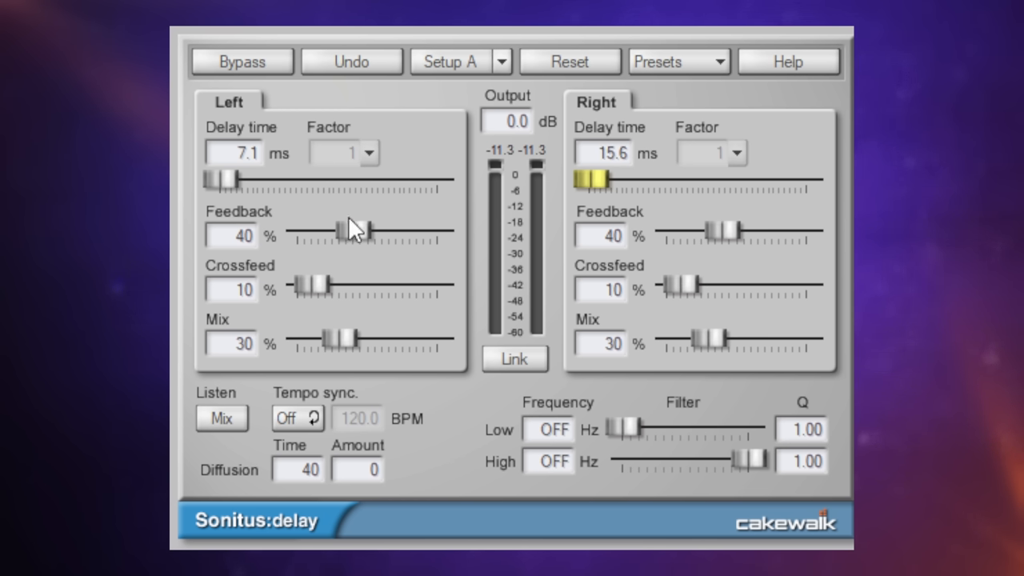
left_click_drag(349, 227, 304, 234)
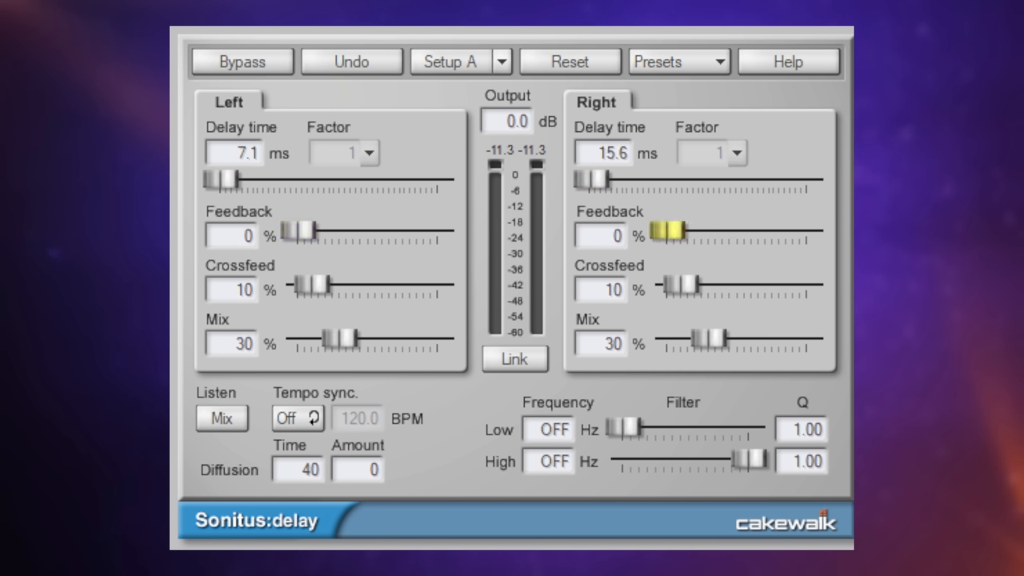
mouse_move(655, 249)
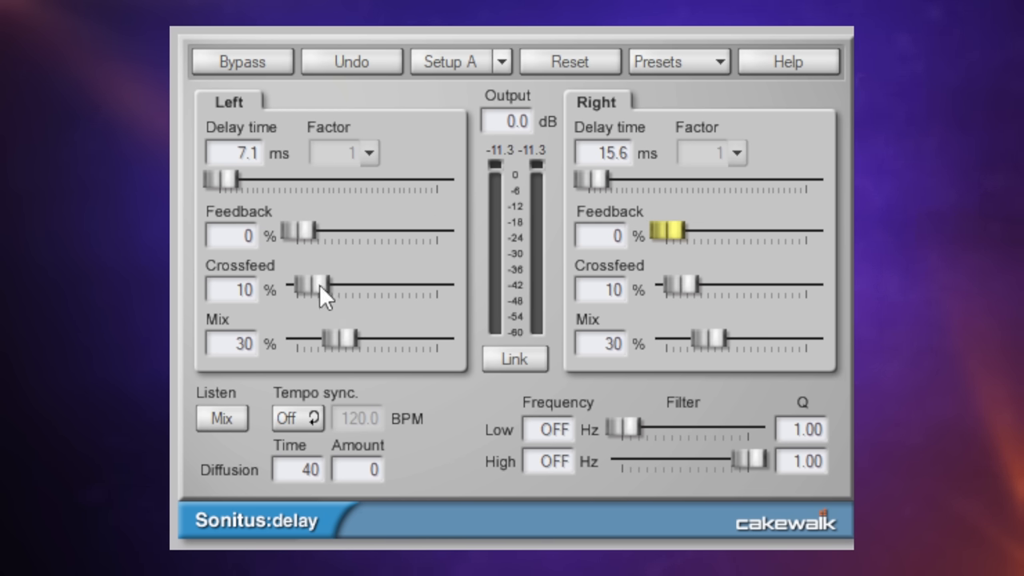
mouse_move(734, 306)
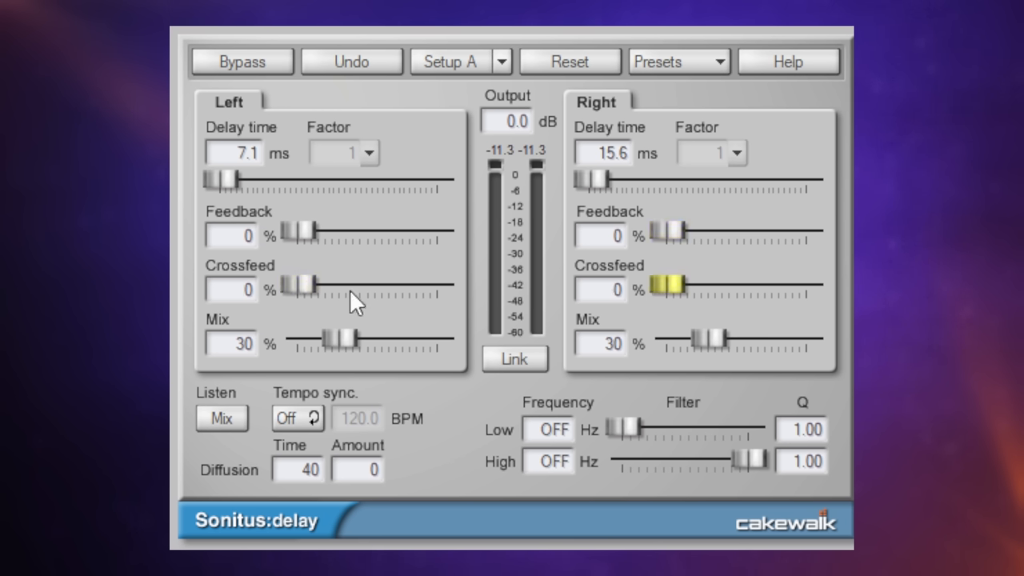
mouse_move(467, 328)
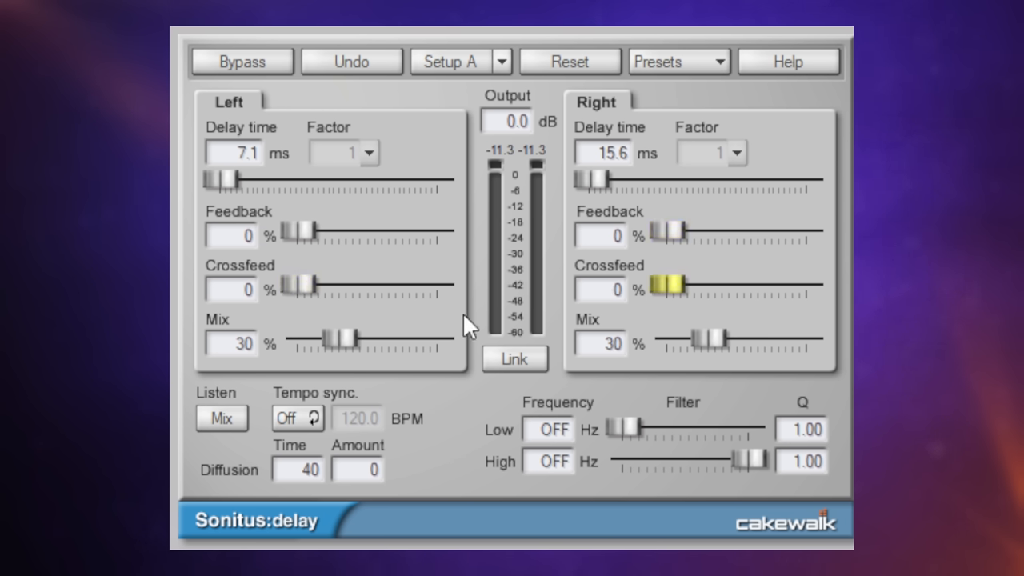
mouse_move(349, 339)
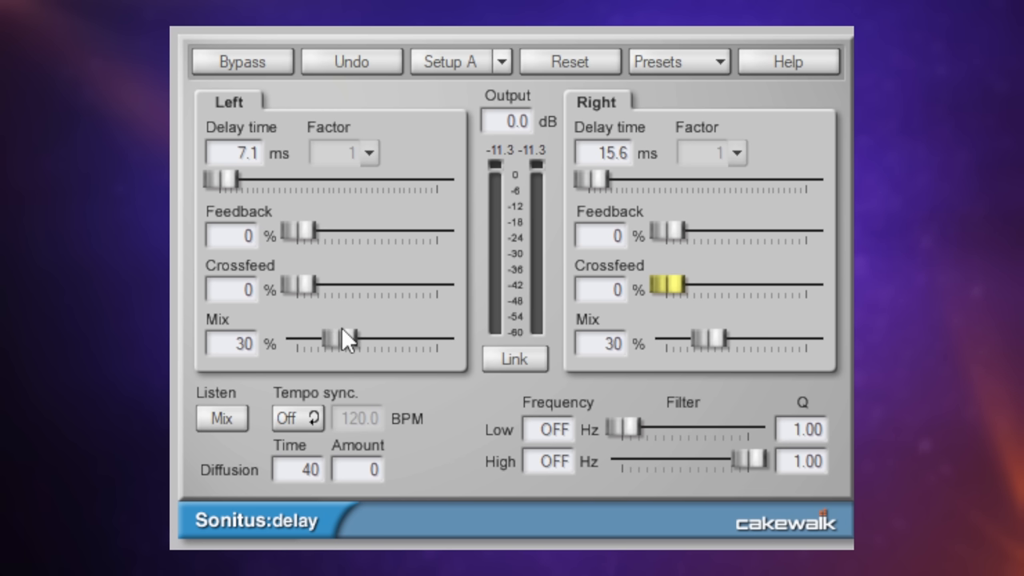
mouse_move(444, 391)
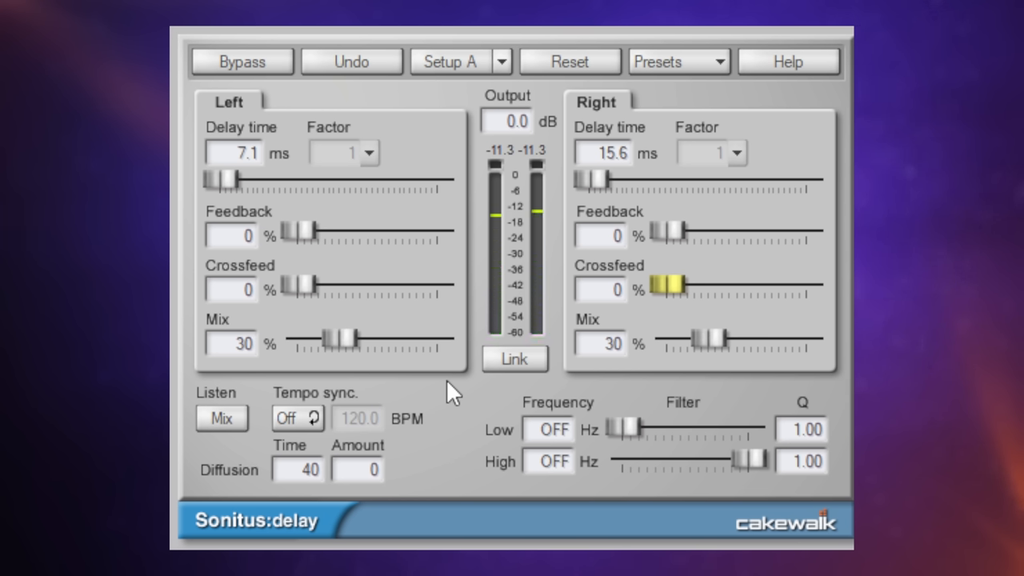
left_click(242, 61)
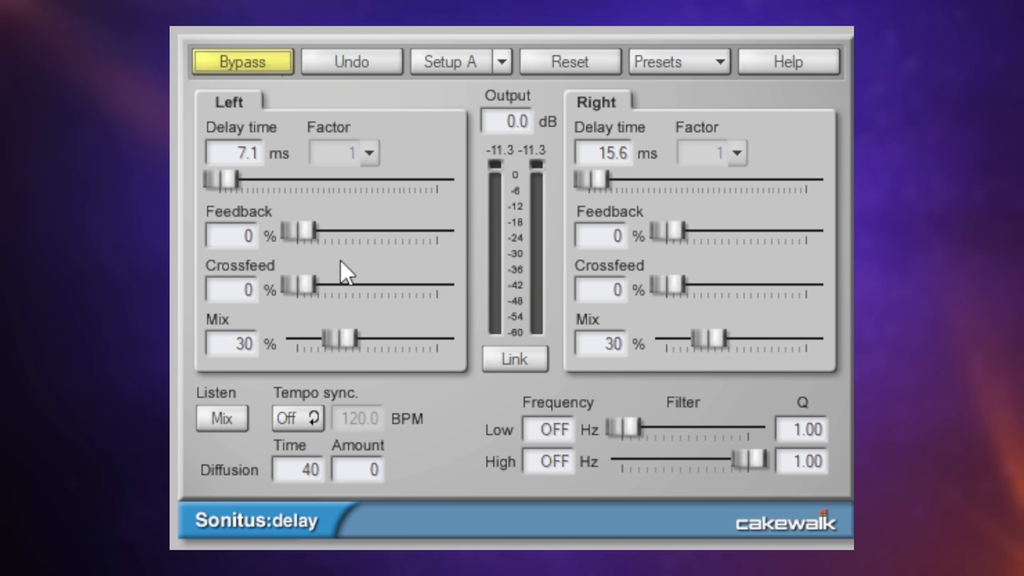
mouse_move(429, 408)
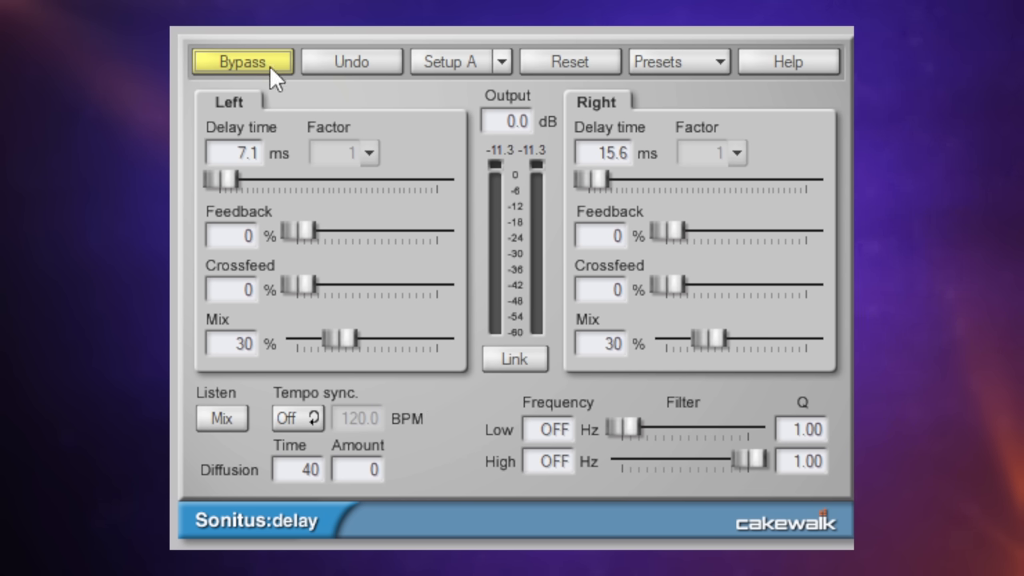
left_click(241, 61)
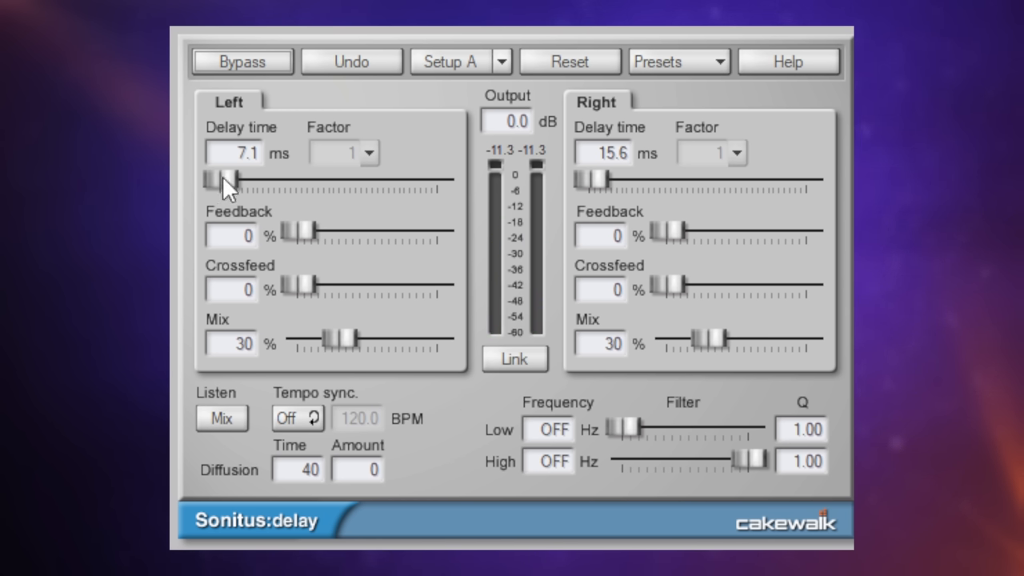
Raise the left delay time to 183.0 ms and the right to 76.6 ms.
left_click_drag(224, 175, 240, 175)
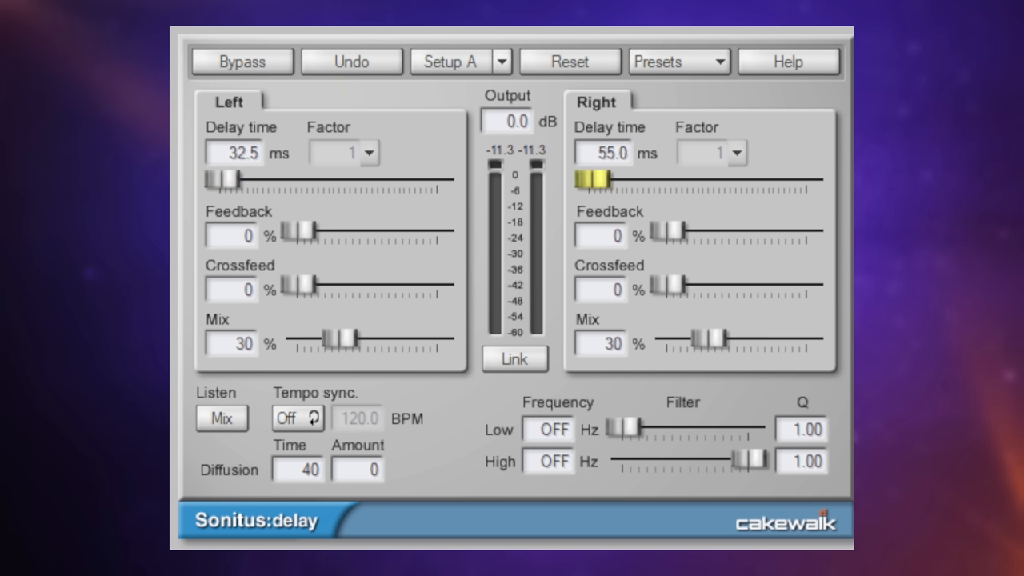
left_click_drag(592, 178, 605, 178)
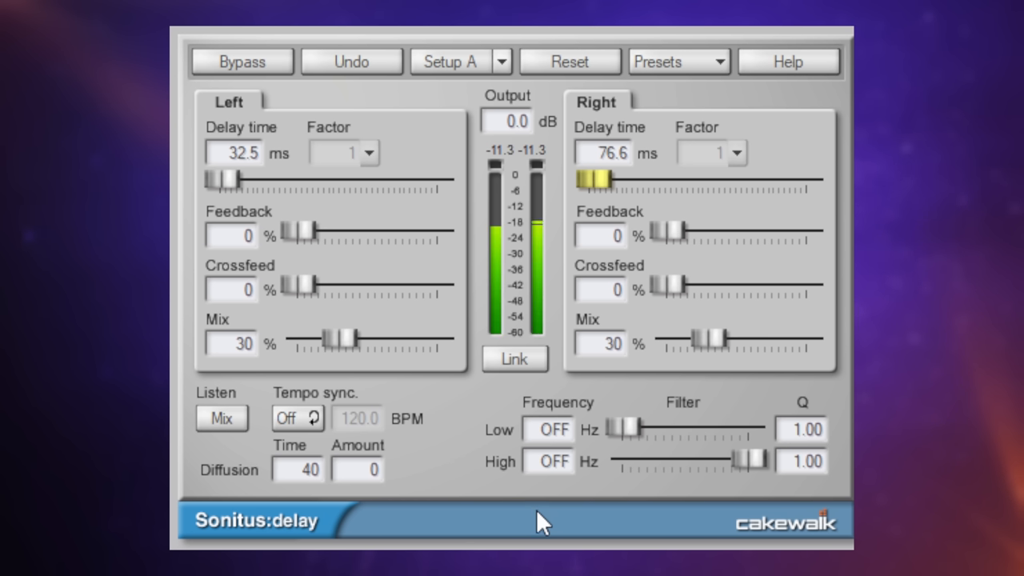
mouse_move(432, 384)
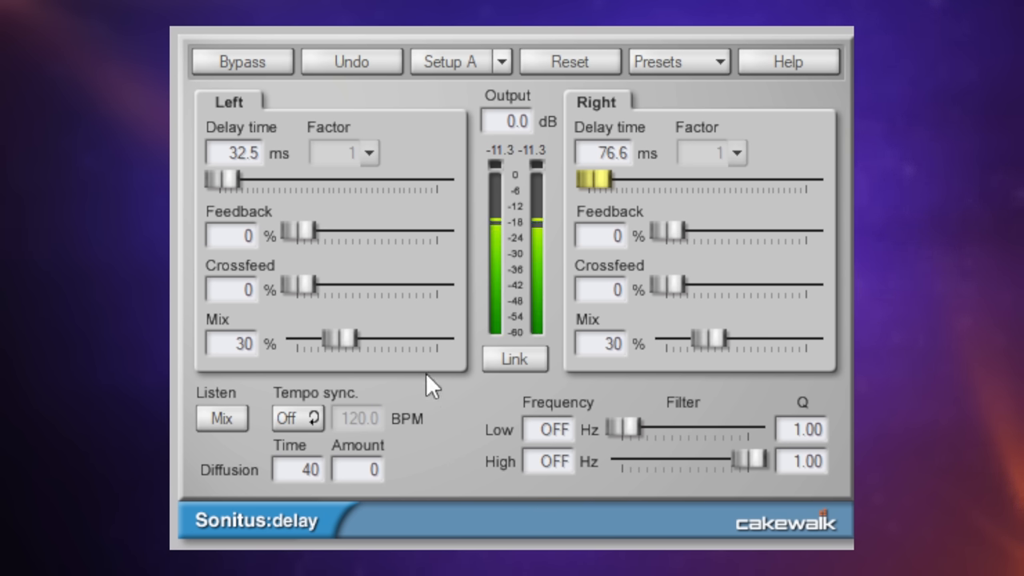
mouse_move(451, 413)
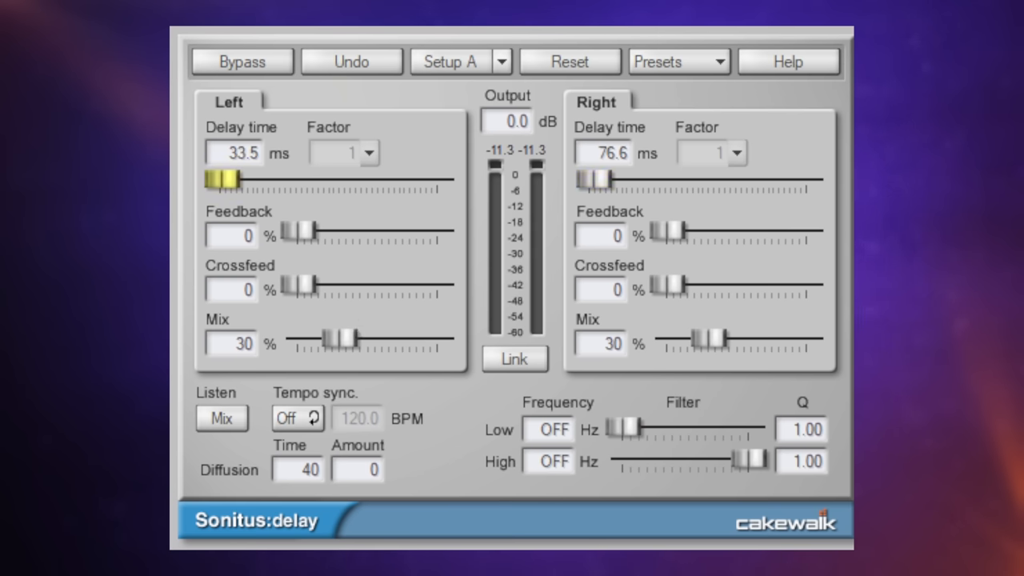
left_click_drag(221, 179, 232, 179)
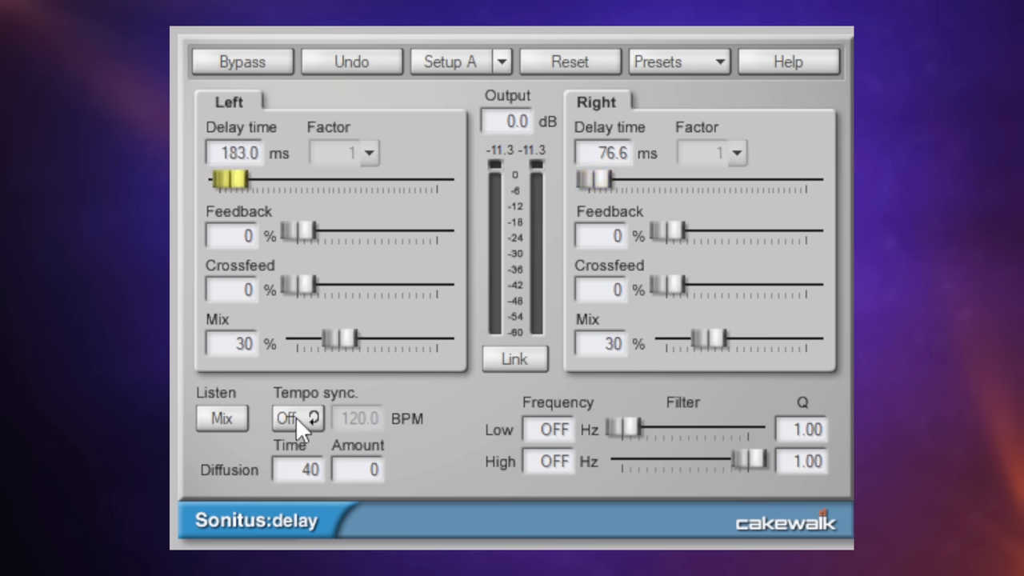
Sync to host tempo with a 1/6 left delay factor and 1/8 right.
left_click(296, 419)
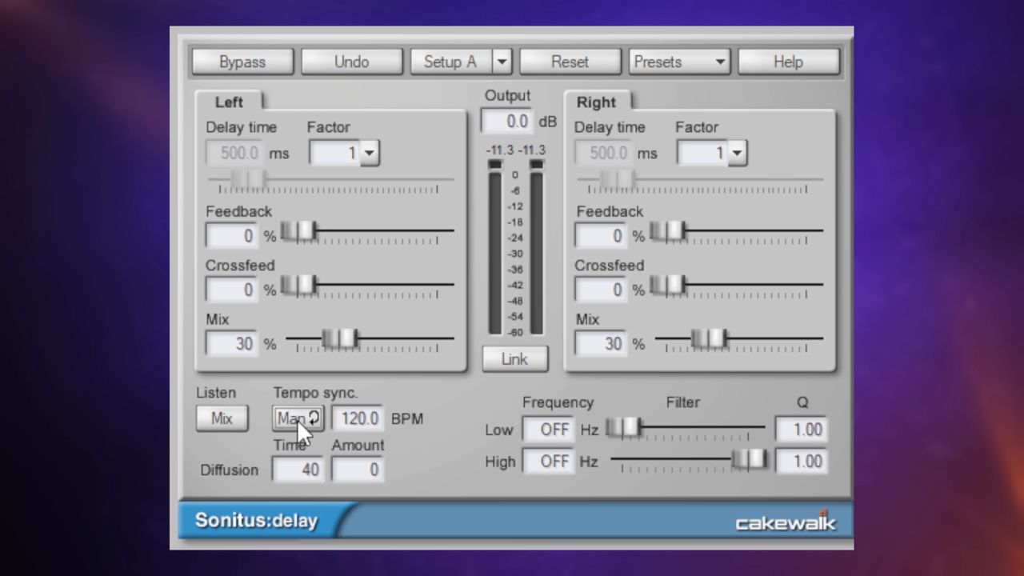
left_click(312, 418)
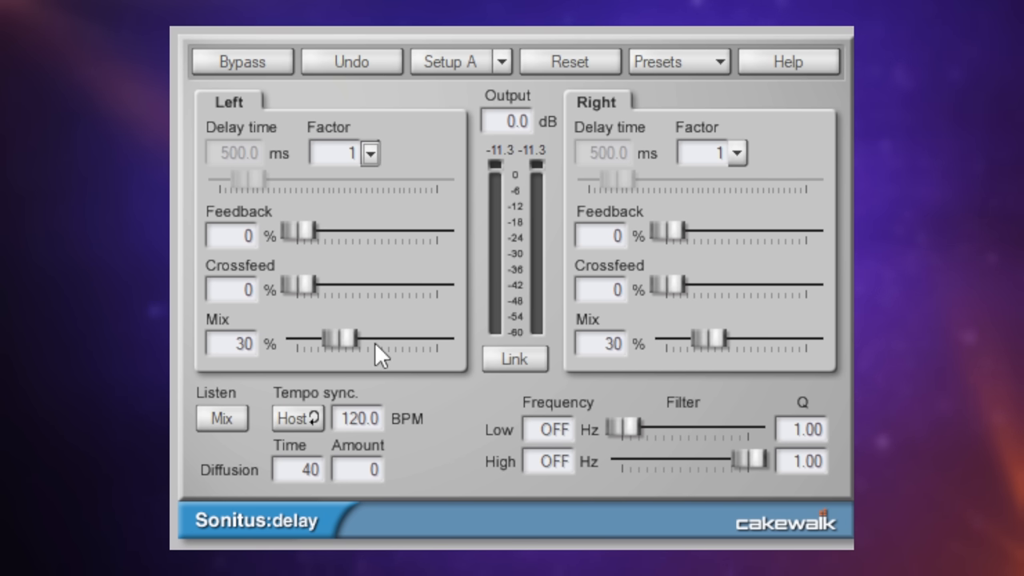
left_click(368, 154)
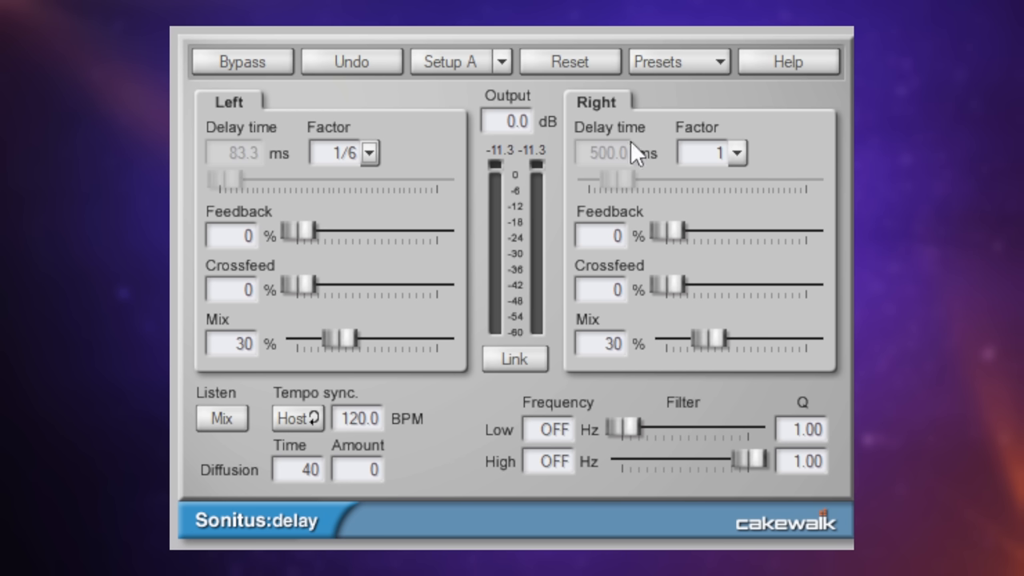
mouse_move(752, 368)
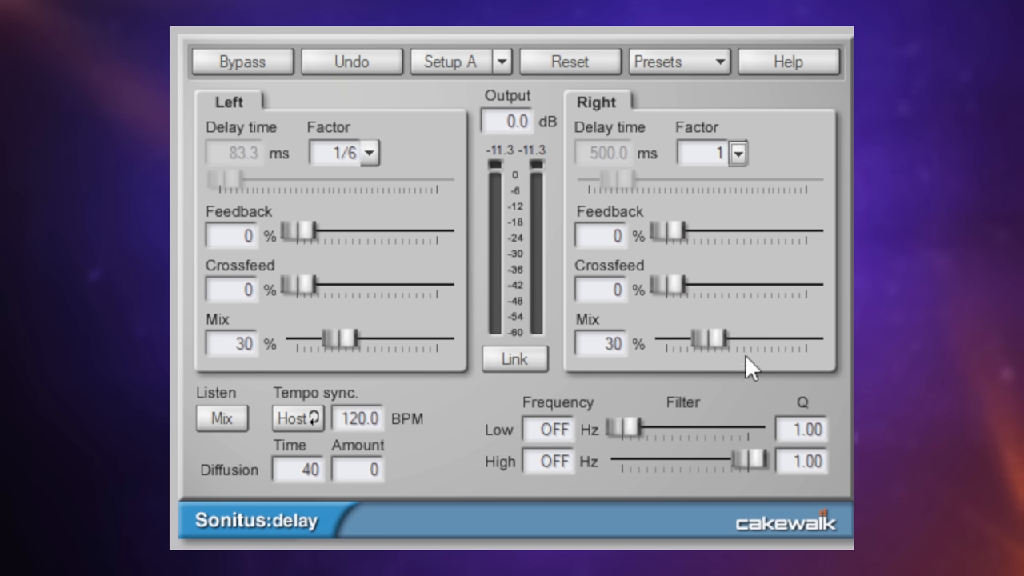
left_click(736, 154)
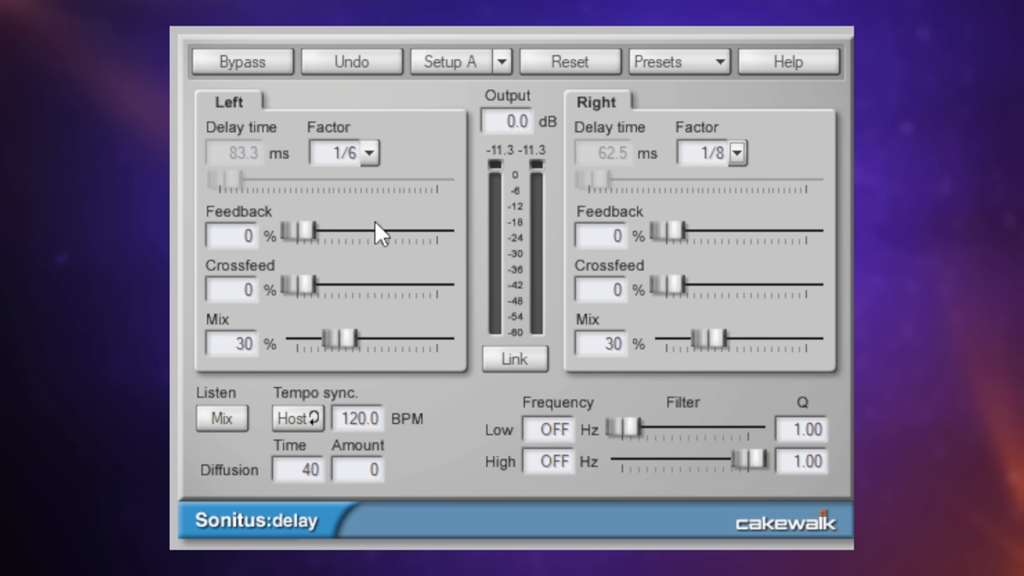
Add feedback of 47% left / 43% right and crossfeed of 41% / 34%.
left_click_drag(301, 232, 323, 232)
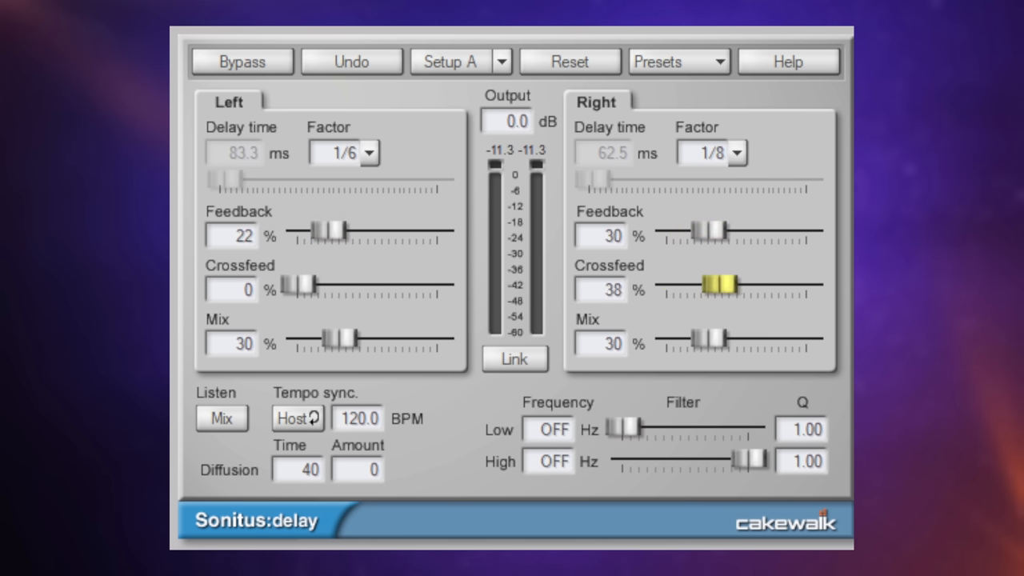
left_click_drag(304, 285, 360, 285)
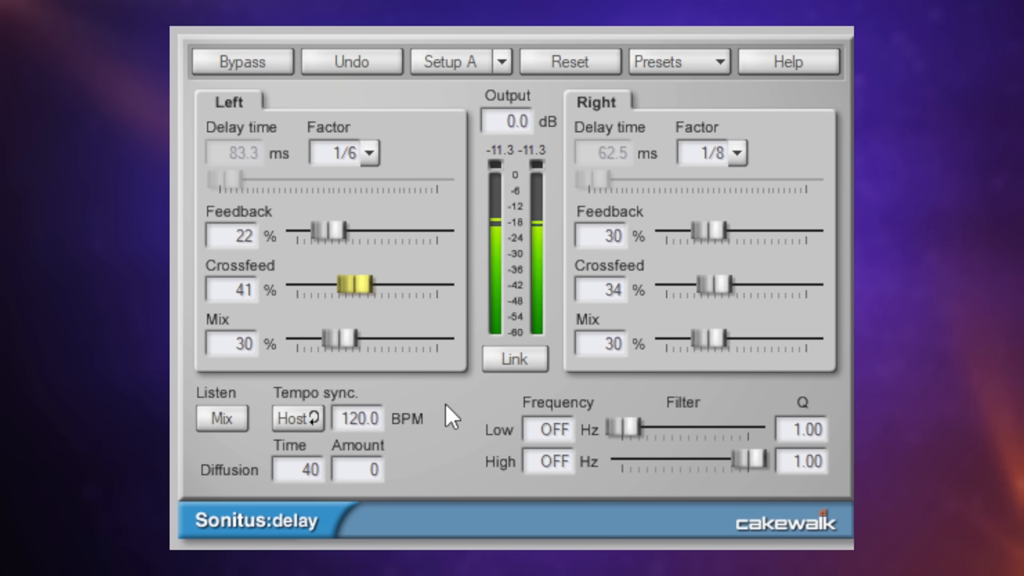
mouse_move(493, 413)
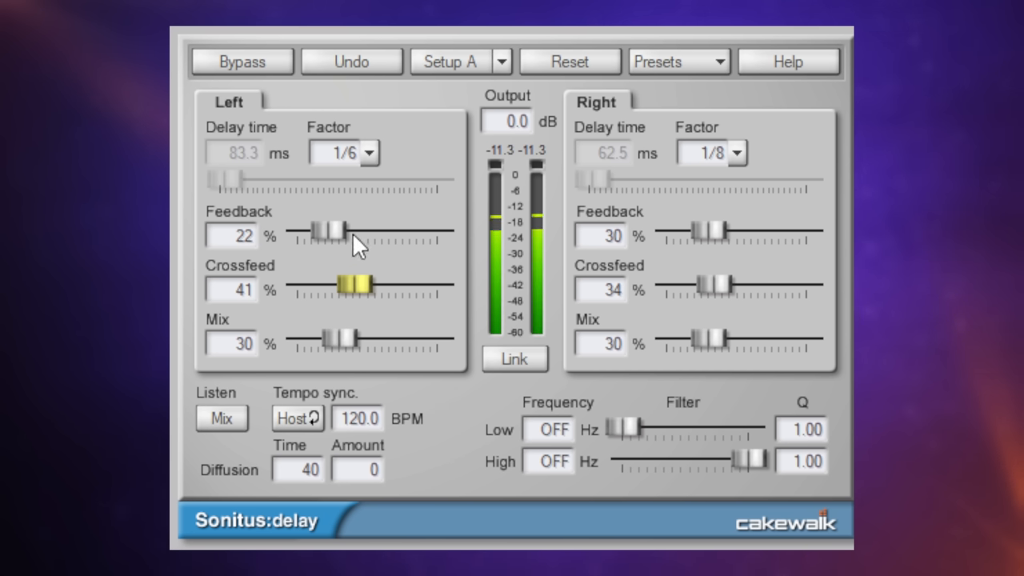
left_click_drag(328, 231, 355, 230)
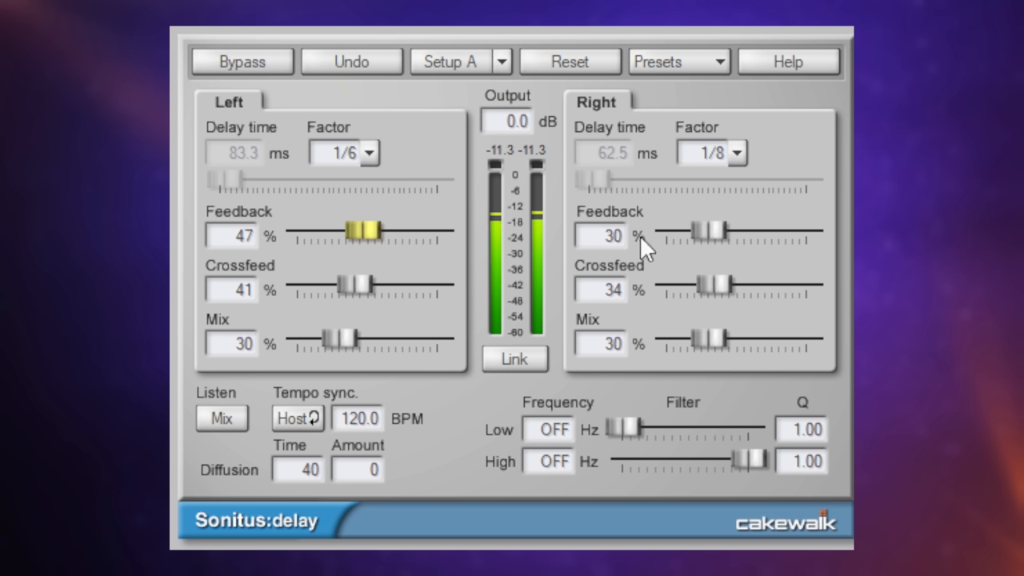
left_click_drag(708, 230, 735, 230)
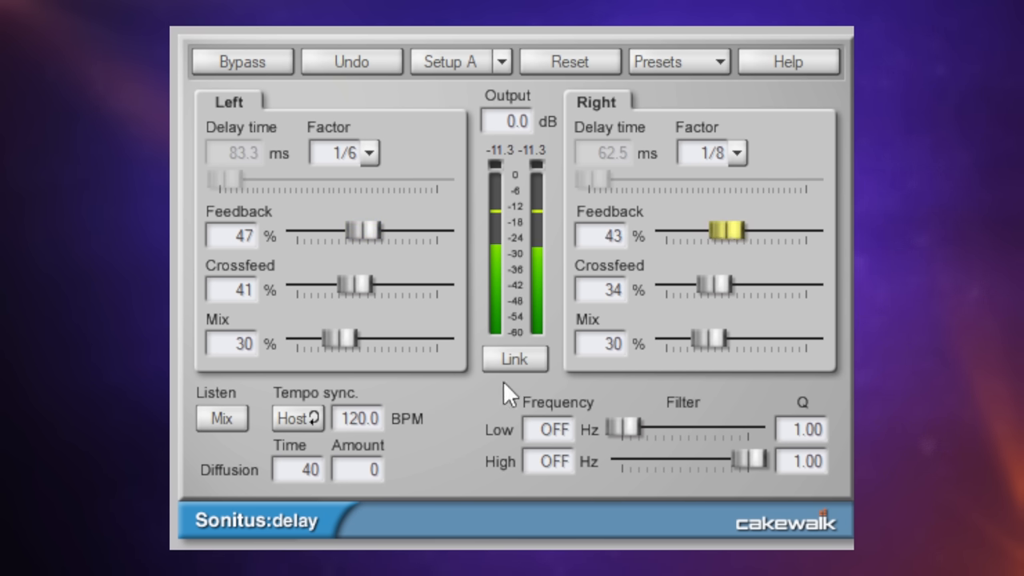
mouse_move(432, 336)
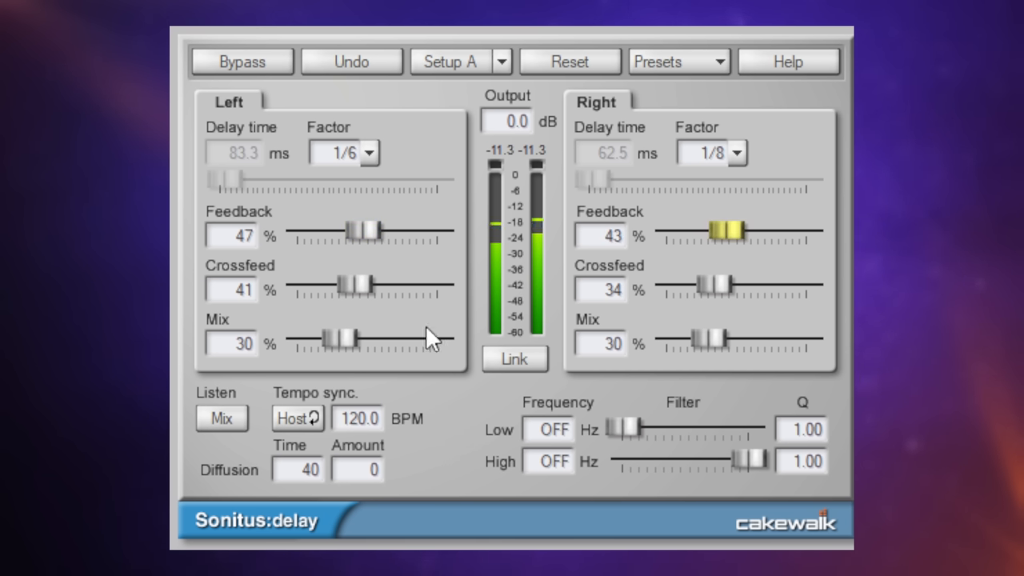
mouse_move(416, 436)
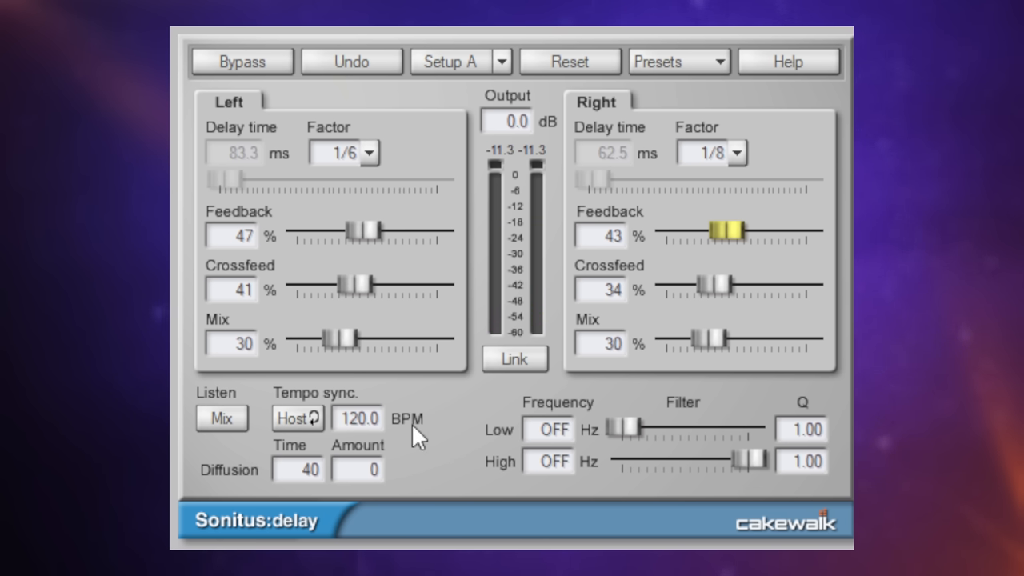
mouse_move(488, 403)
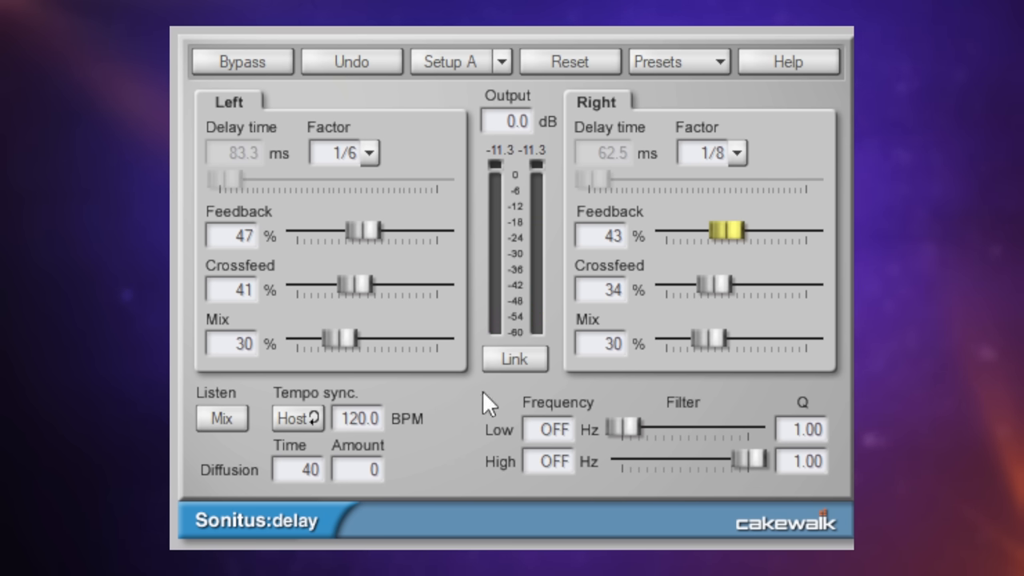
mouse_move(466, 385)
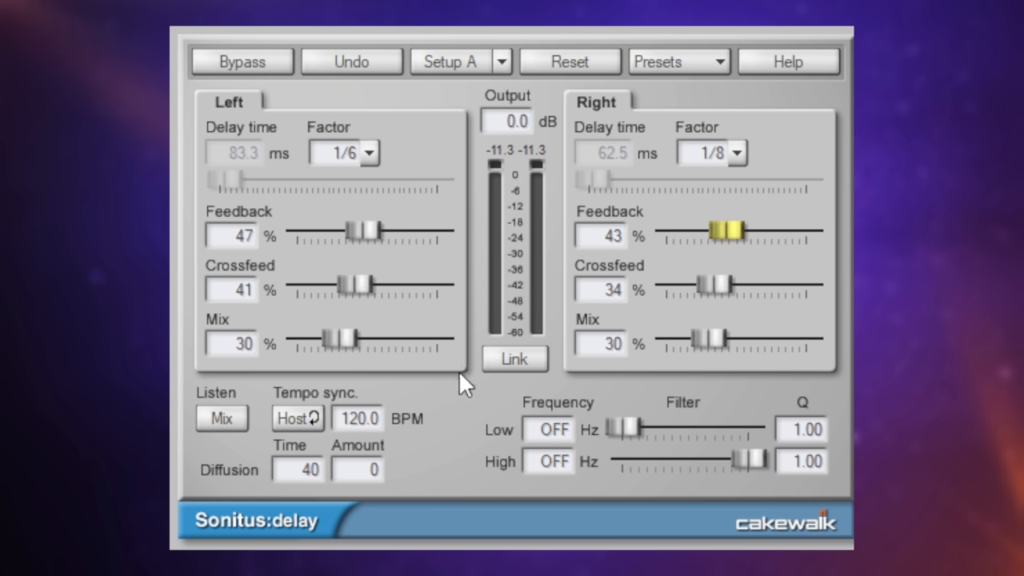